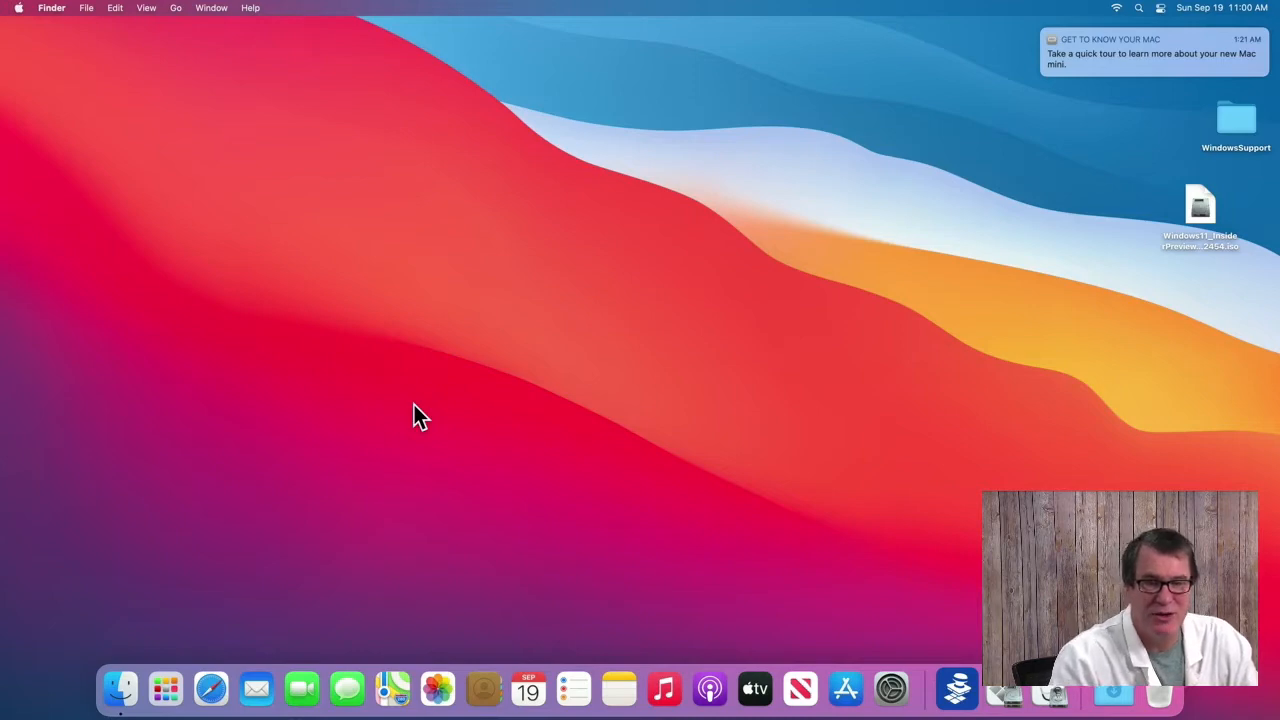
{"action": "mouse_move", "coordinate": [415, 417]}
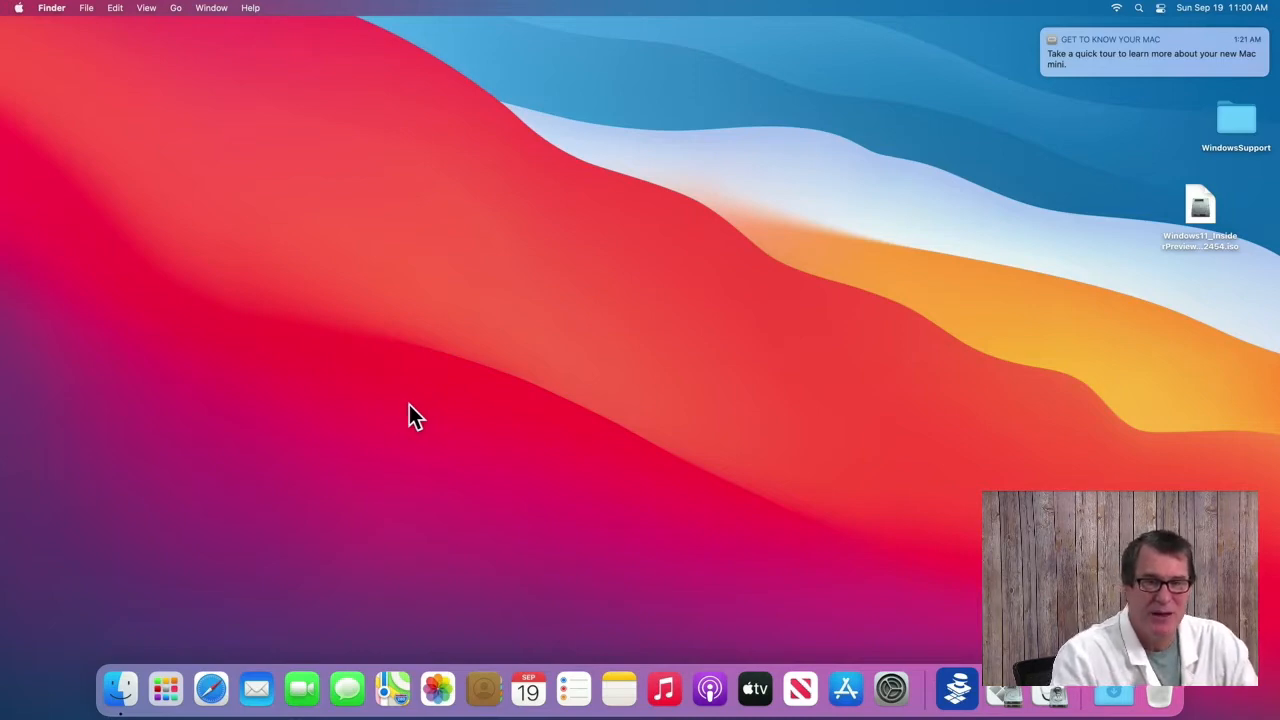
{"action": "mouse_move", "coordinate": [761, 683]}
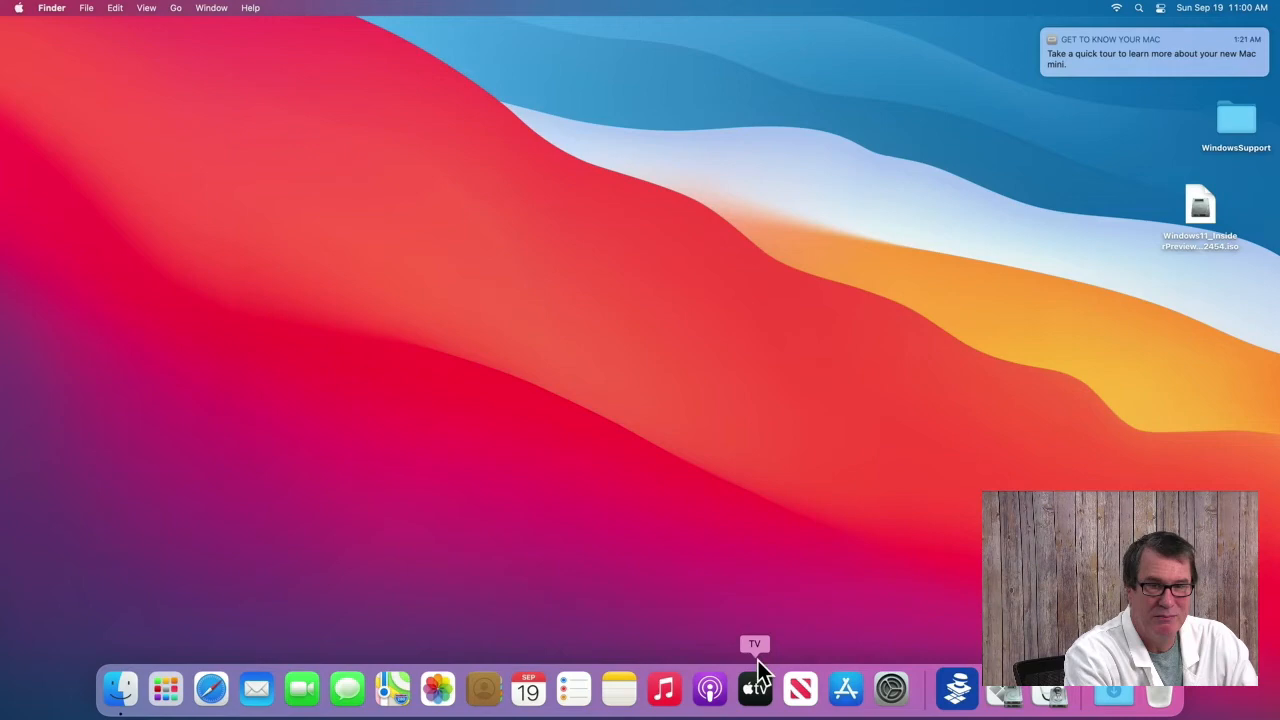
- Launch Winclone Standard from the Dock
{"action": "left_click", "coordinate": [956, 688]}
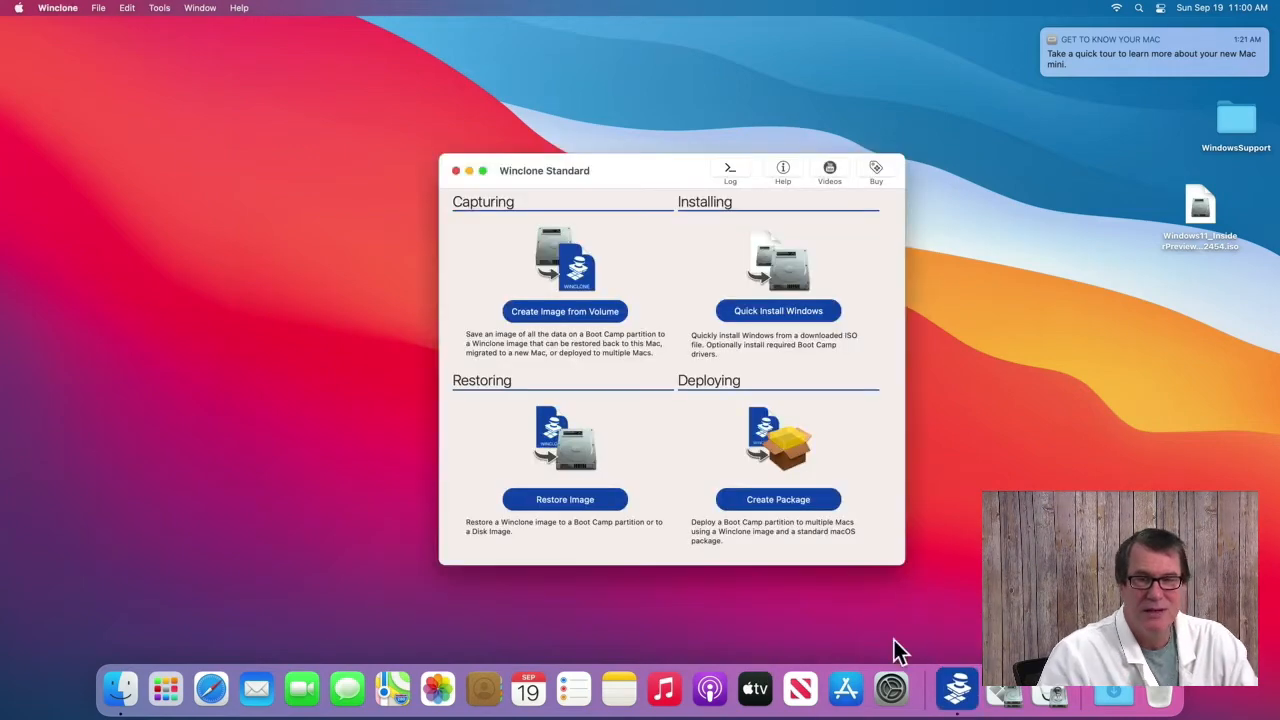
{"action": "mouse_move", "coordinate": [762, 328]}
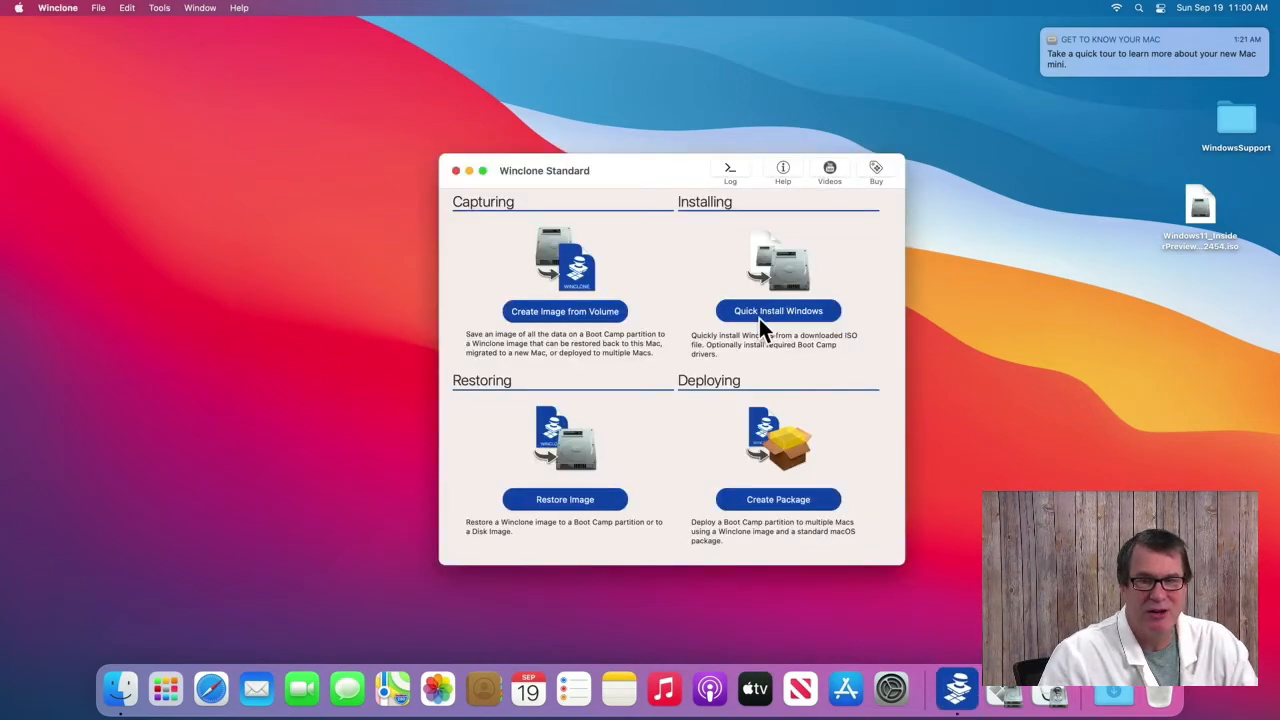
- Set up Quick Install with the Windows 11 ISO, ProfessionalWorkstation edition, and WindowsSupport drivers
{"action": "left_click", "coordinate": [778, 311]}
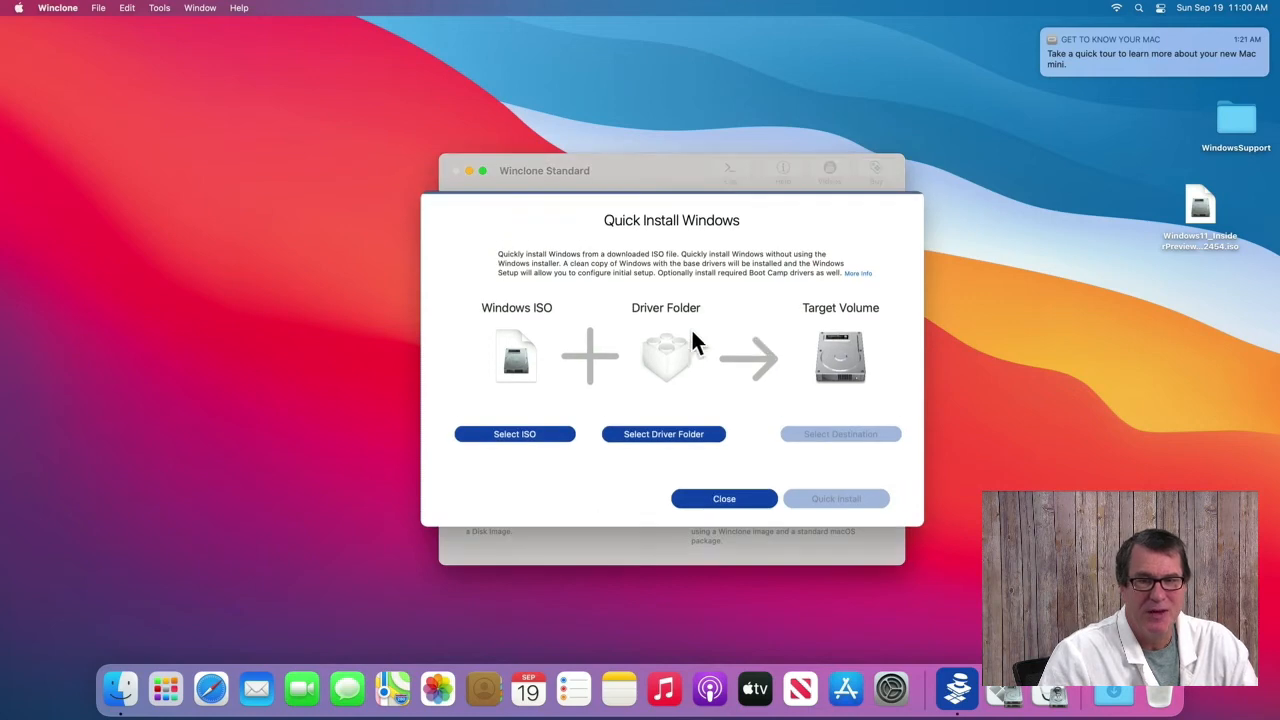
{"action": "mouse_move", "coordinate": [675, 345]}
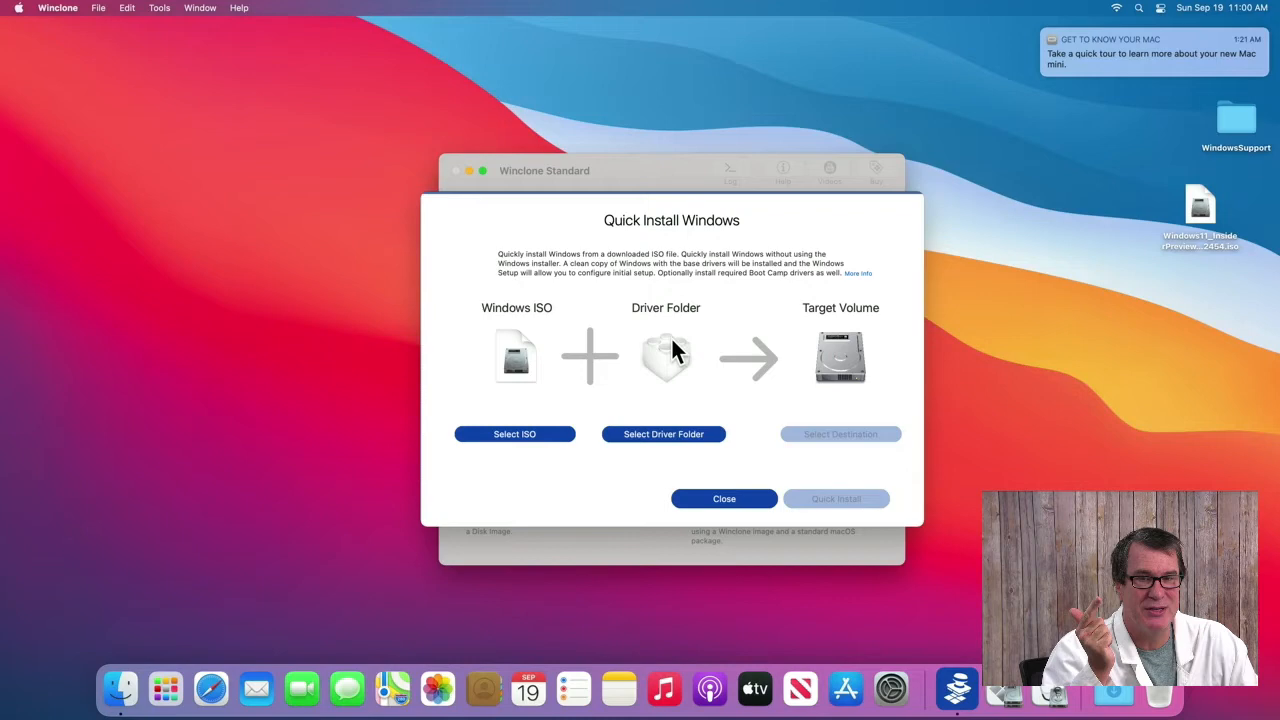
{"action": "mouse_move", "coordinate": [868, 371]}
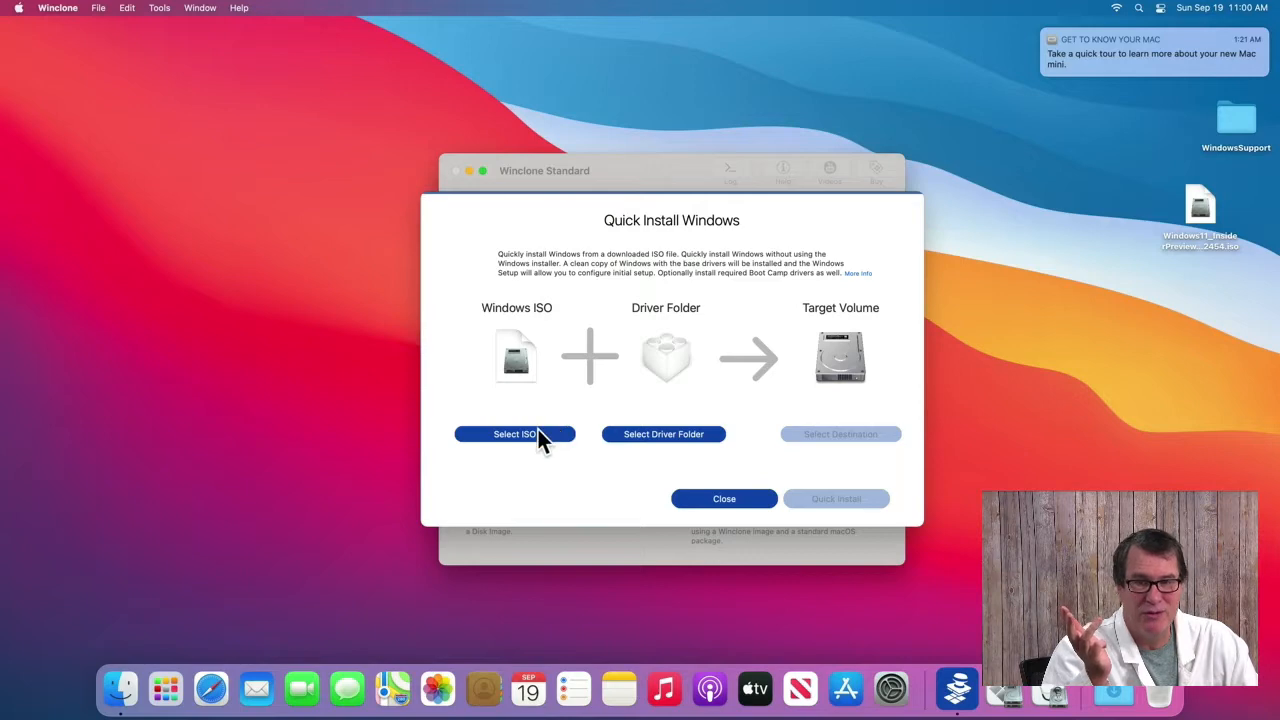
{"action": "left_click", "coordinate": [515, 434]}
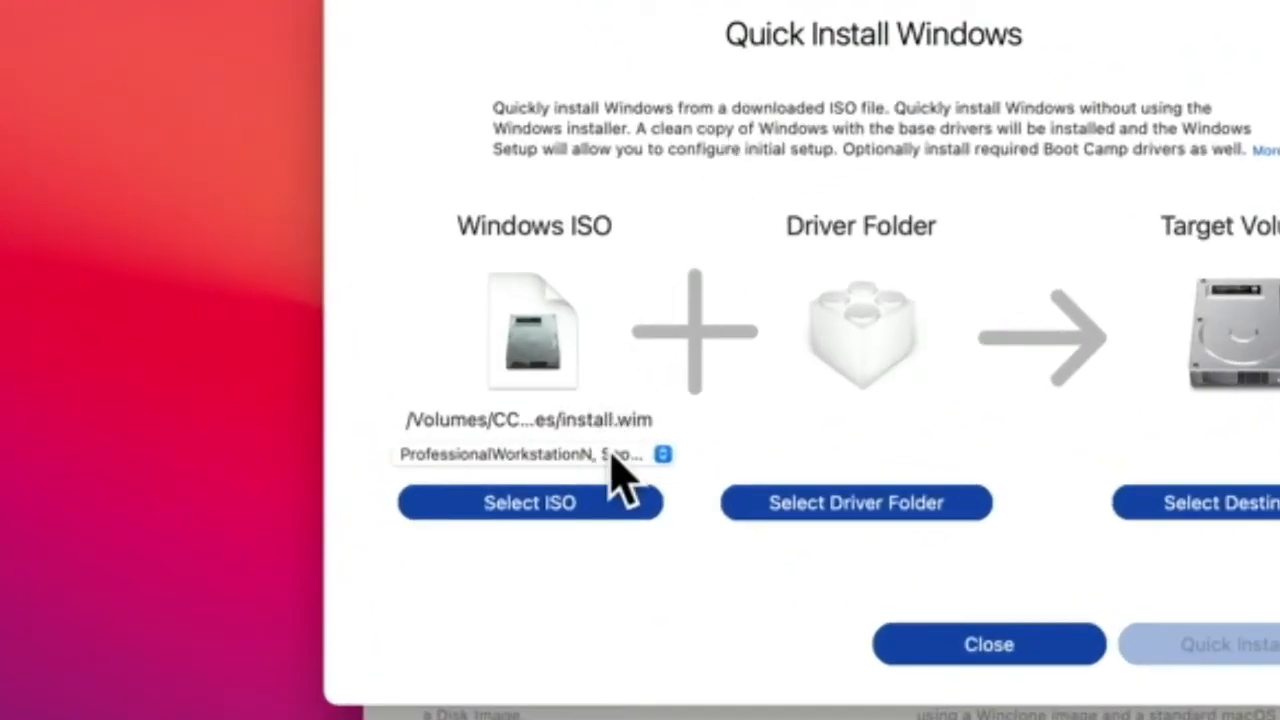
{"action": "left_click", "coordinate": [532, 454]}
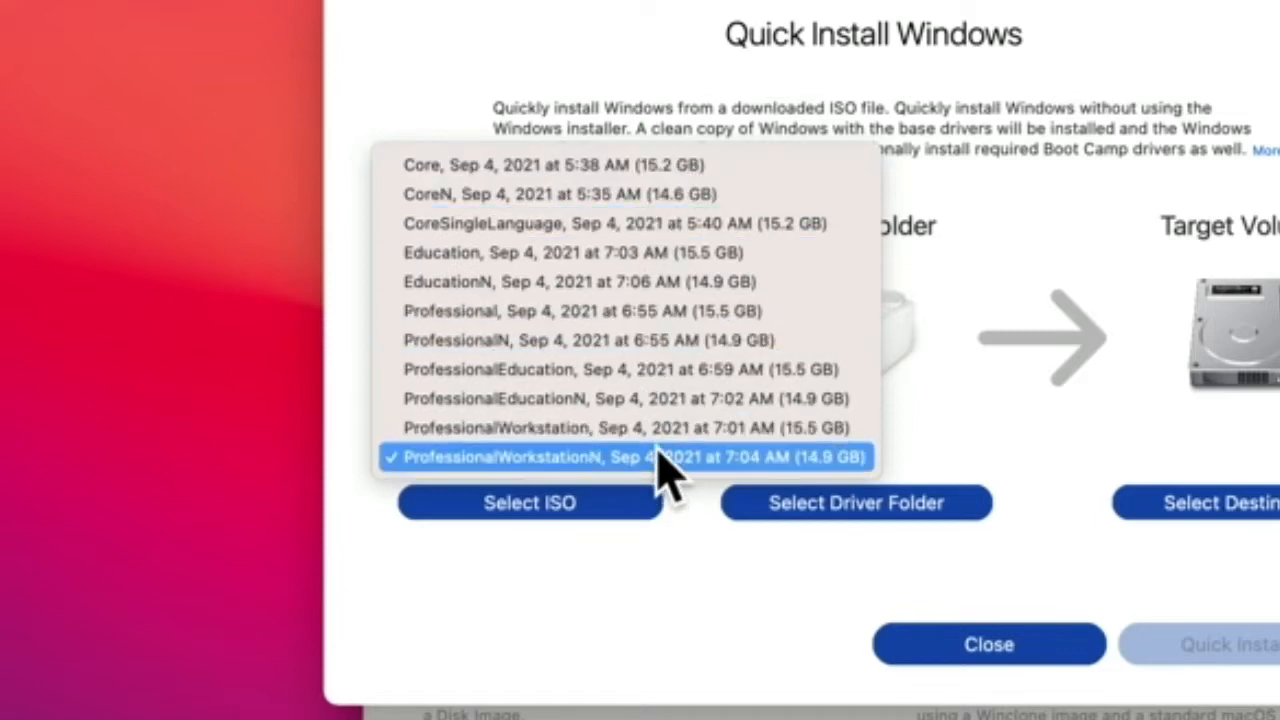
{"action": "left_click", "coordinate": [630, 457]}
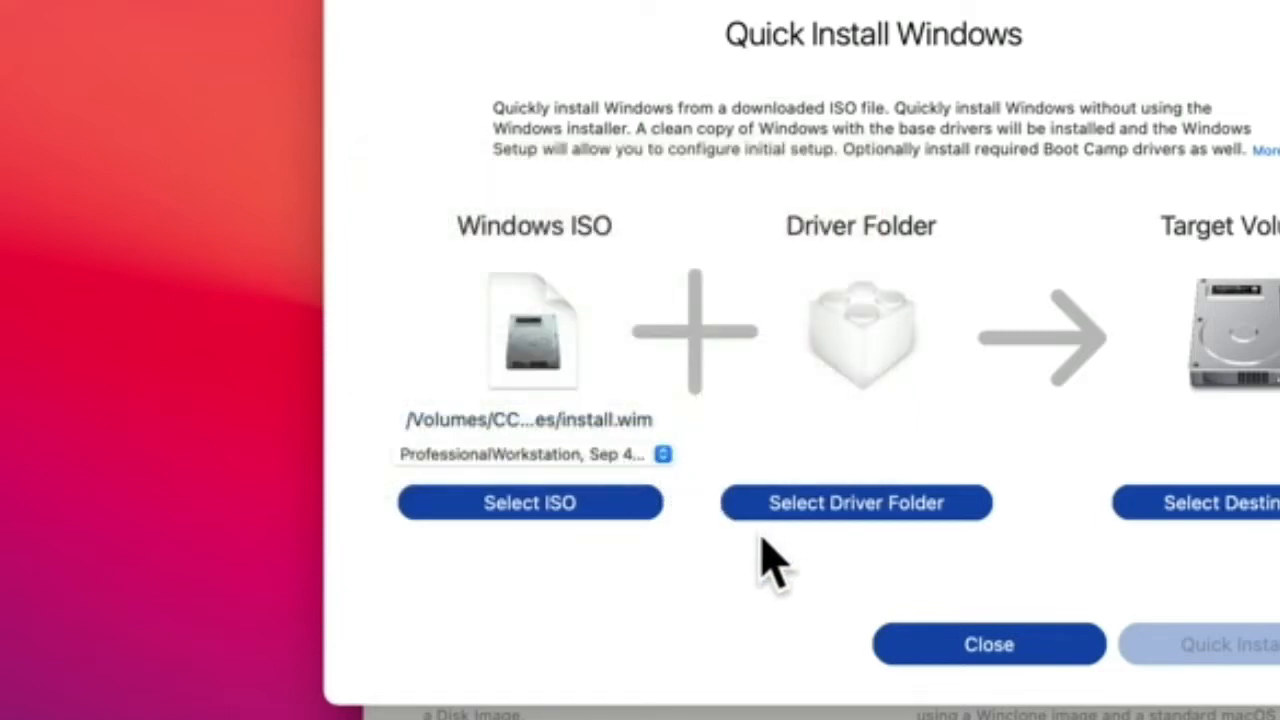
{"action": "left_click", "coordinate": [856, 502]}
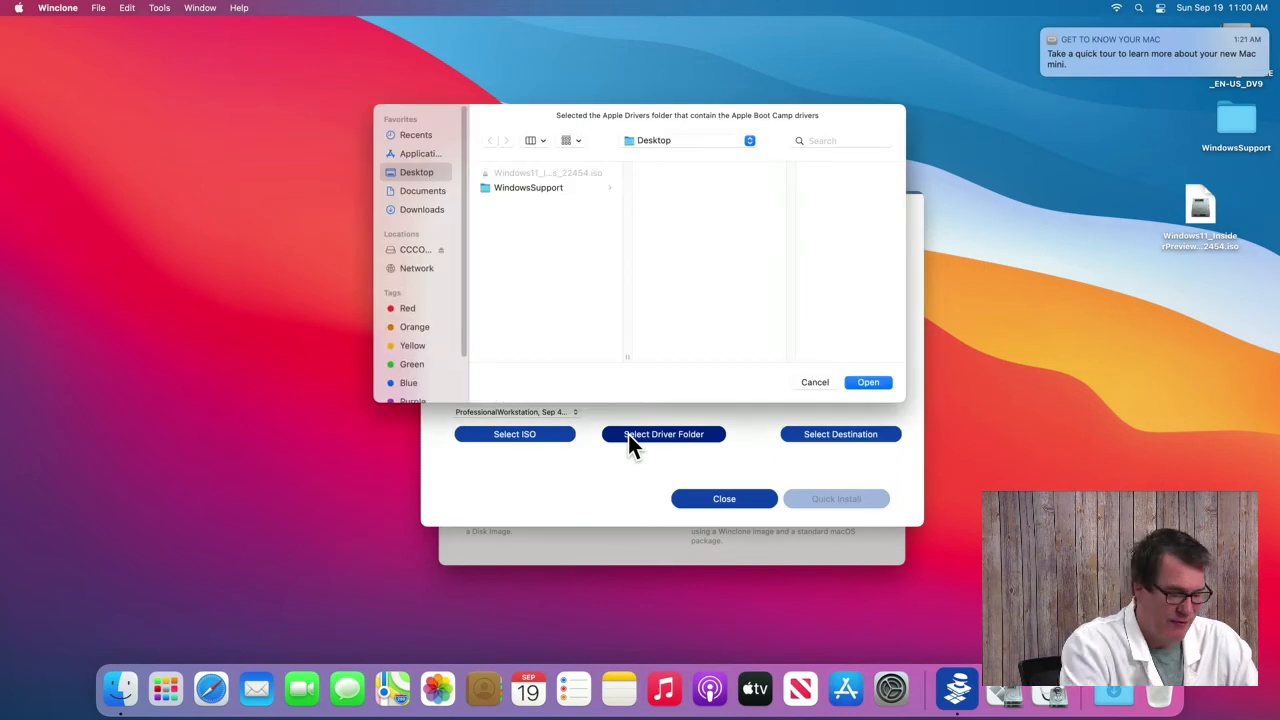
{"action": "mouse_move", "coordinate": [561, 203]}
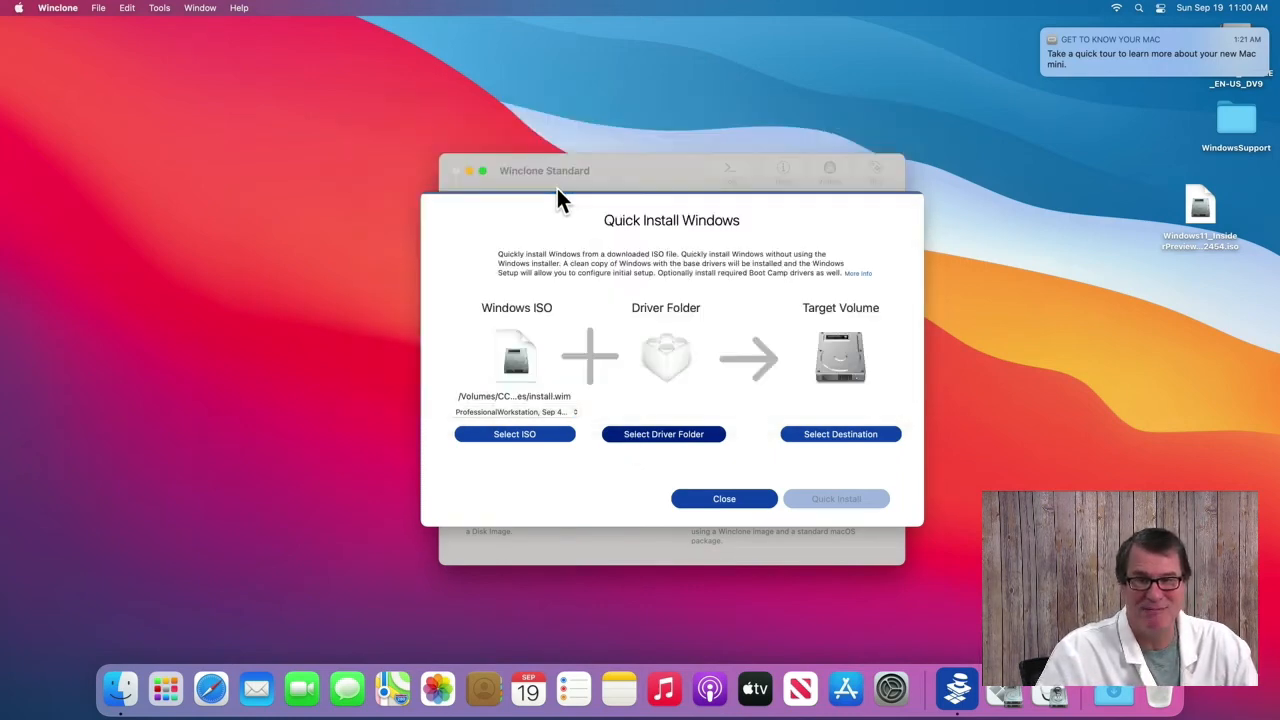
{"action": "left_click", "coordinate": [663, 434]}
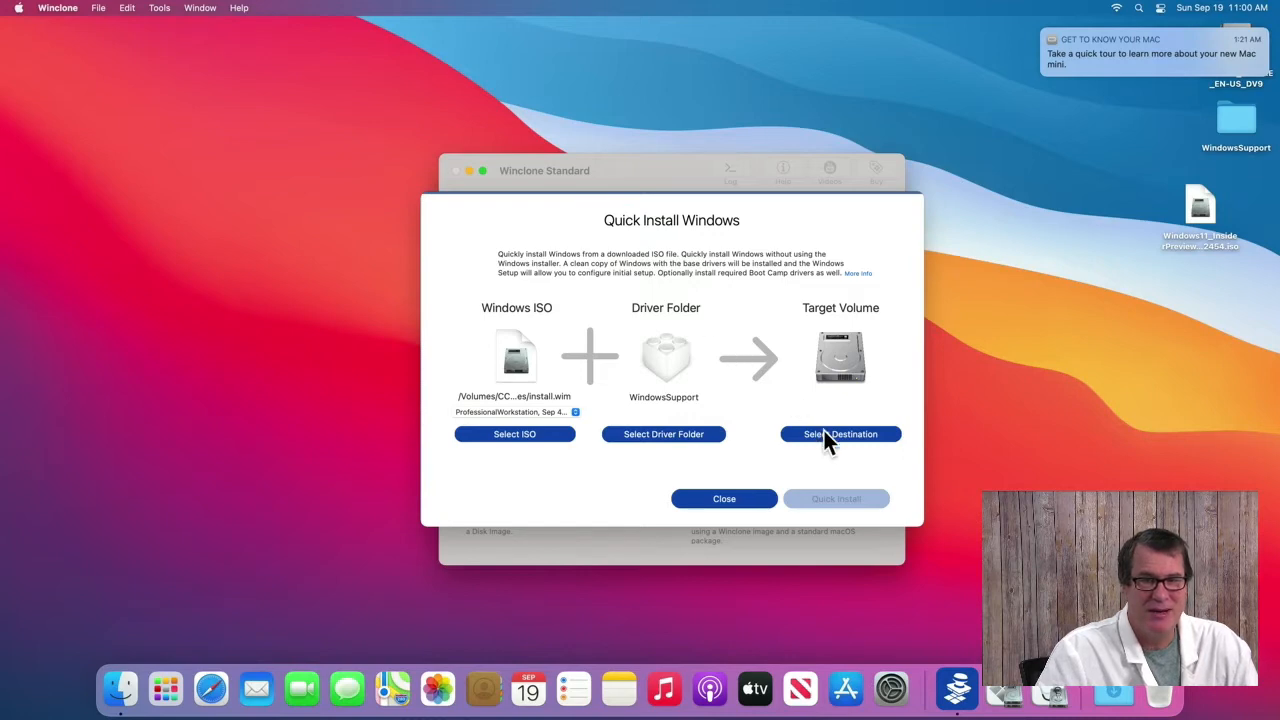
{"action": "left_click", "coordinate": [840, 434]}
{"action": "type", "text": "disk"}
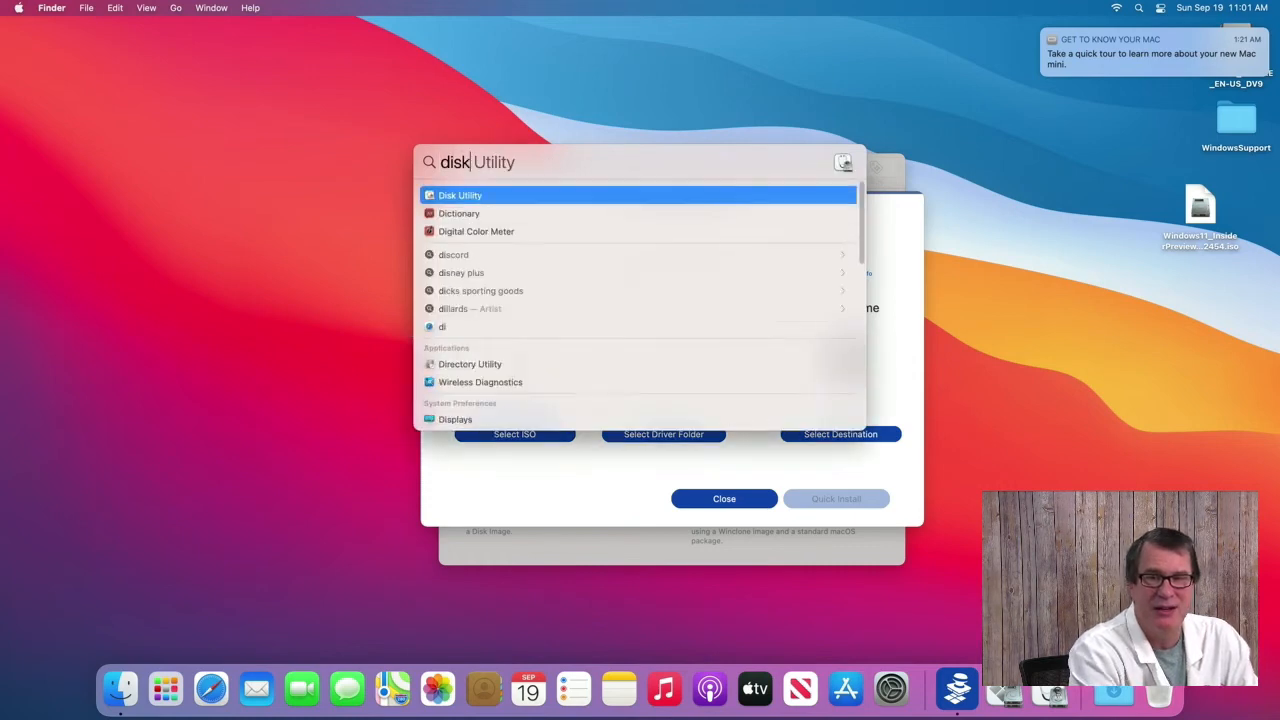
- Open Disk Utility's partition editor for the Untitled internal Apple SSD container
{"action": "left_click", "coordinate": [460, 195]}
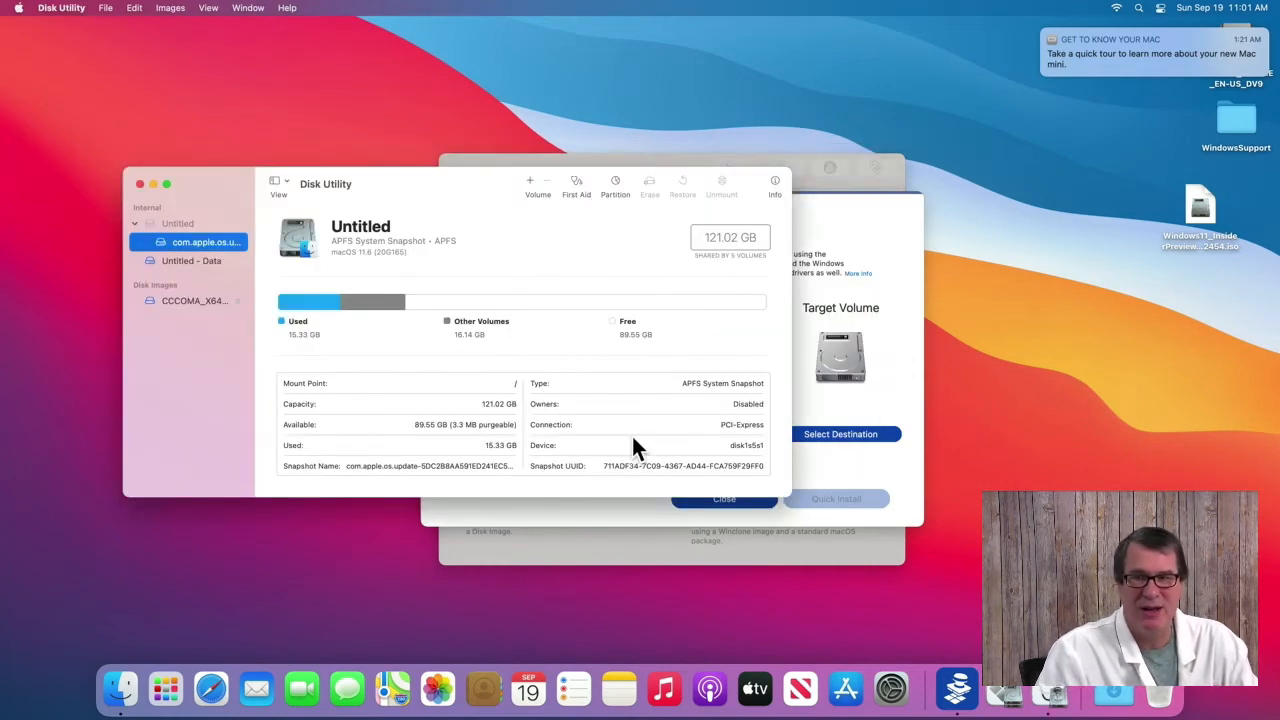
{"action": "mouse_move", "coordinate": [203, 230]}
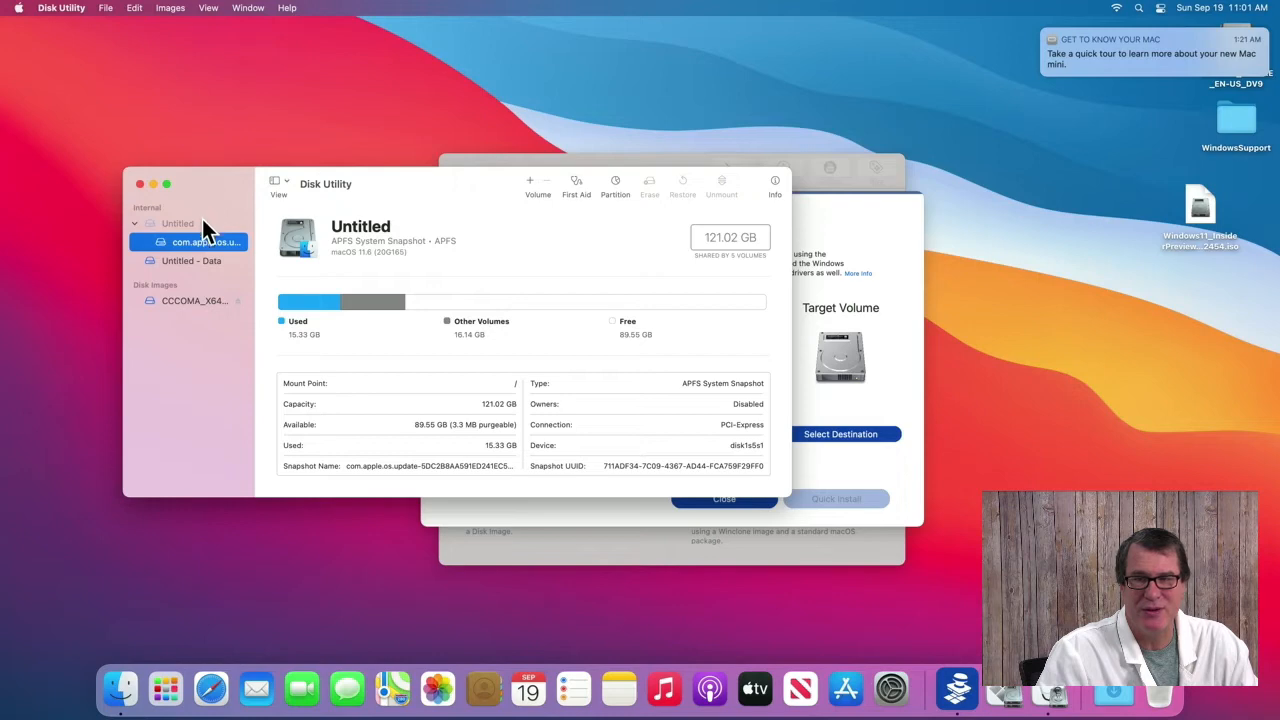
{"action": "left_click", "coordinate": [177, 223]}
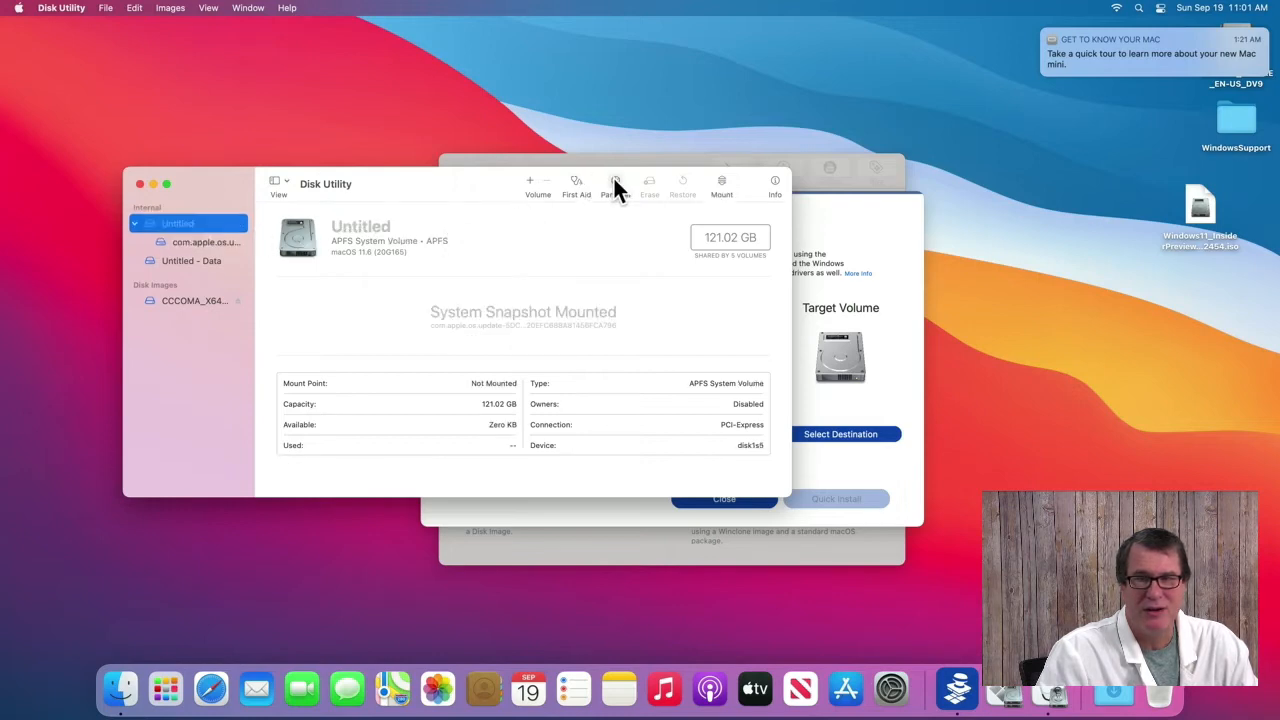
{"action": "left_click", "coordinate": [612, 182]}
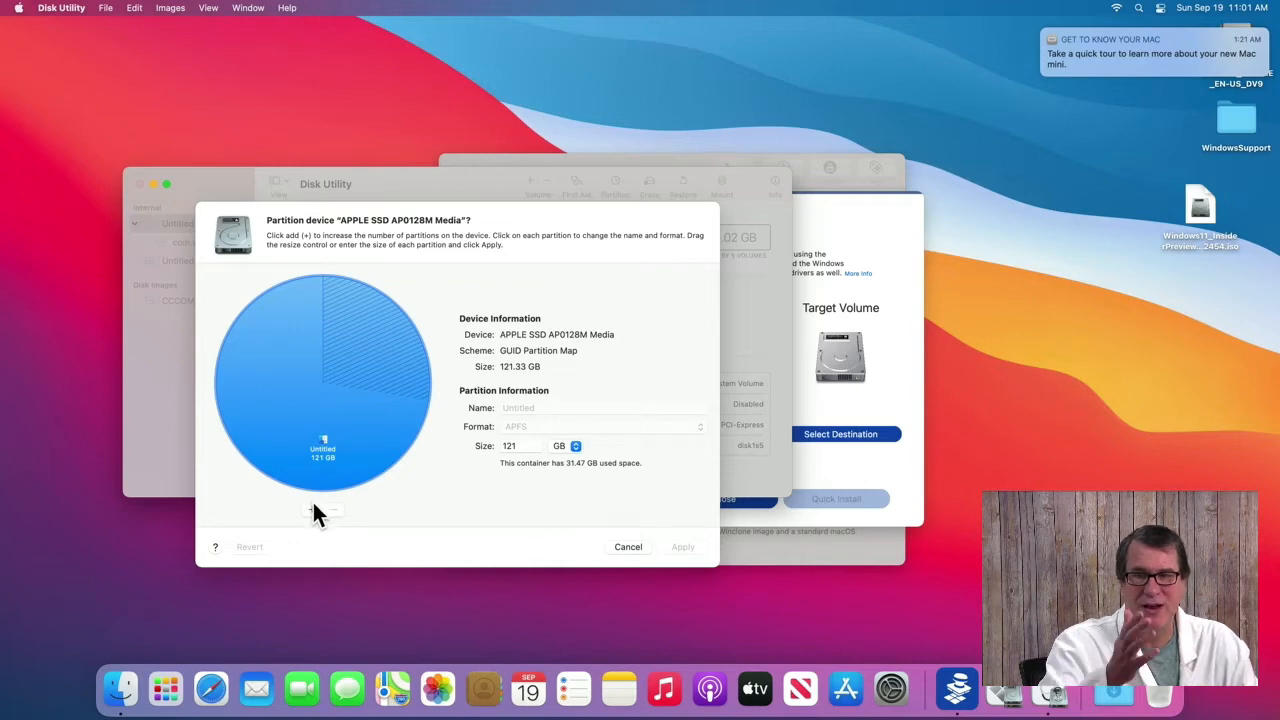
- Add a 60.5 GB MS-DOS (FAT) partition named WINDOWS
{"action": "left_click", "coordinate": [322, 510]}
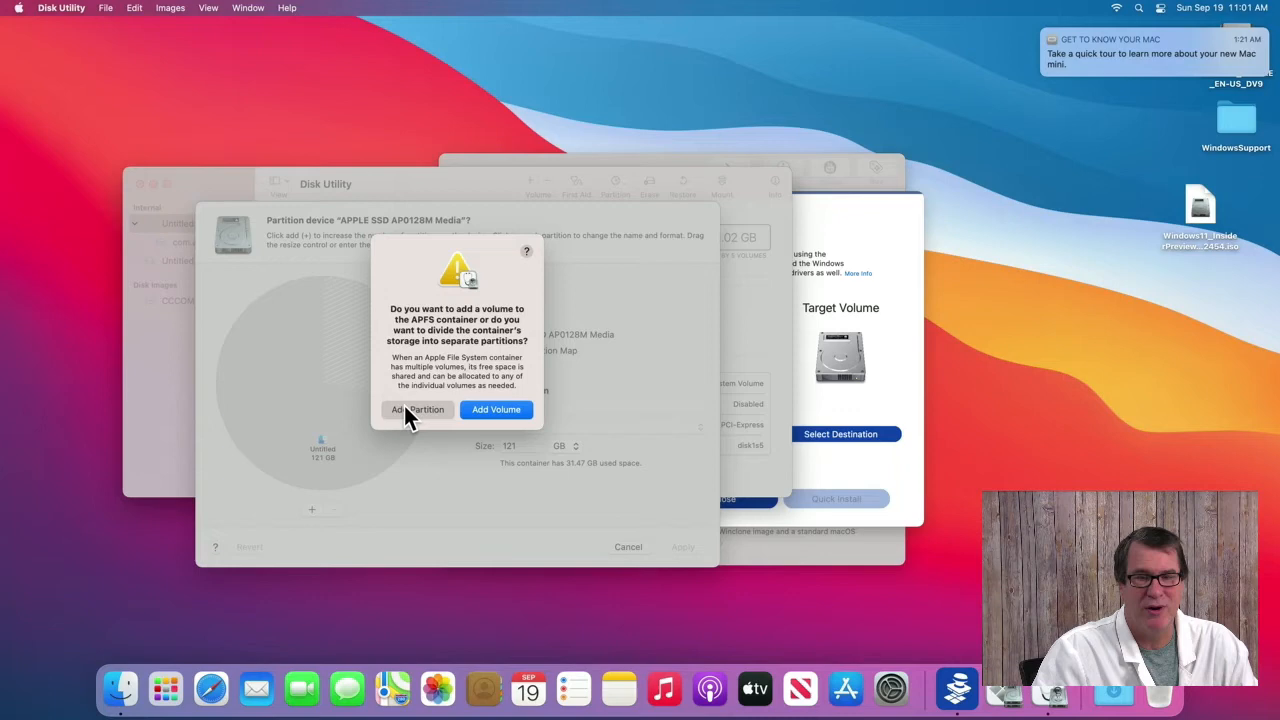
{"action": "mouse_move", "coordinate": [407, 417]}
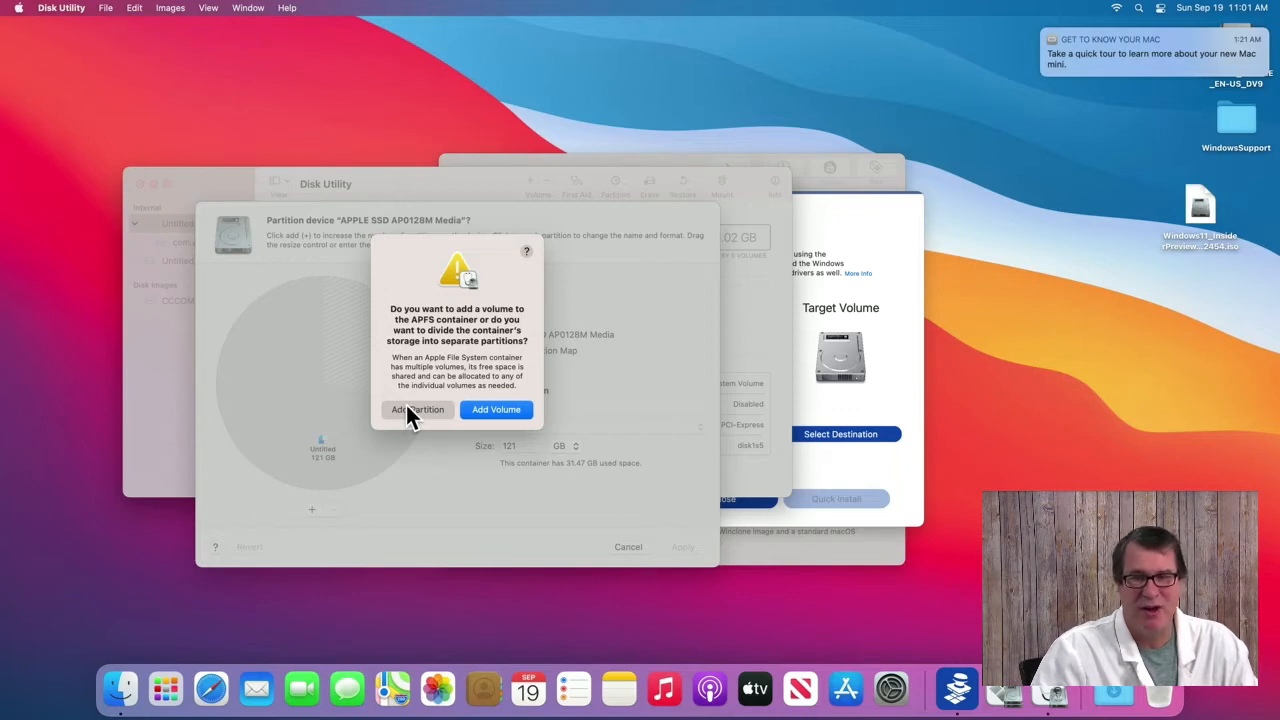
{"action": "left_click", "coordinate": [416, 410]}
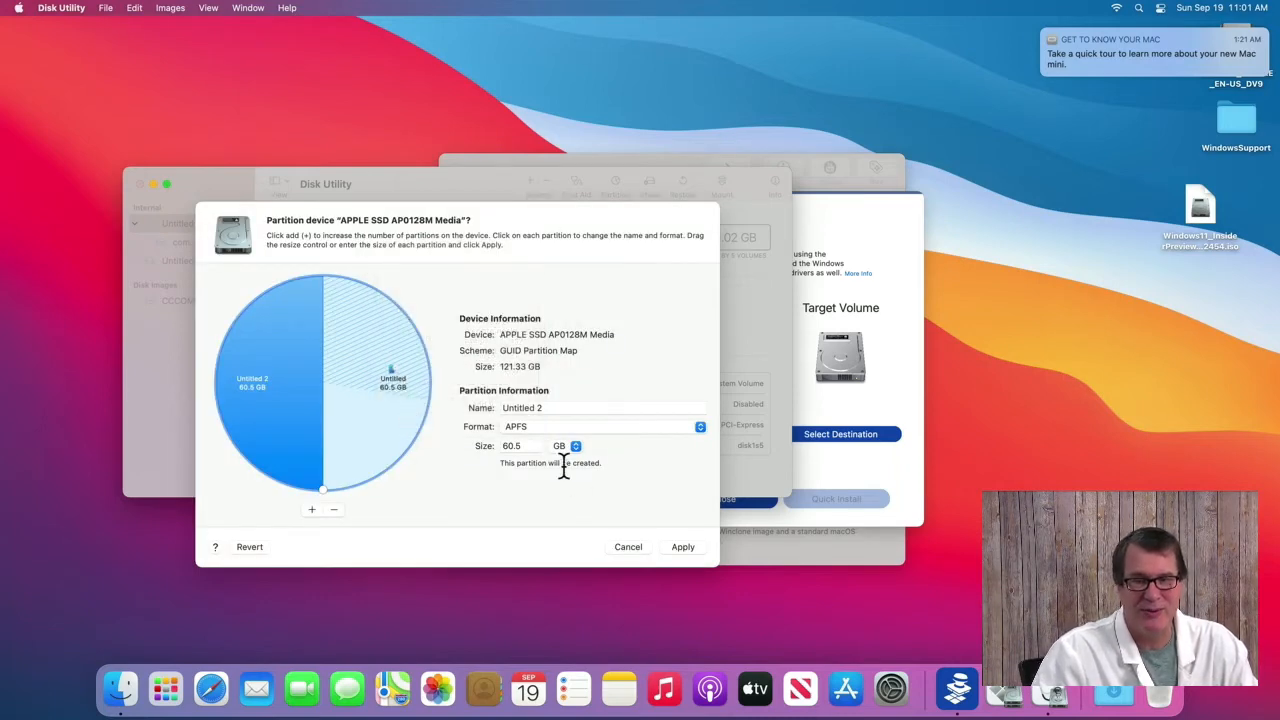
{"action": "left_click", "coordinate": [600, 426]}
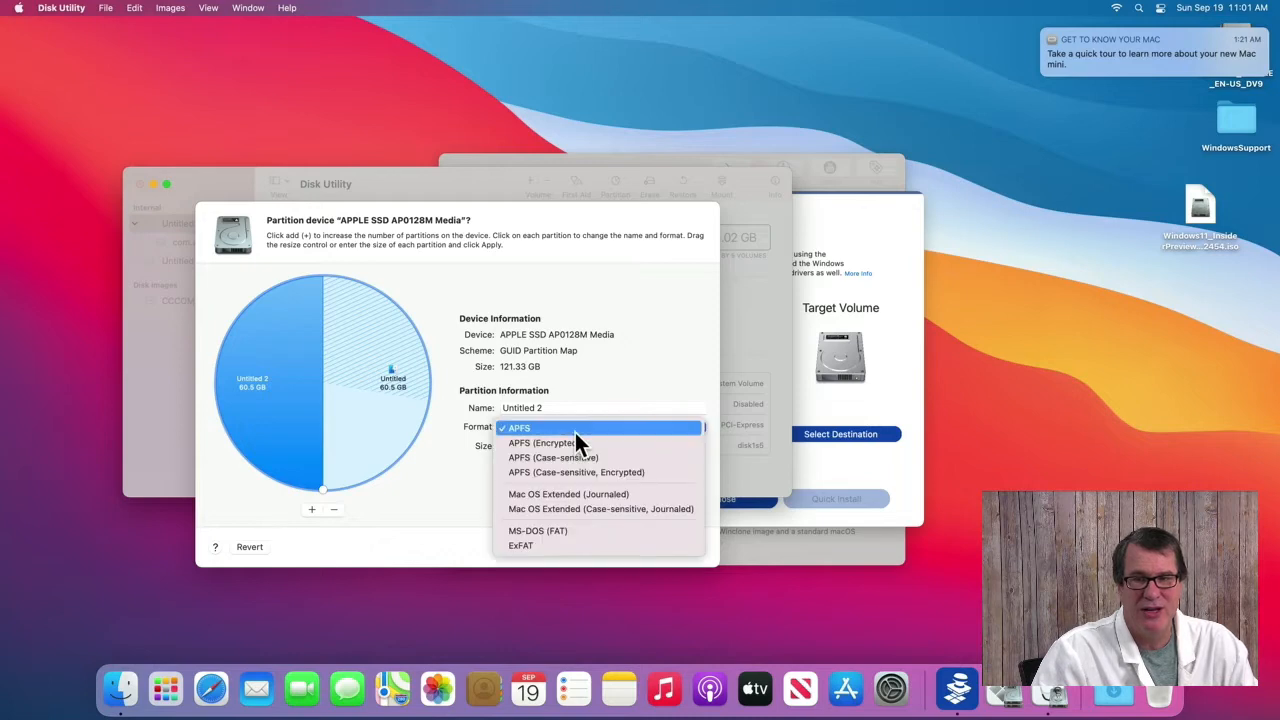
{"action": "mouse_move", "coordinate": [593, 540]}
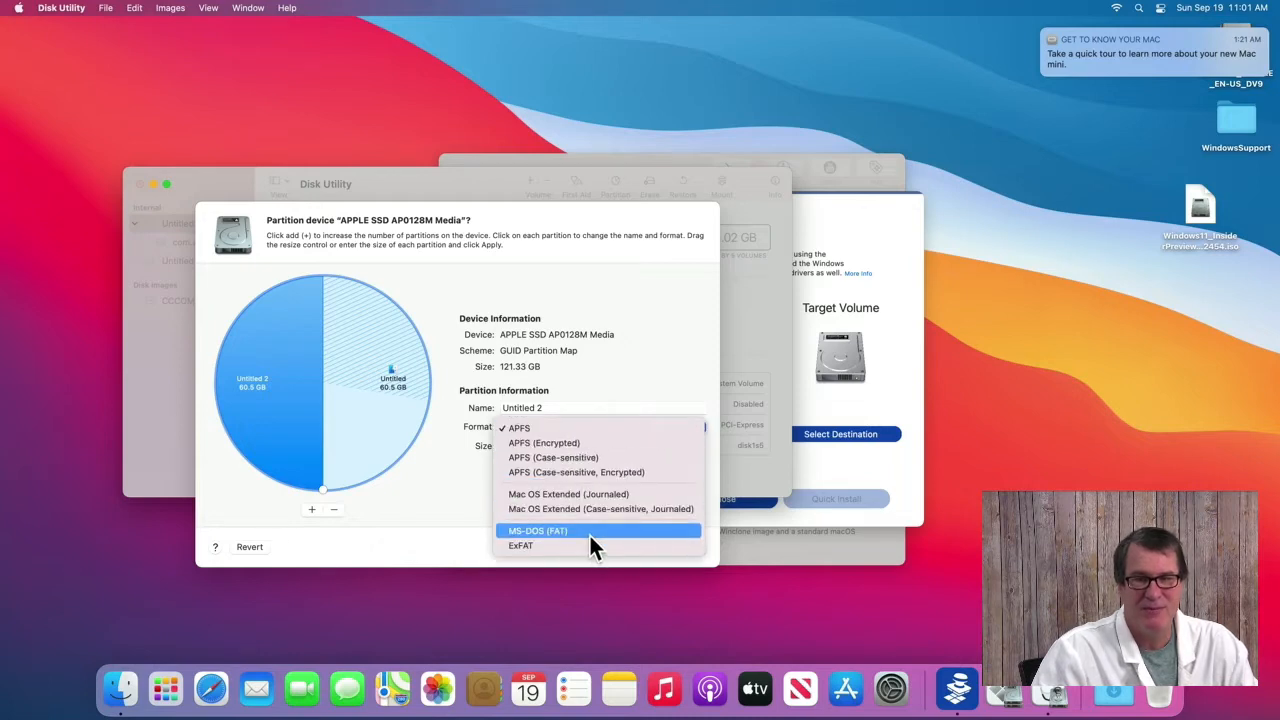
{"action": "left_click", "coordinate": [538, 531]}
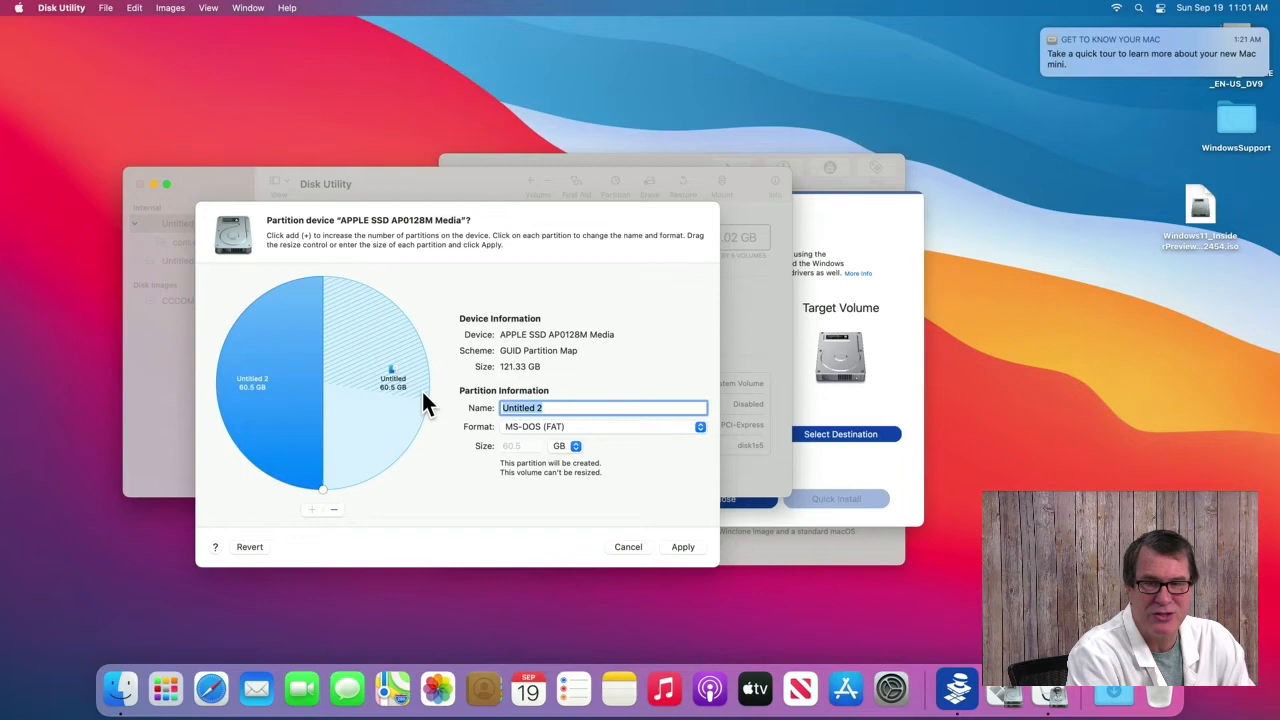
{"action": "type", "text": "WINDOWS"}
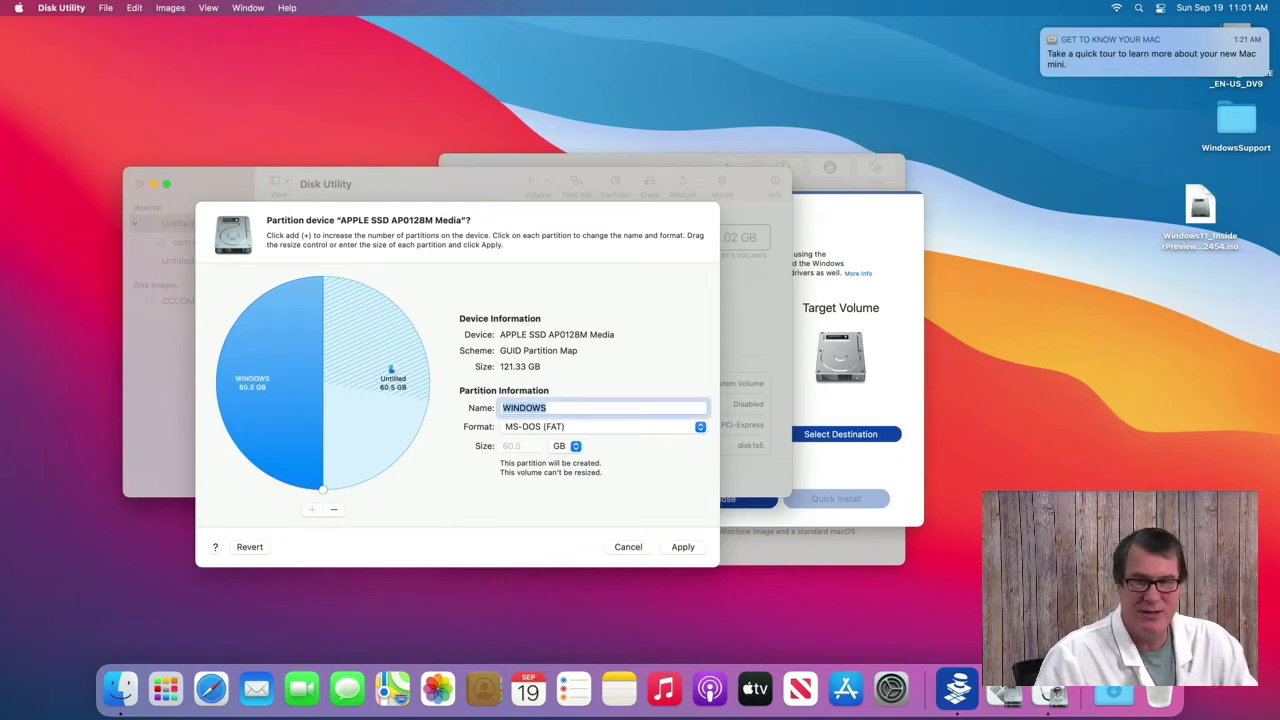
{"action": "mouse_move", "coordinate": [685, 549]}
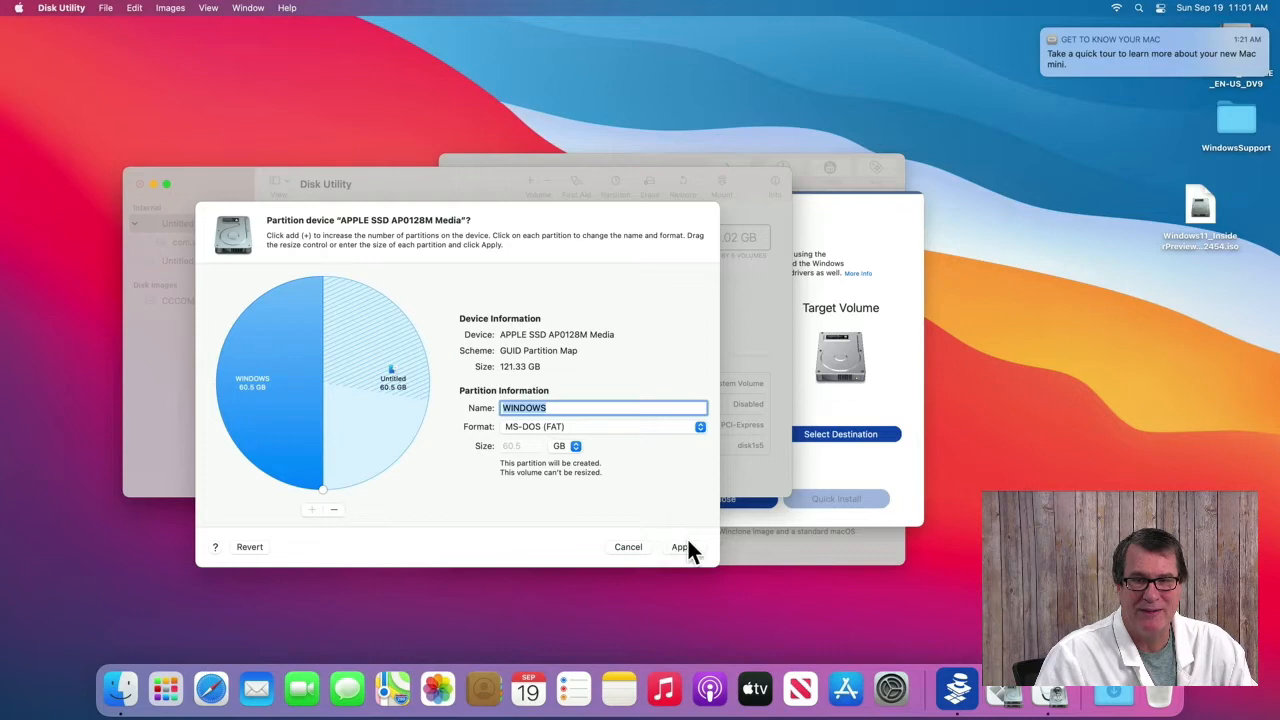
- Apply the WINDOWS partition despite the startup-volume resize warning, then quit Disk Utility
{"action": "left_click", "coordinate": [679, 546]}
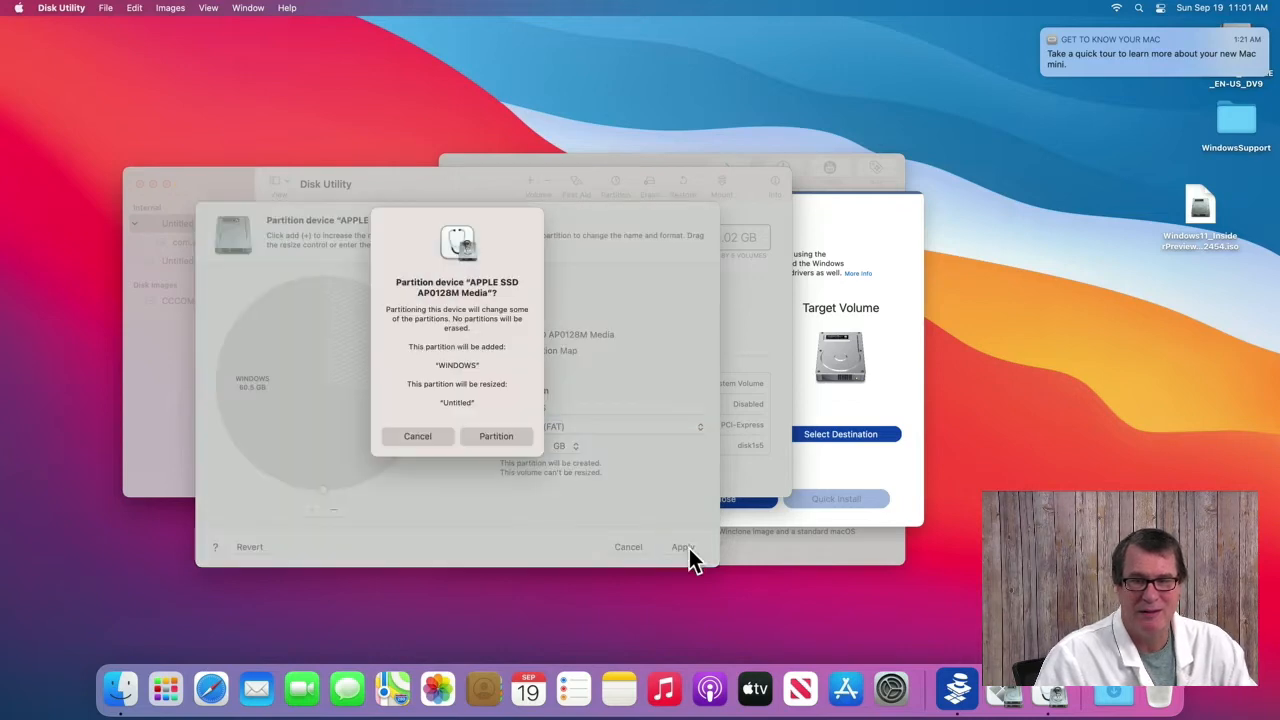
{"action": "mouse_move", "coordinate": [489, 488]}
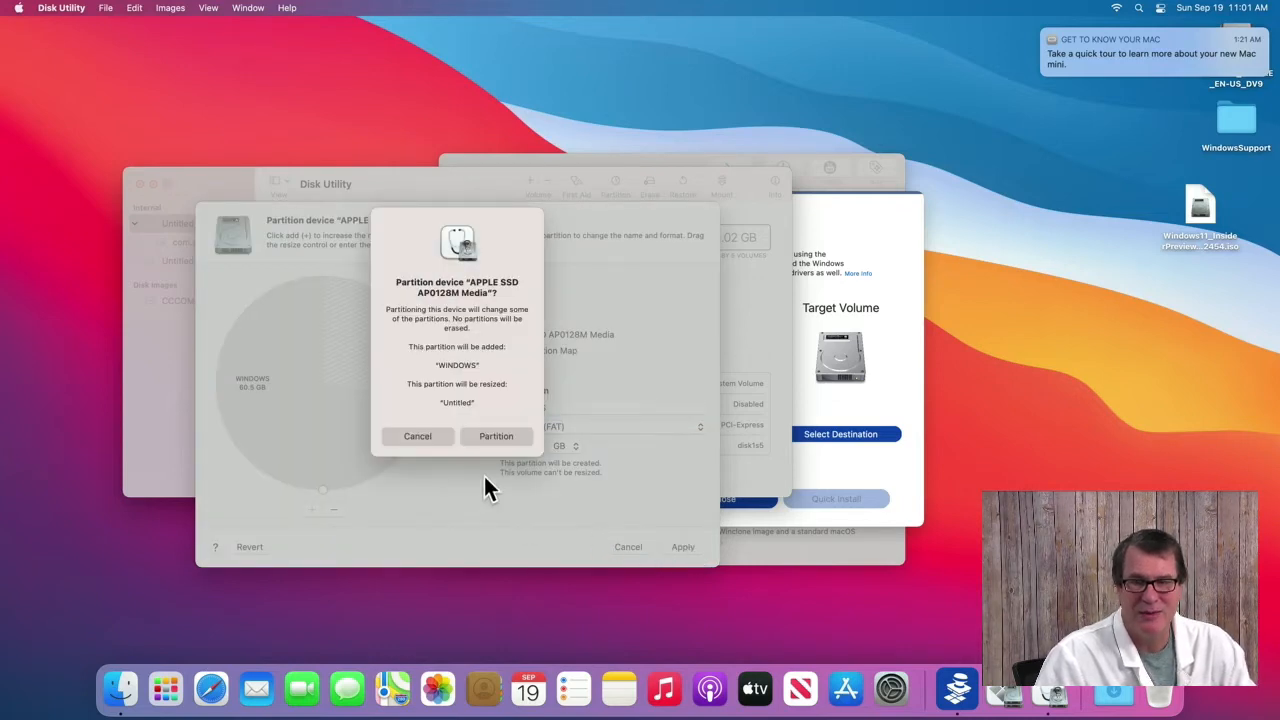
{"action": "left_click", "coordinate": [496, 436]}
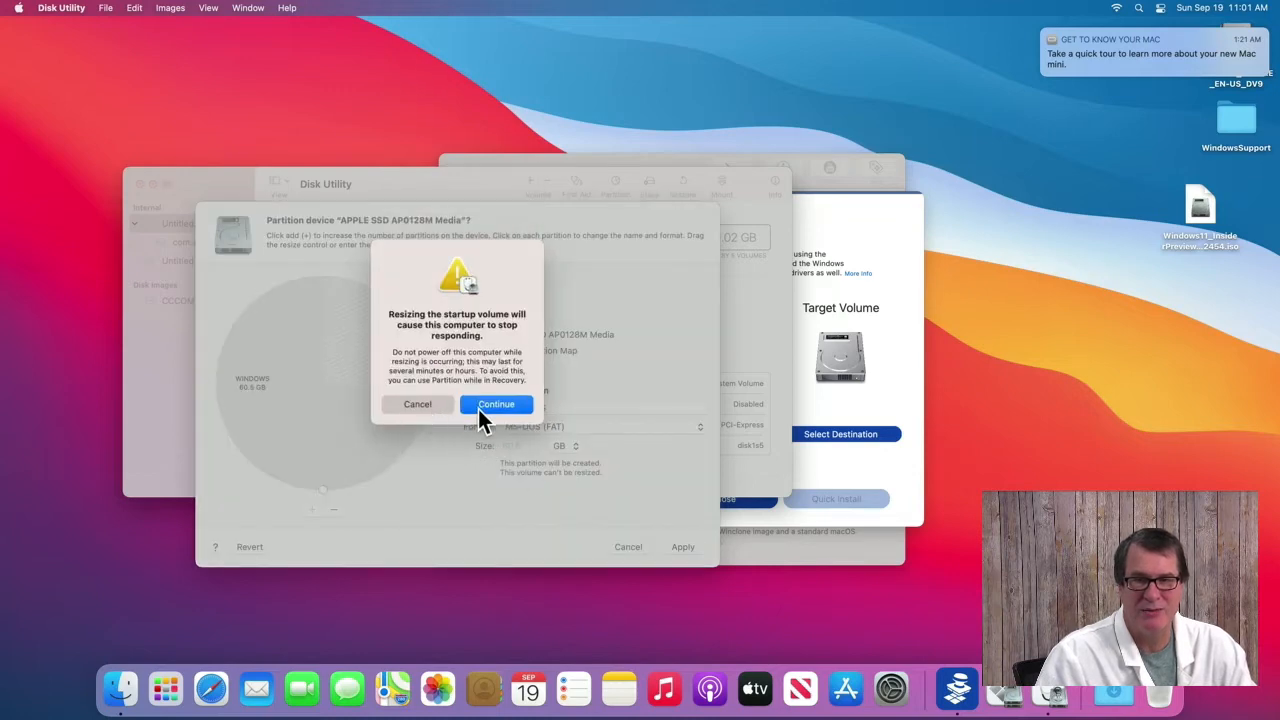
{"action": "left_click", "coordinate": [496, 404]}
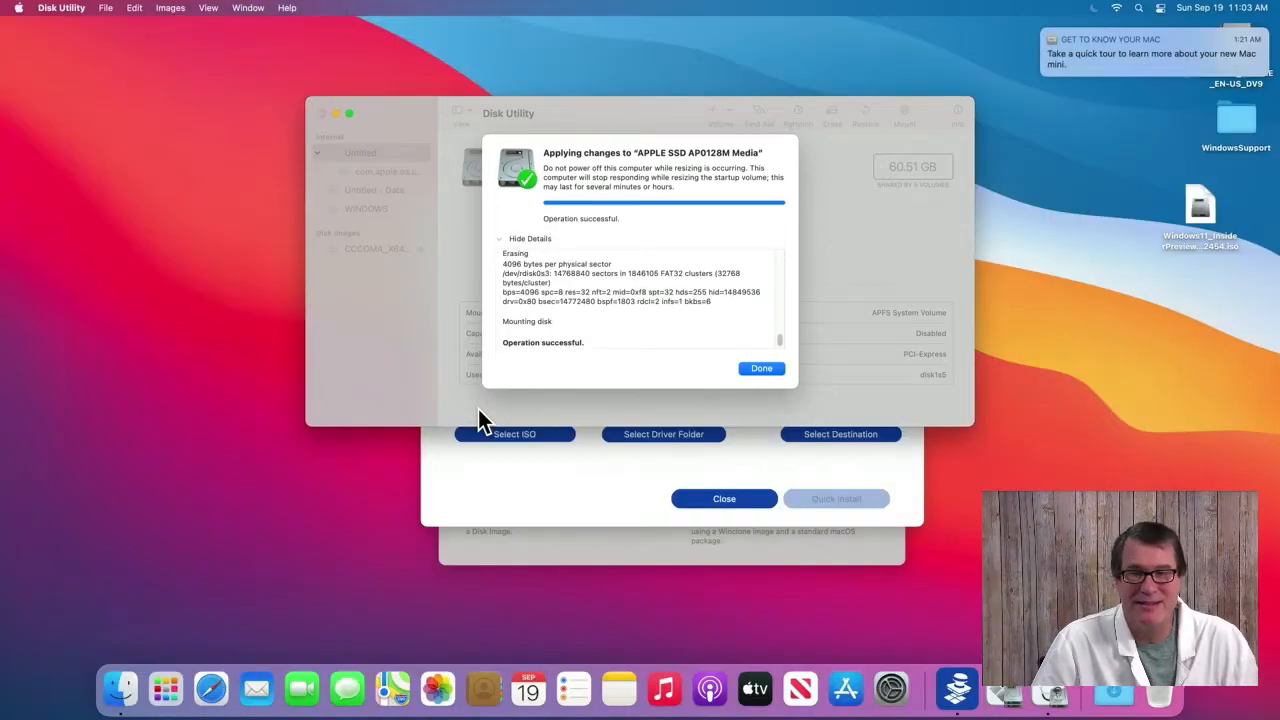
{"action": "mouse_move", "coordinate": [680, 535]}
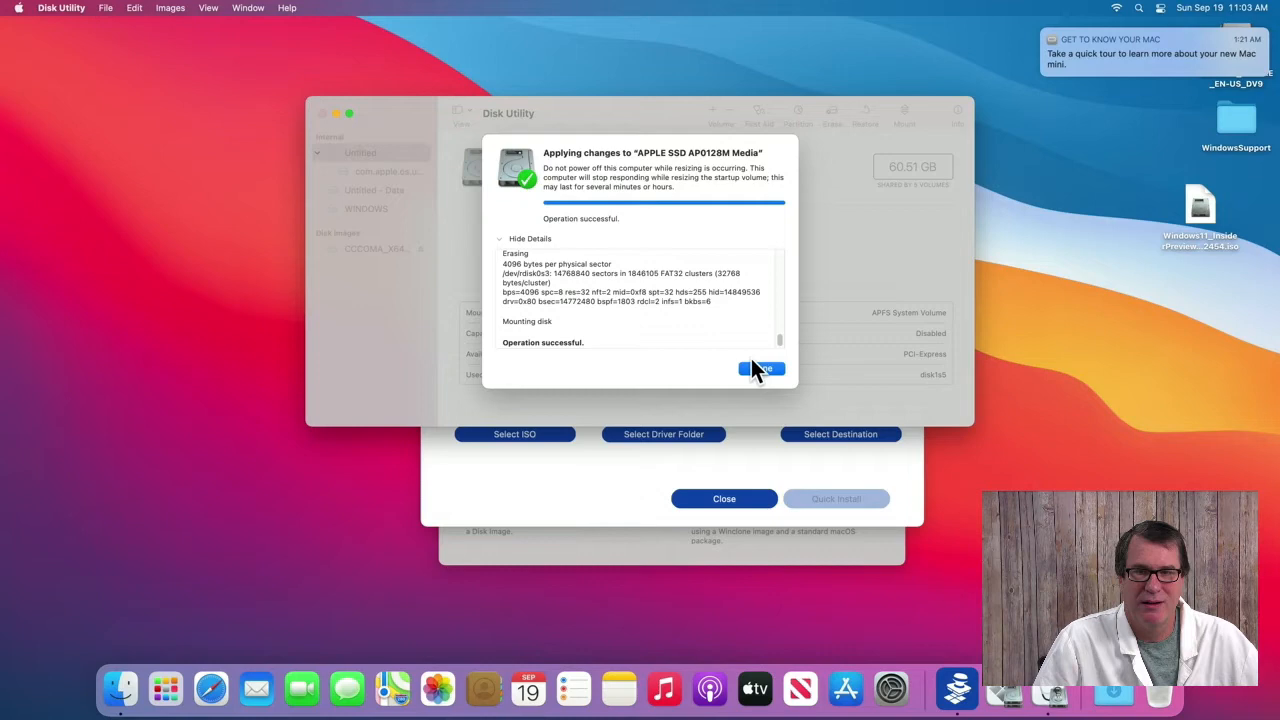
{"action": "left_click", "coordinate": [761, 369]}
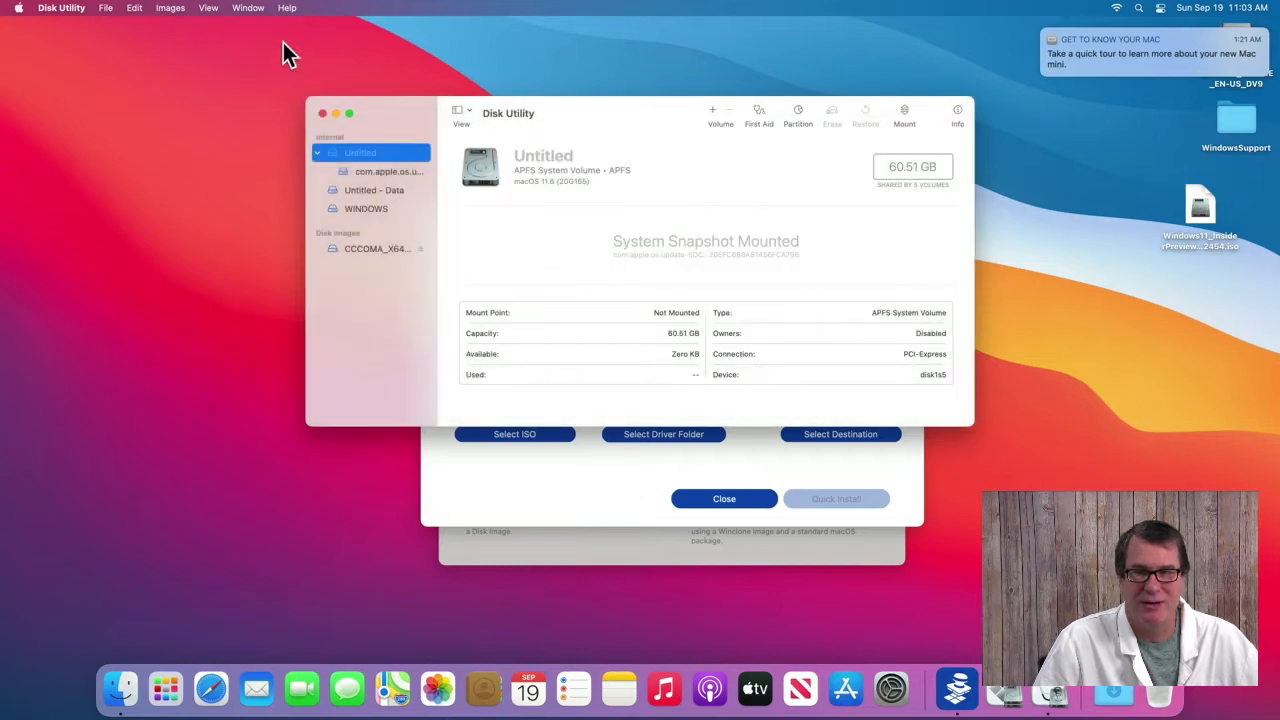
{"action": "left_click", "coordinate": [62, 8]}
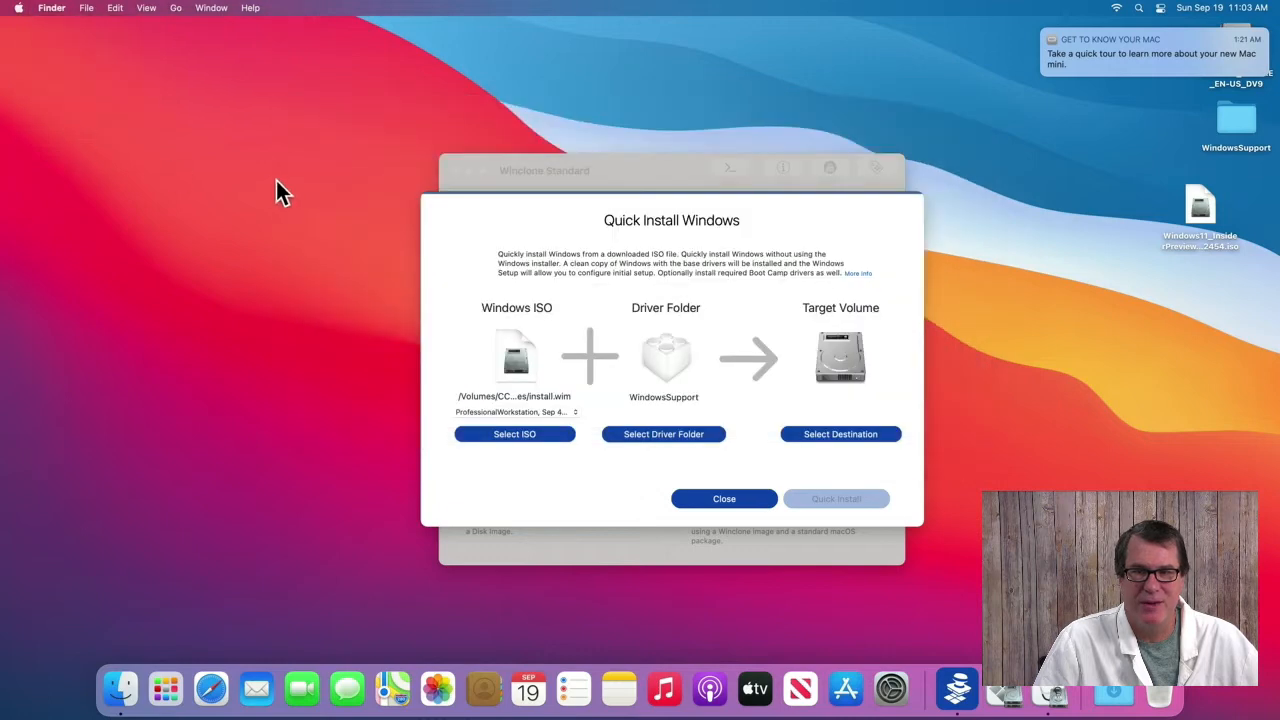
{"action": "mouse_move", "coordinate": [820, 452]}
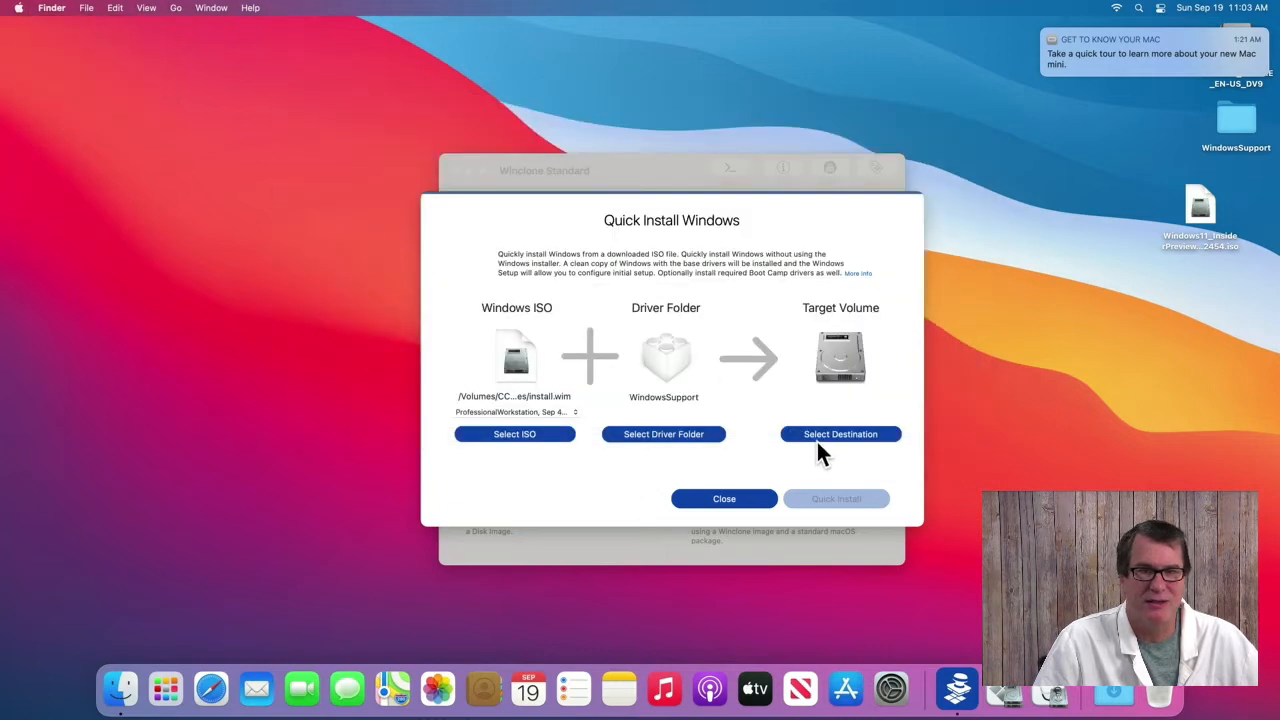
- Target the WINDOWS volume and start Quick Install, confirming the erase
{"action": "left_click", "coordinate": [840, 434]}
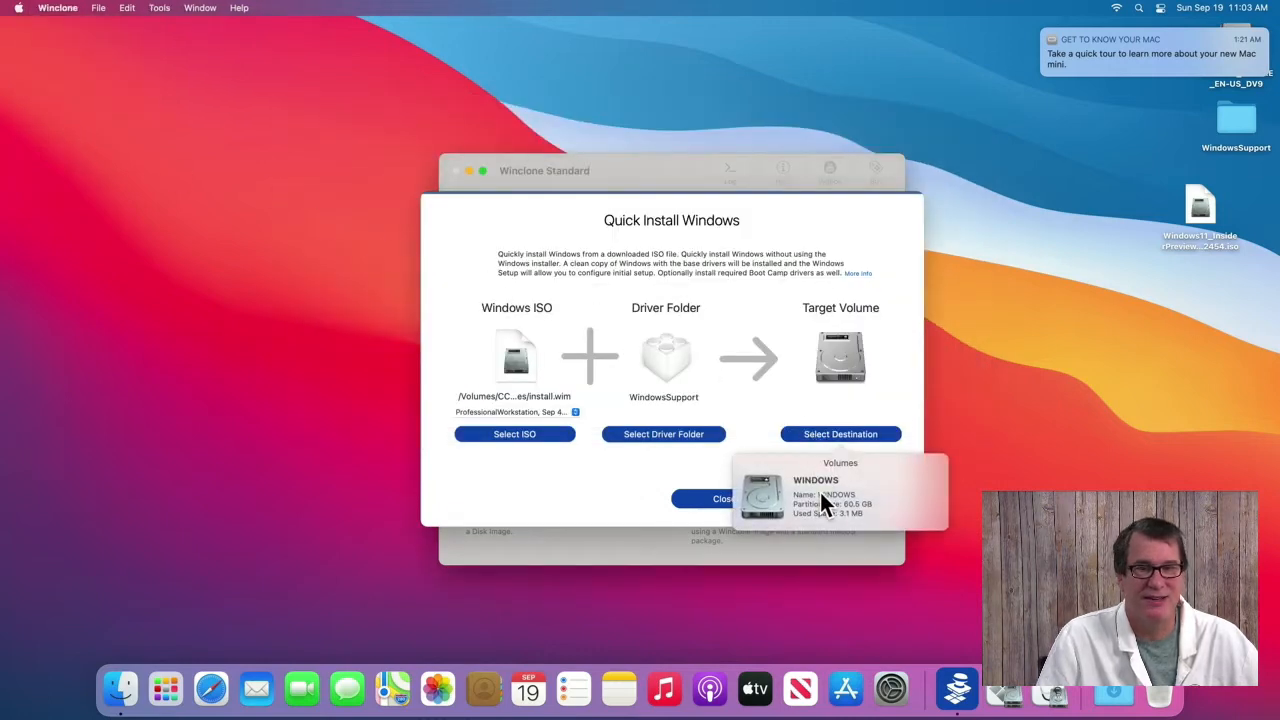
{"action": "left_click", "coordinate": [836, 495]}
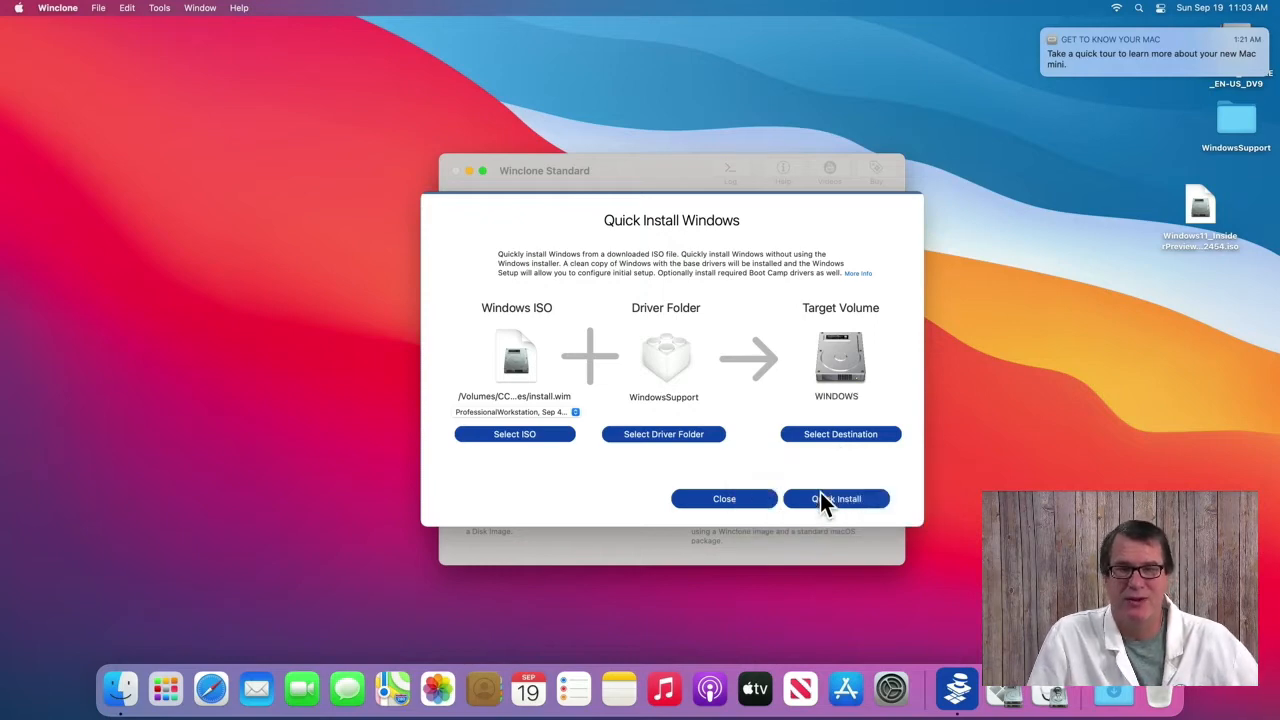
{"action": "left_click", "coordinate": [836, 498]}
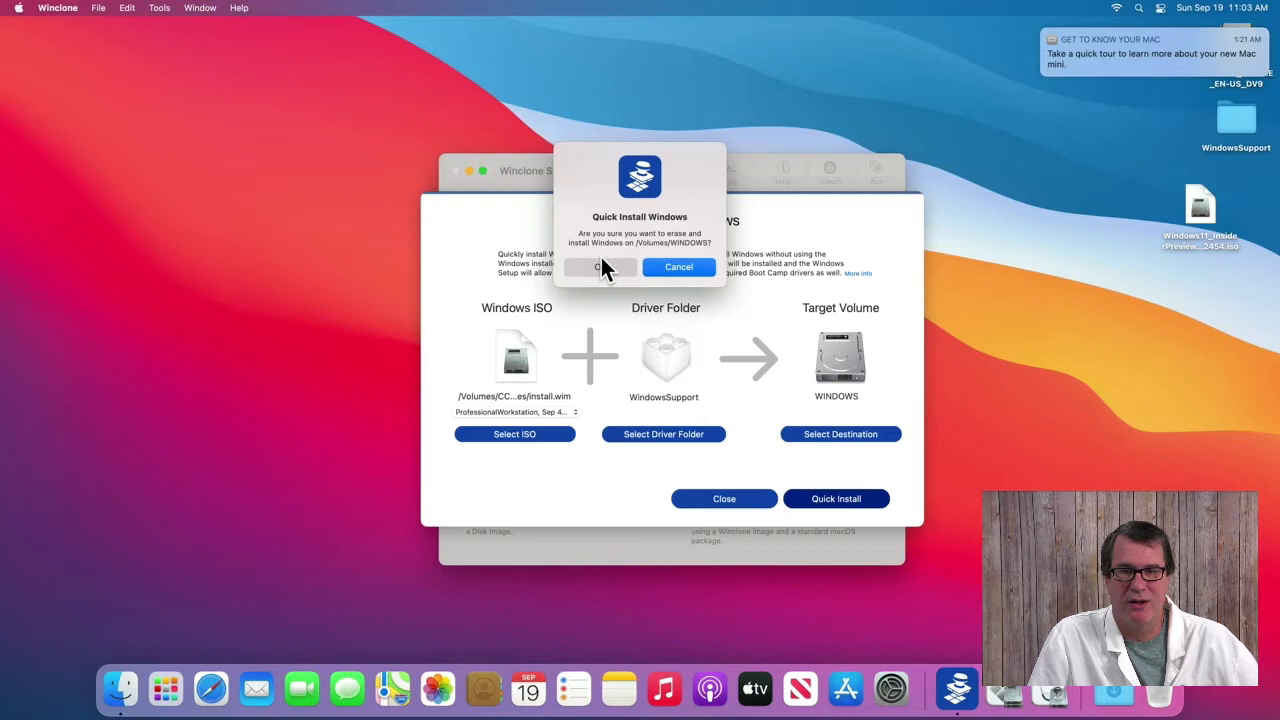
{"action": "left_click", "coordinate": [603, 267]}
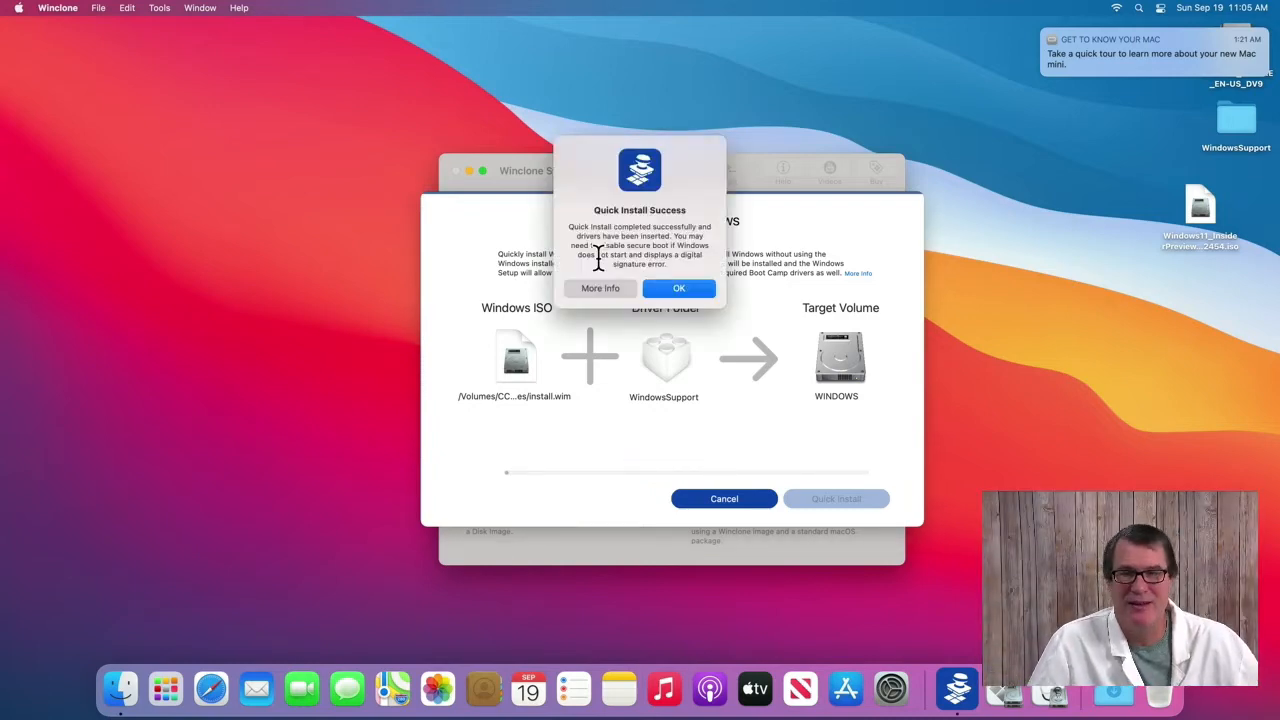
{"action": "mouse_move", "coordinate": [663, 293]}
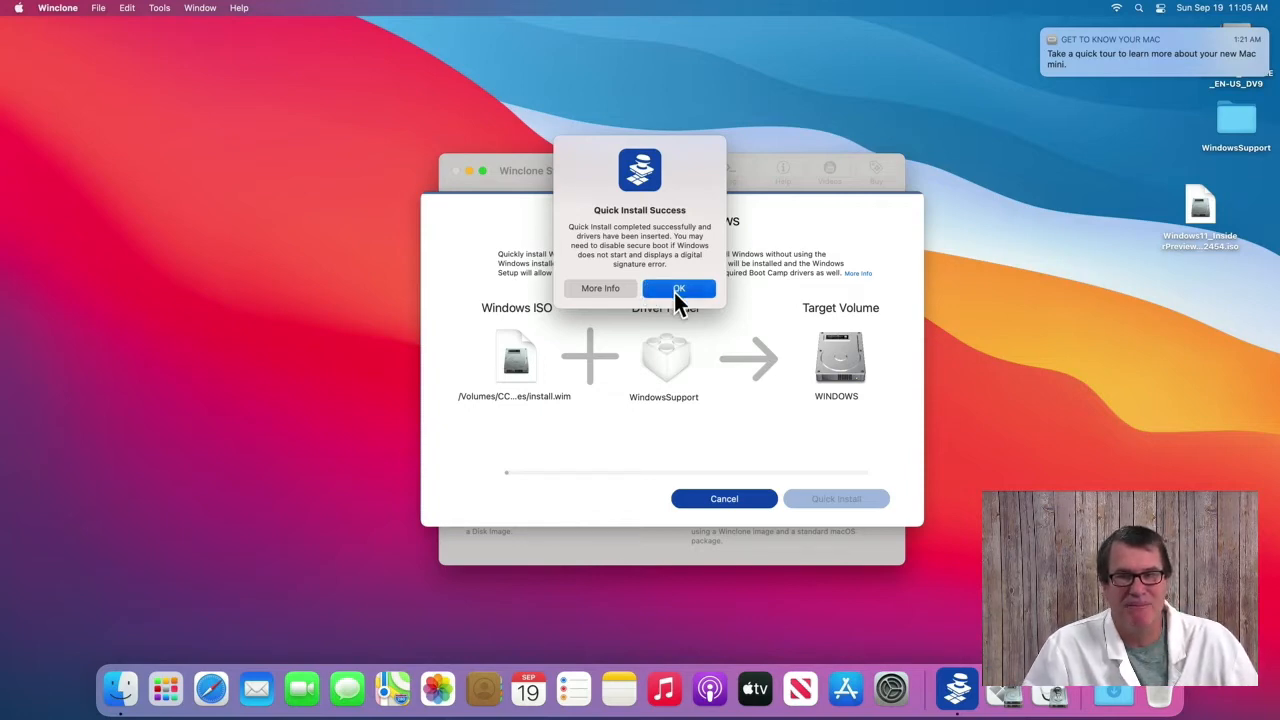
- Acknowledge the Quick Install success alert about inserted drivers
{"action": "left_click", "coordinate": [678, 288]}
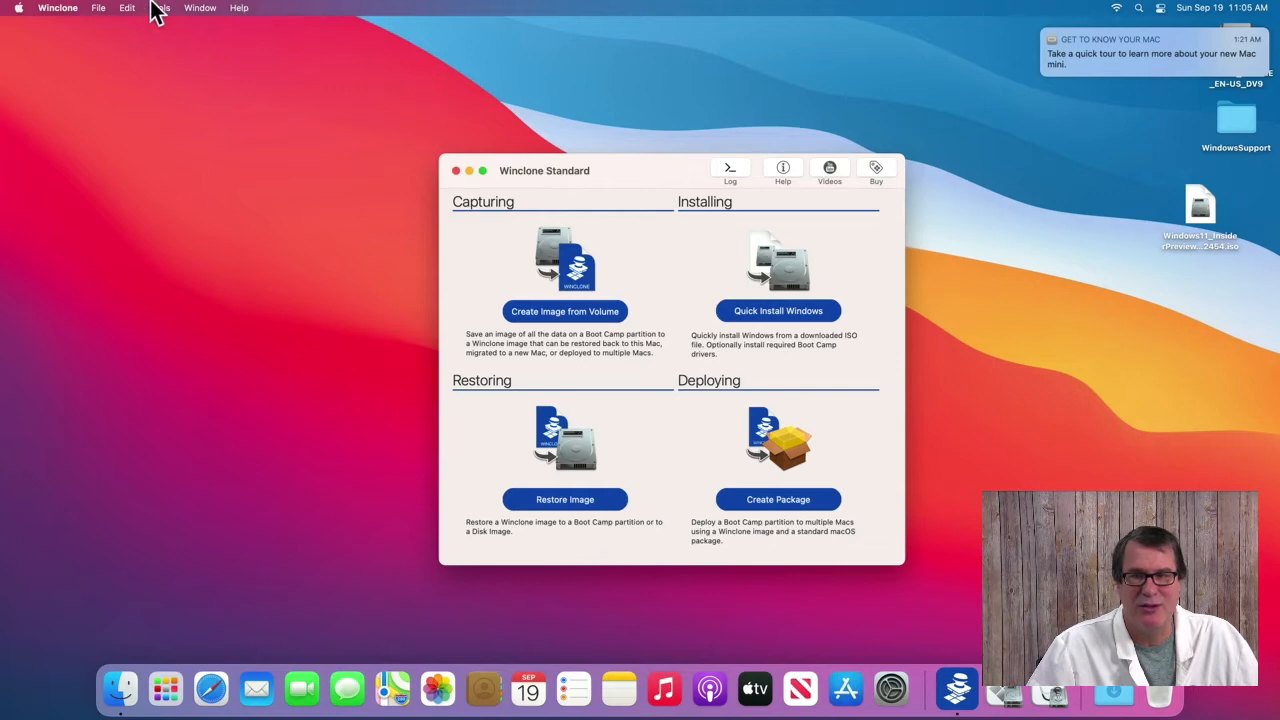
- Mount the Windows volume read/write from Winclone's Tools menu and open System Preferences
{"action": "left_click", "coordinate": [159, 8]}
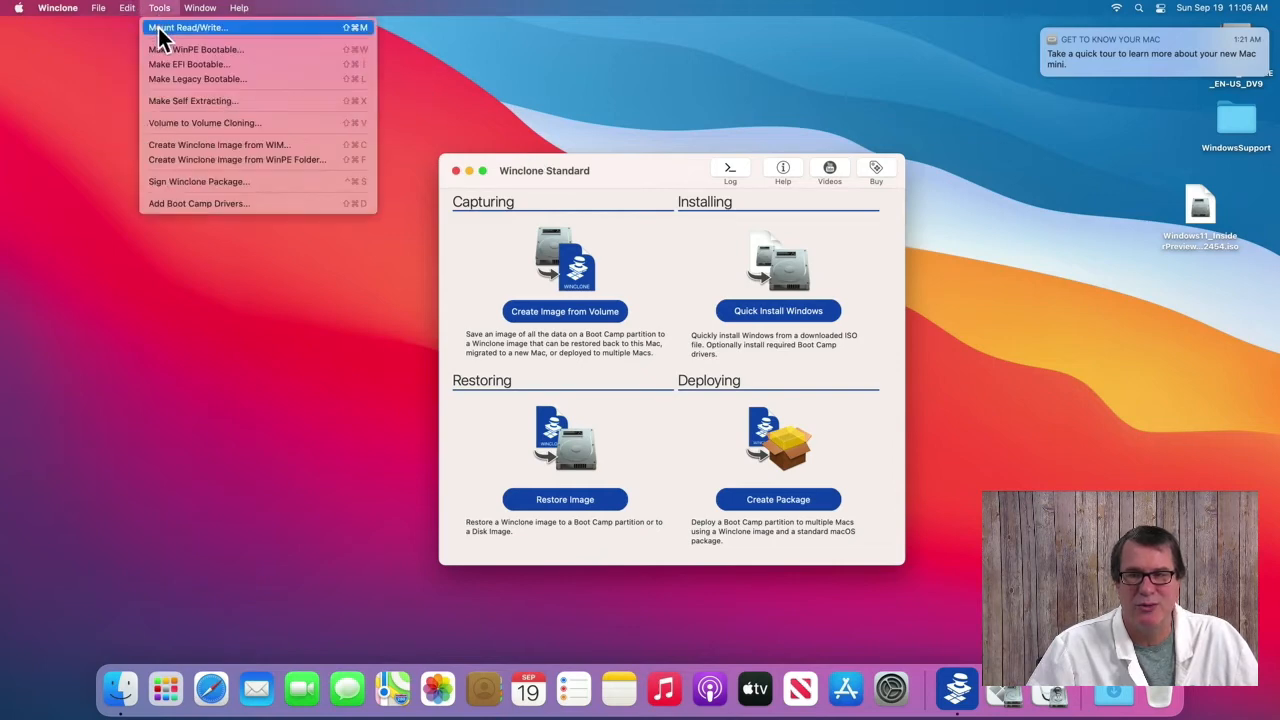
{"action": "left_click", "coordinate": [190, 27]}
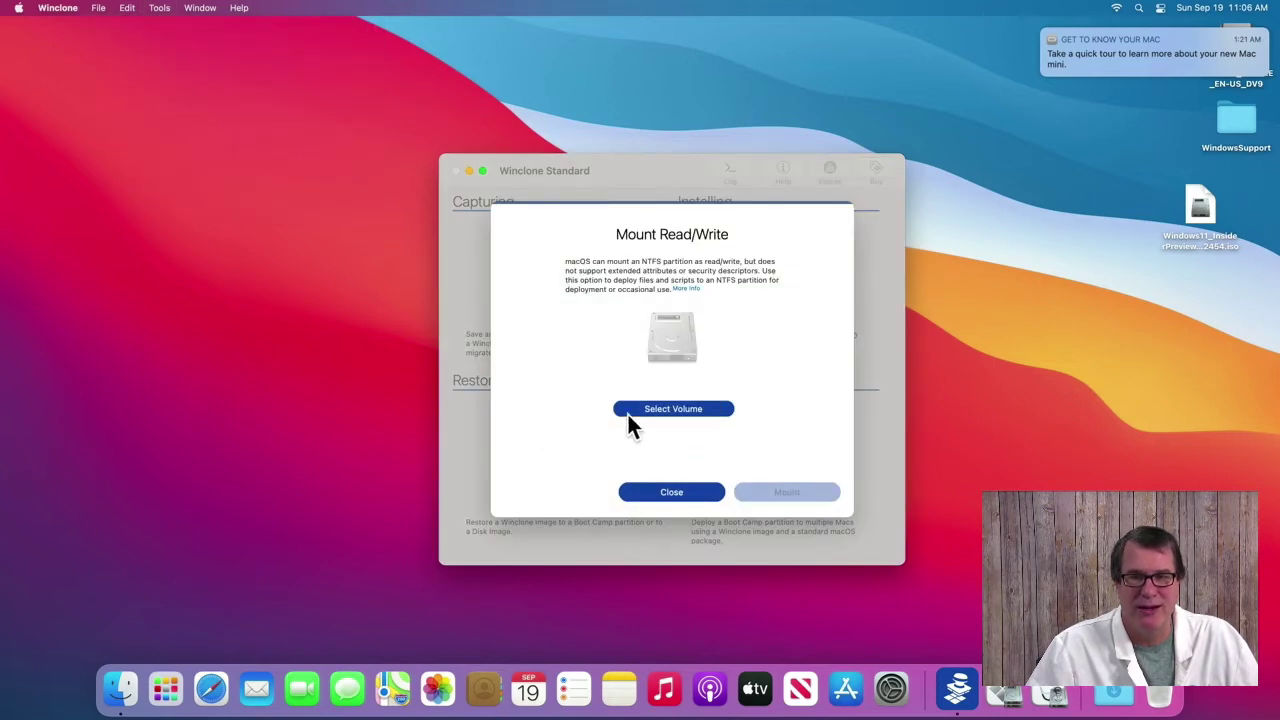
{"action": "left_click", "coordinate": [672, 409]}
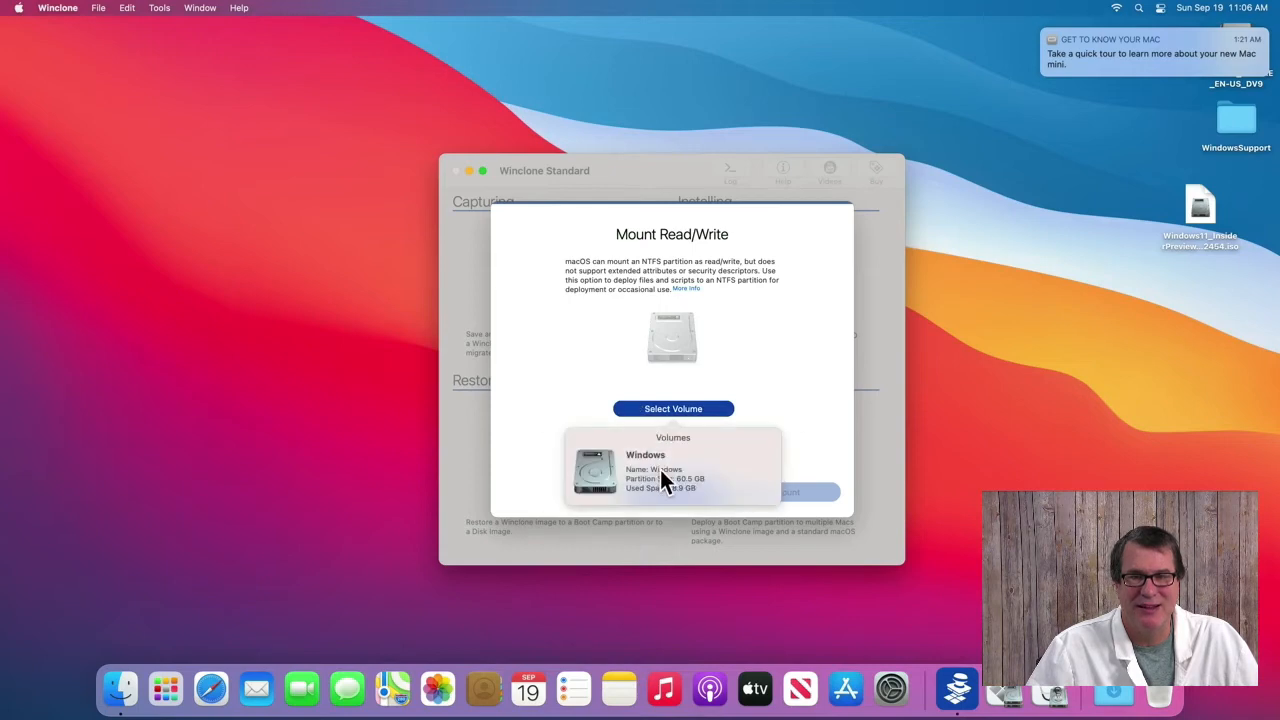
{"action": "left_click", "coordinate": [645, 468]}
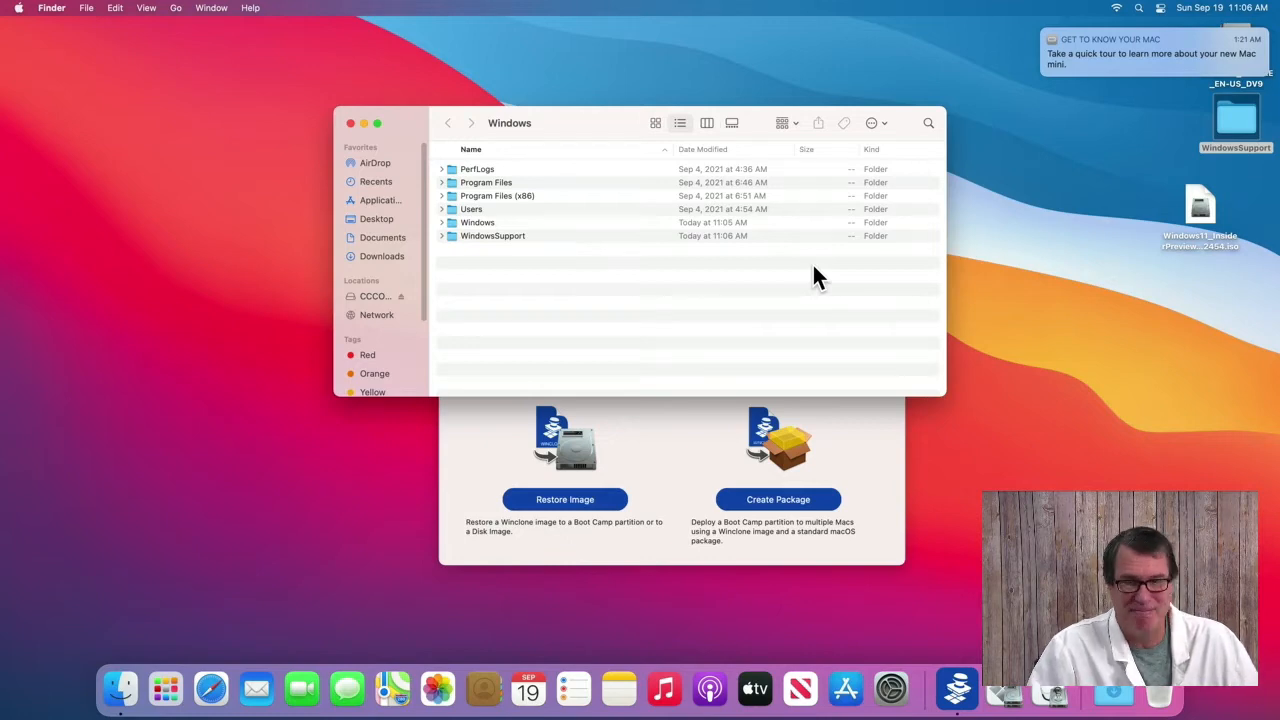
{"action": "left_click", "coordinate": [11, 8]}
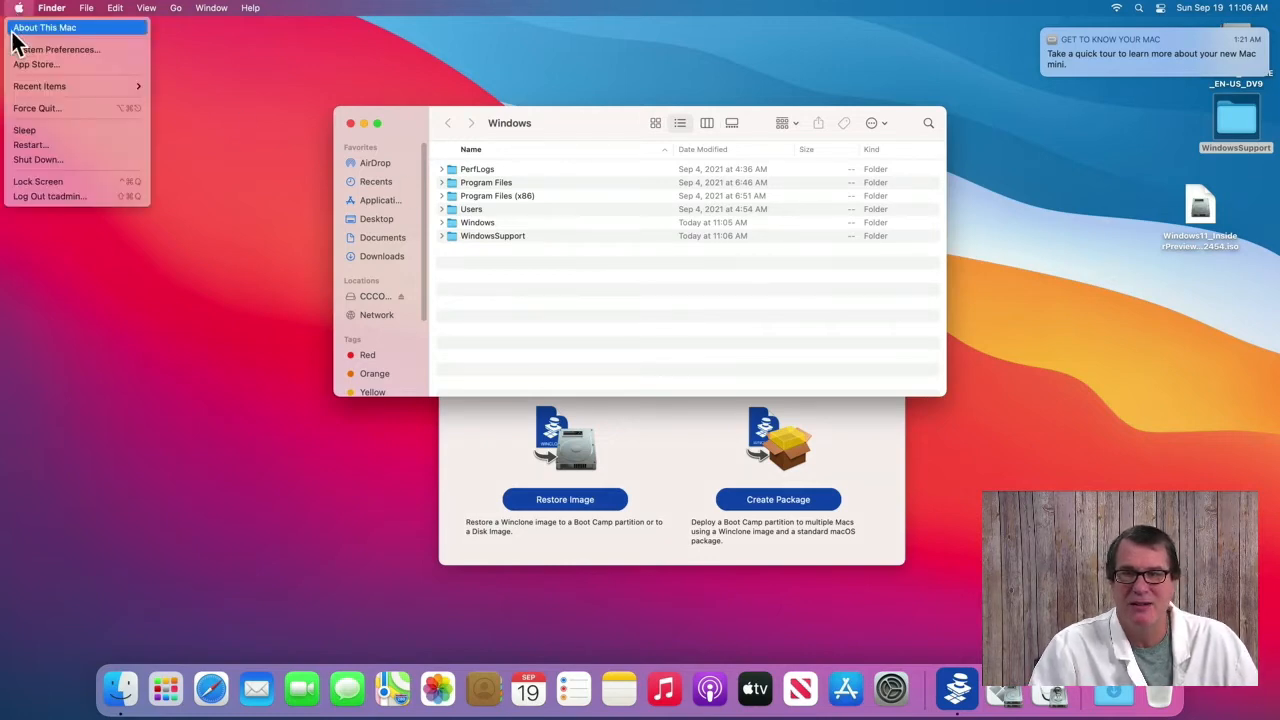
{"action": "left_click", "coordinate": [58, 50]}
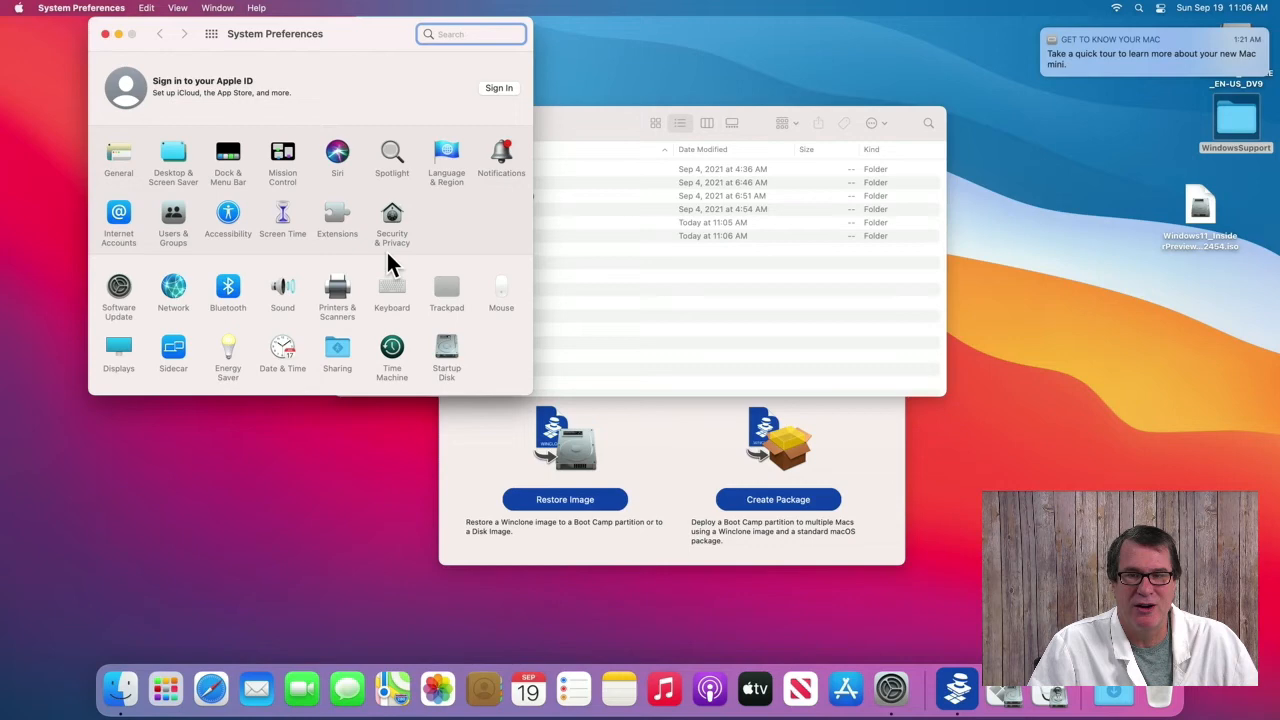
- Unlock Startup Disk with the admin password, select Windows, and restart into it
{"action": "left_click", "coordinate": [446, 350]}
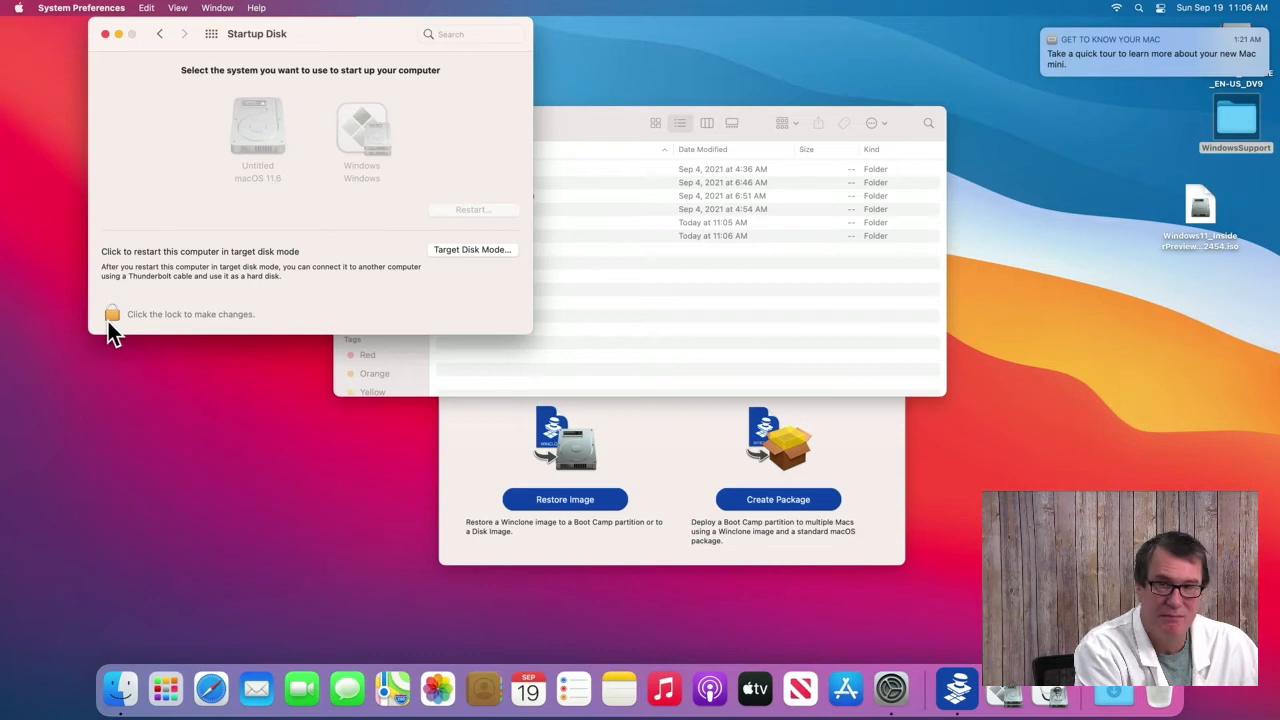
{"action": "left_click", "coordinate": [112, 313]}
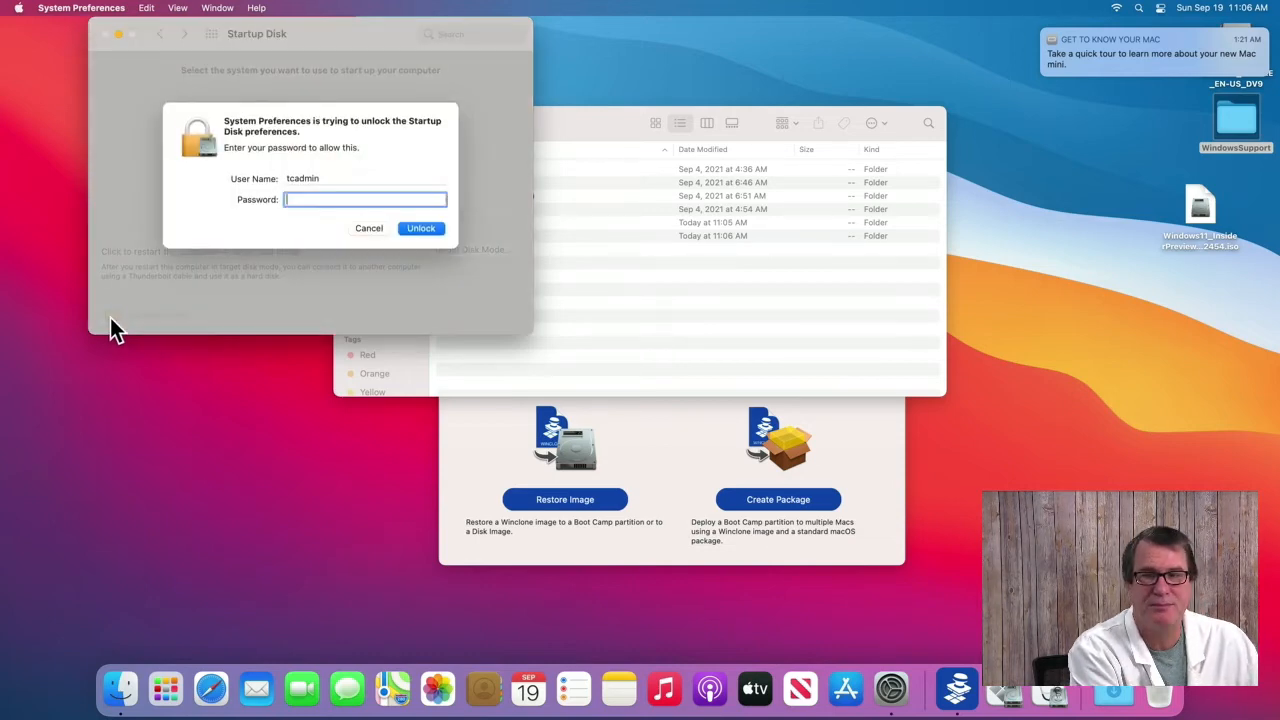
{"action": "left_click", "coordinate": [420, 228]}
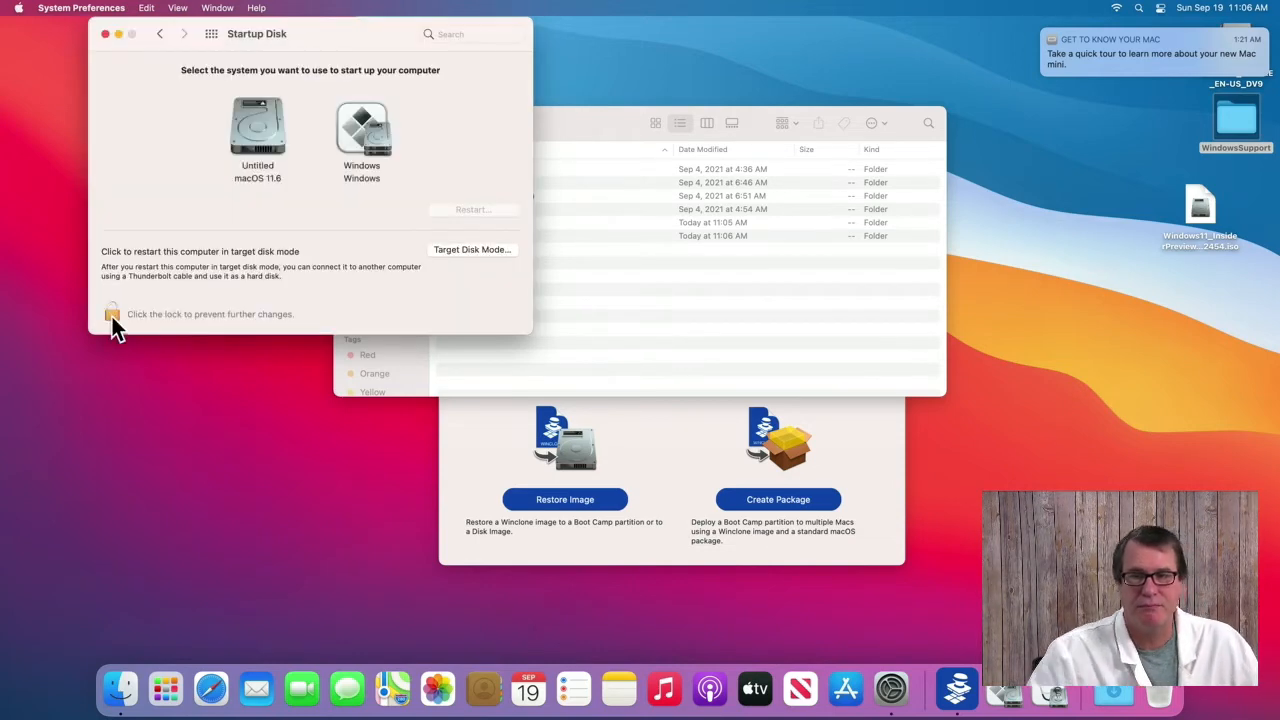
{"action": "left_click", "coordinate": [362, 130]}
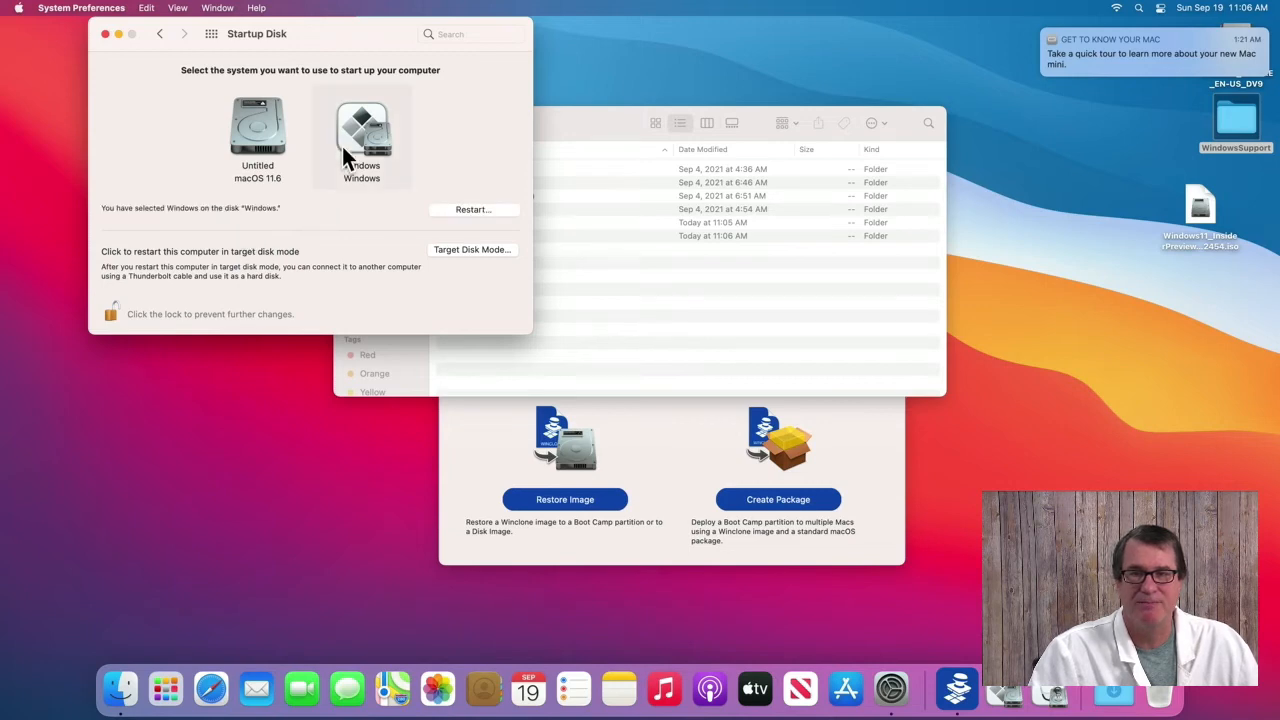
{"action": "left_click", "coordinate": [473, 209]}
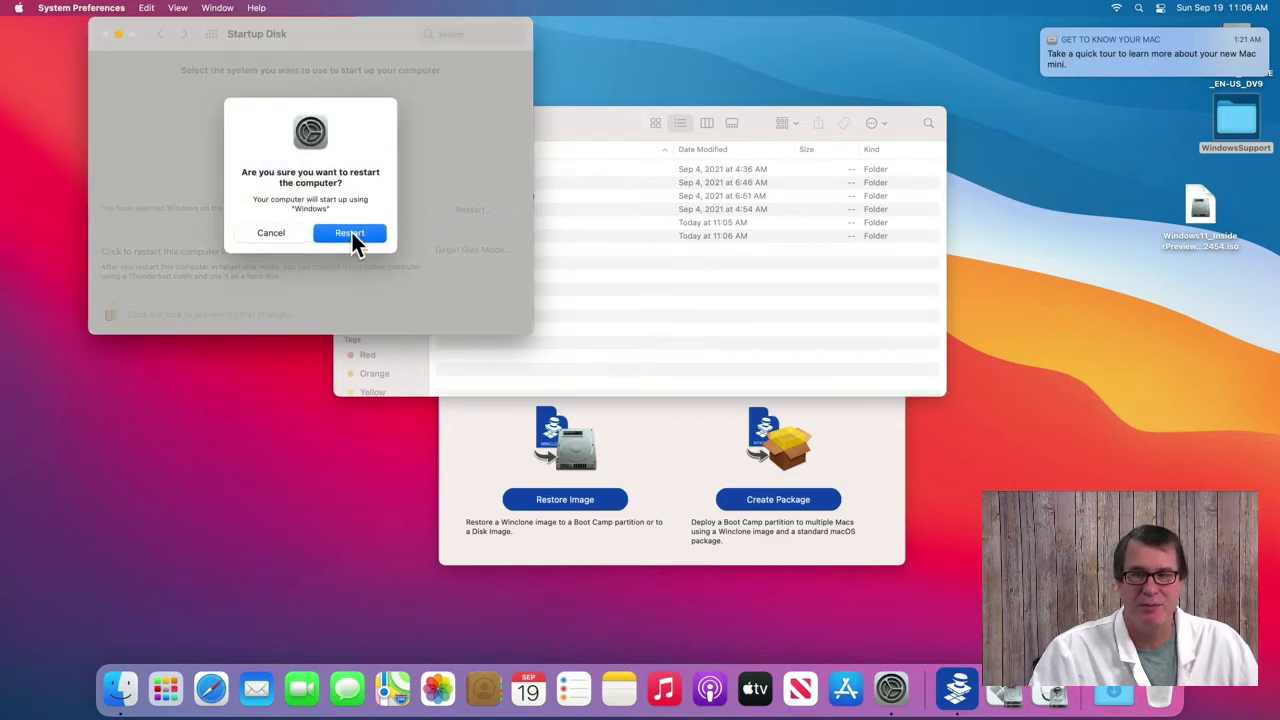
{"action": "left_click", "coordinate": [349, 233]}
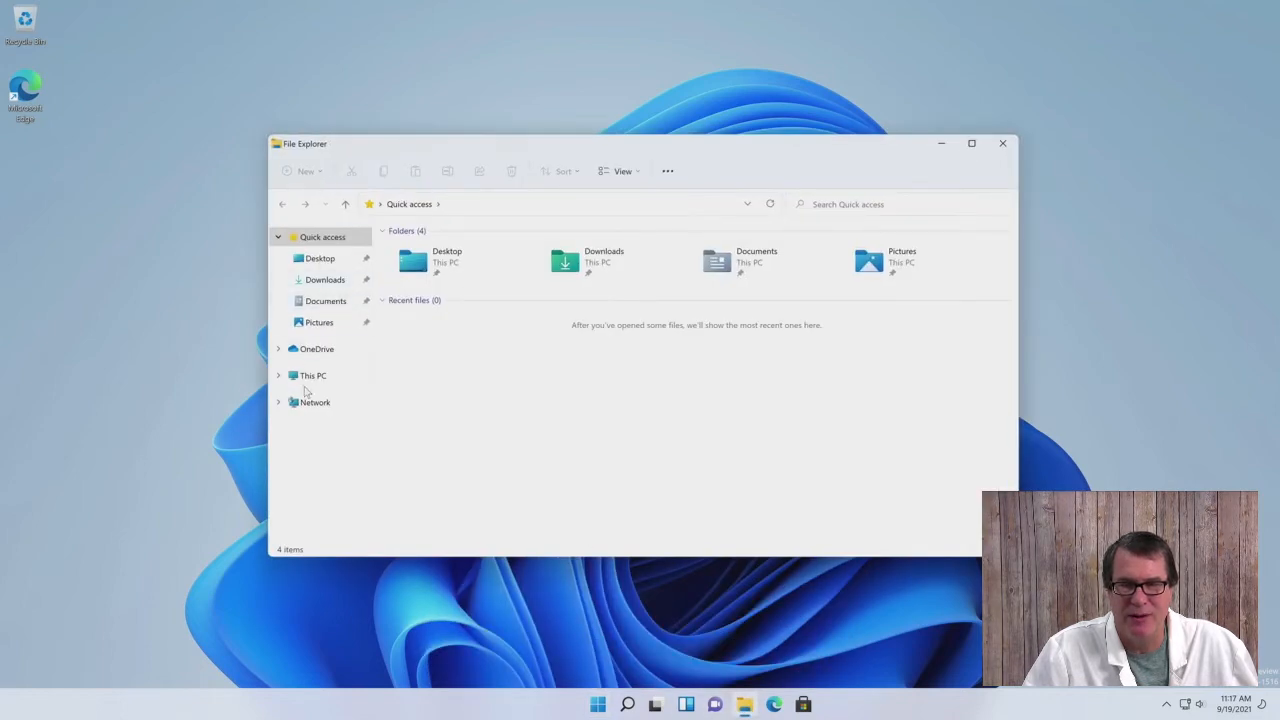
- Browse File Explorer to C:\WindowsSupport\BootCamp to reach the Boot Camp setup
{"action": "left_click", "coordinate": [313, 375]}
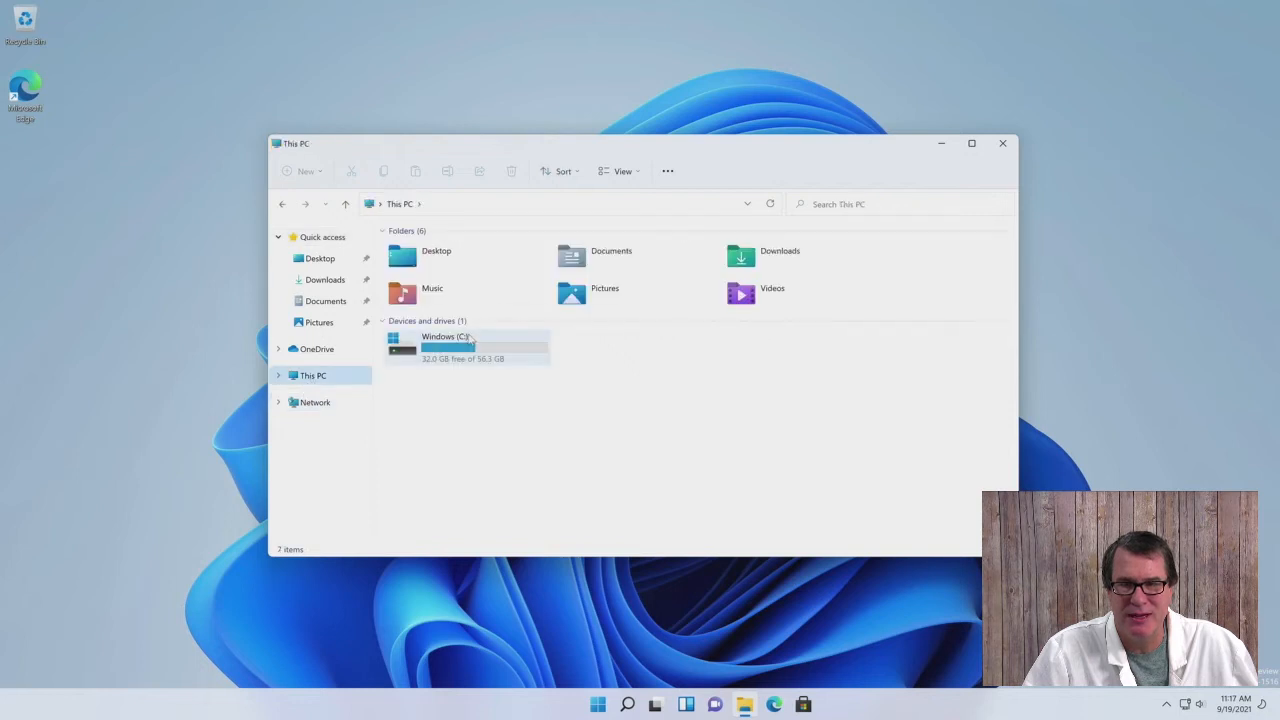
{"action": "double_click", "coordinate": [445, 336]}
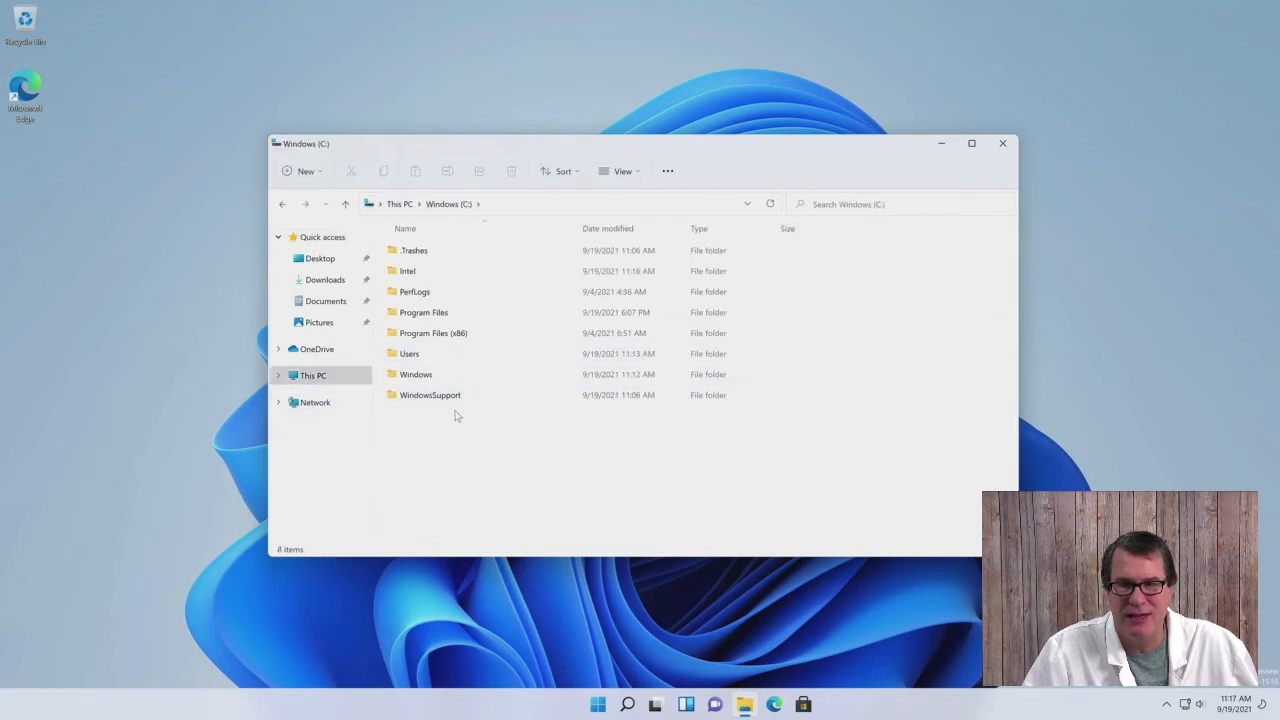
{"action": "double_click", "coordinate": [430, 395]}
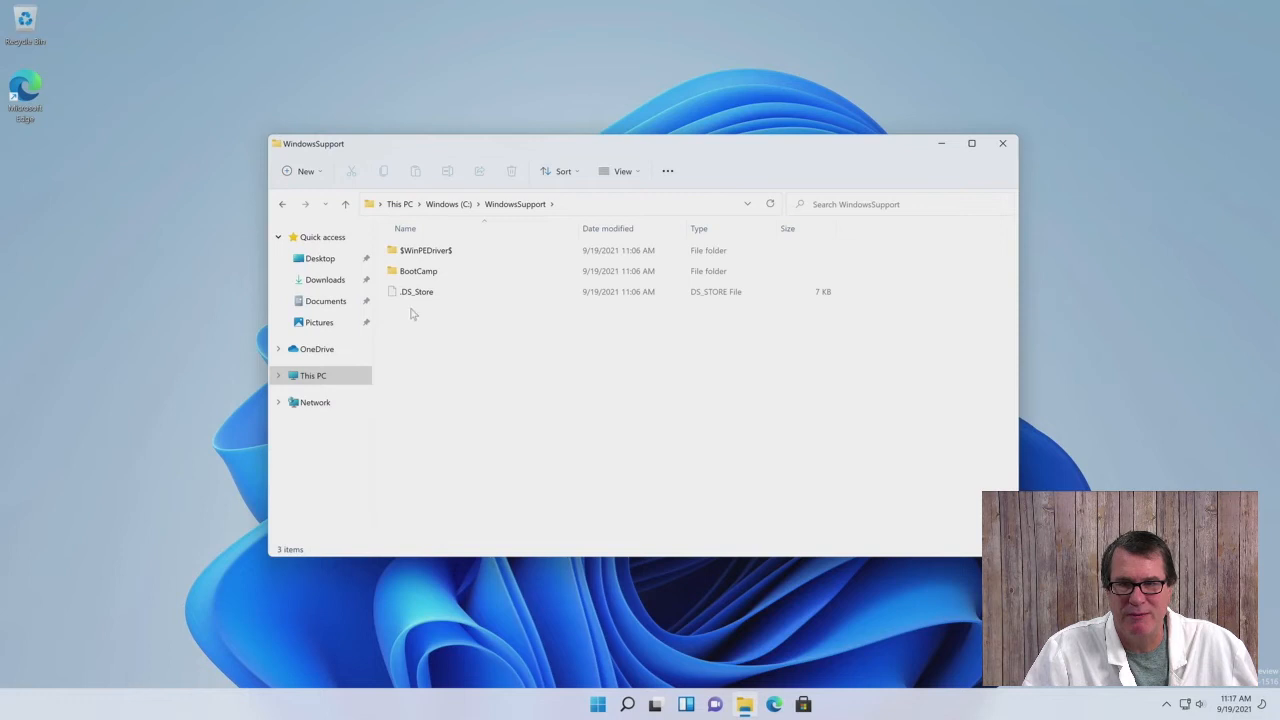
{"action": "double_click", "coordinate": [416, 271]}
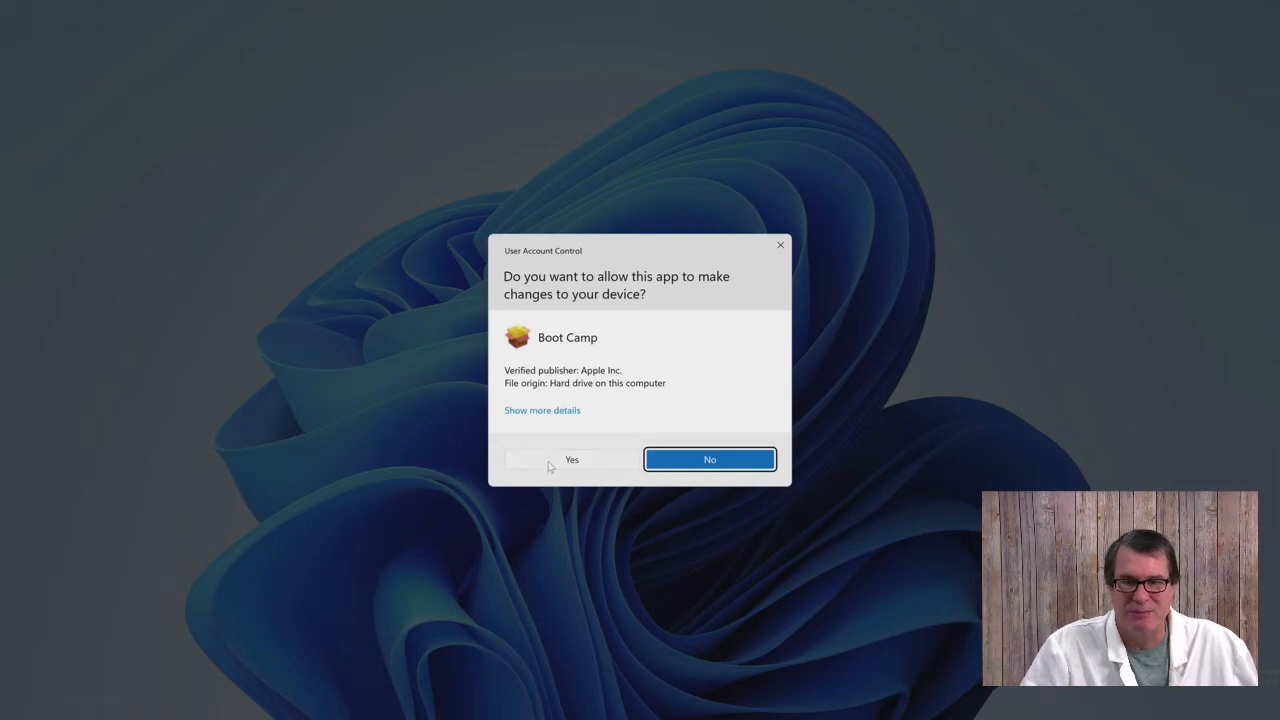
- Allow the Boot Camp installer to run, pass the welcome page, and accept the license terms
{"action": "left_click", "coordinate": [571, 459]}
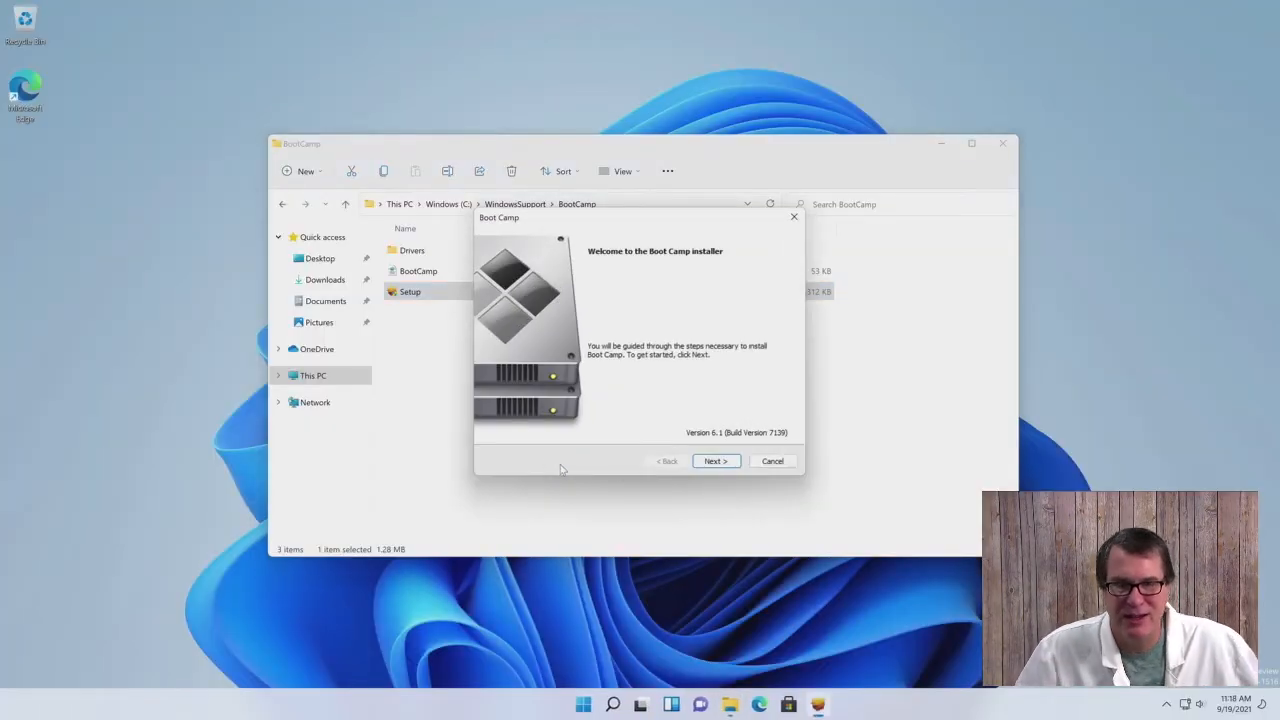
{"action": "left_click", "coordinate": [715, 461]}
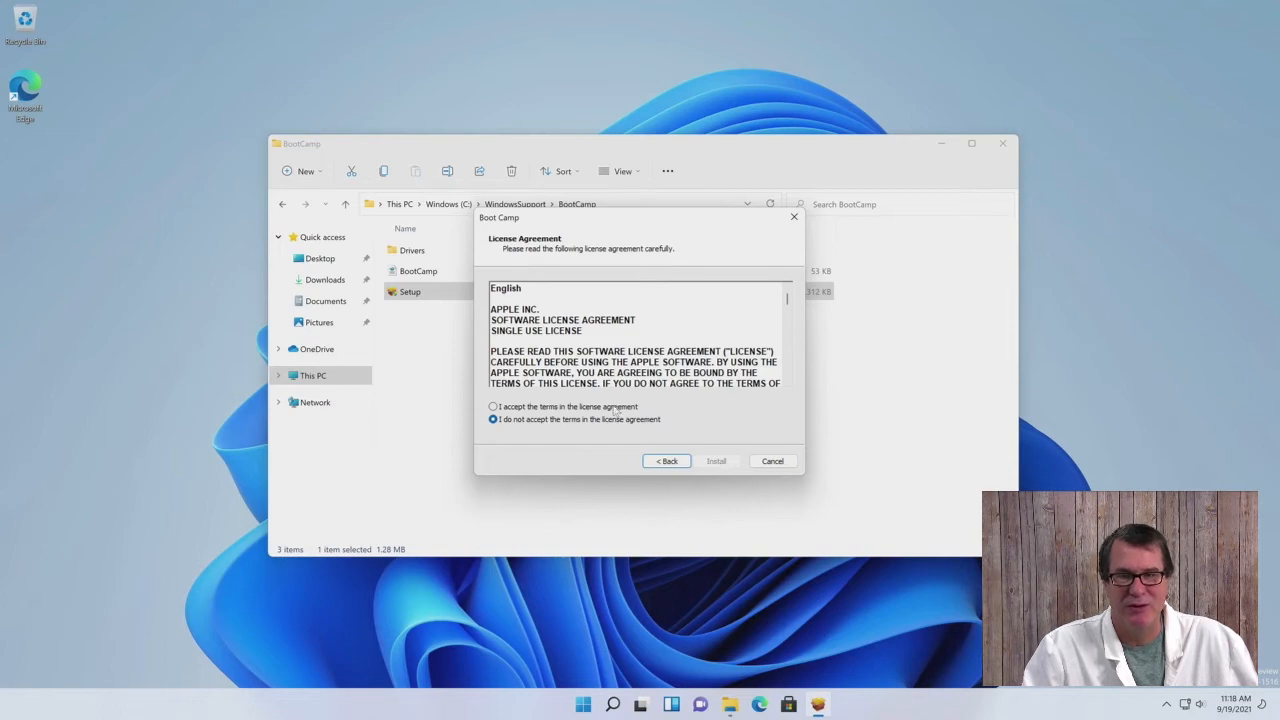
{"action": "left_click", "coordinate": [717, 461]}
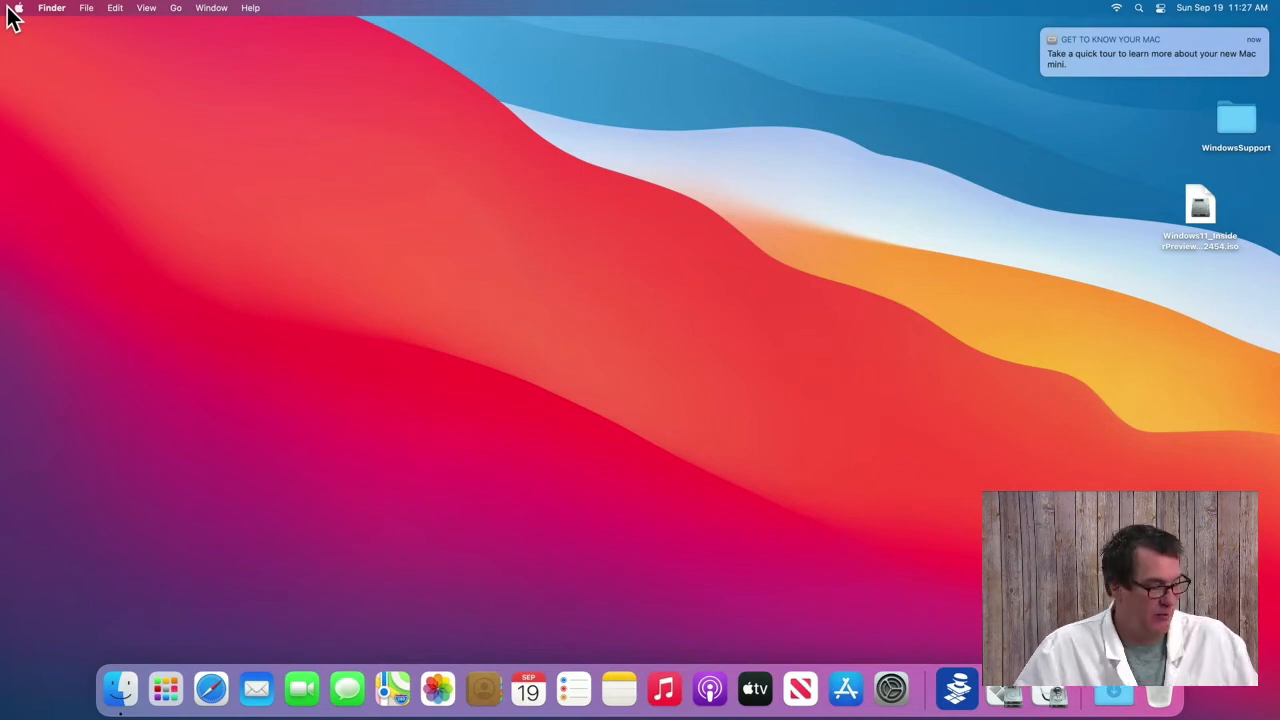
- Restart the Mac from the Apple menu and confirm the restart
{"action": "left_click", "coordinate": [13, 8]}
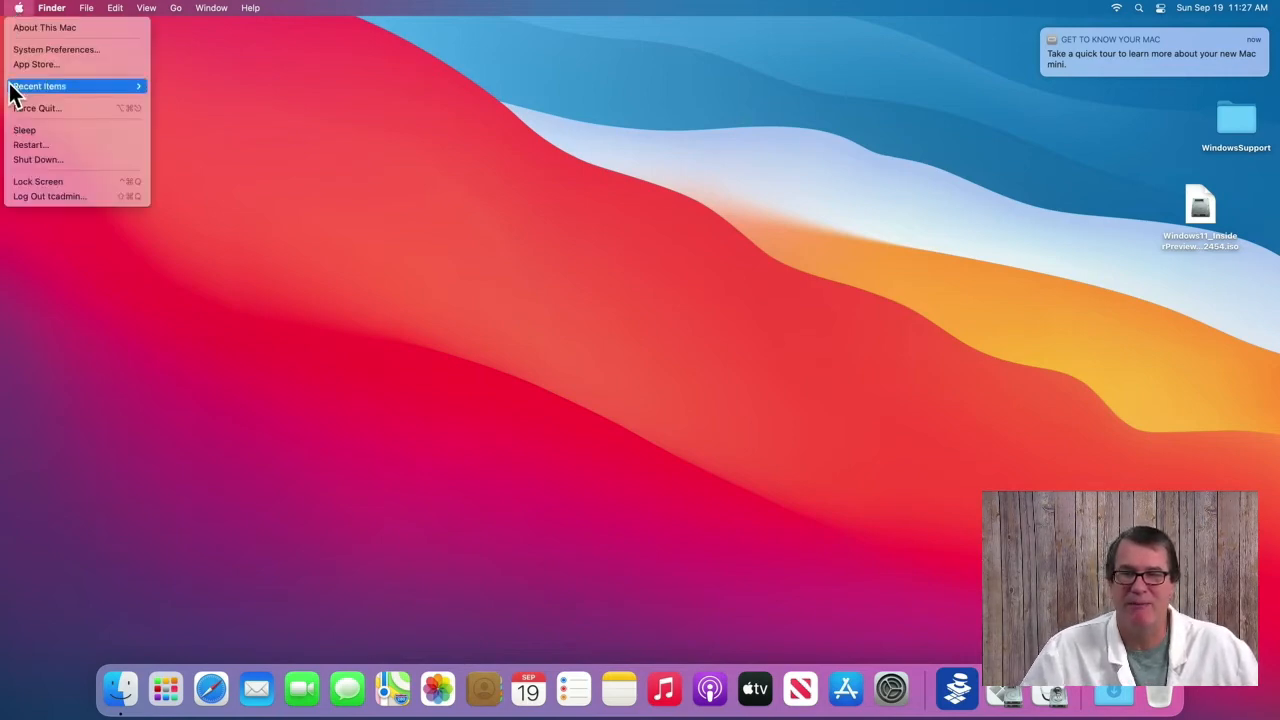
{"action": "left_click", "coordinate": [31, 145]}
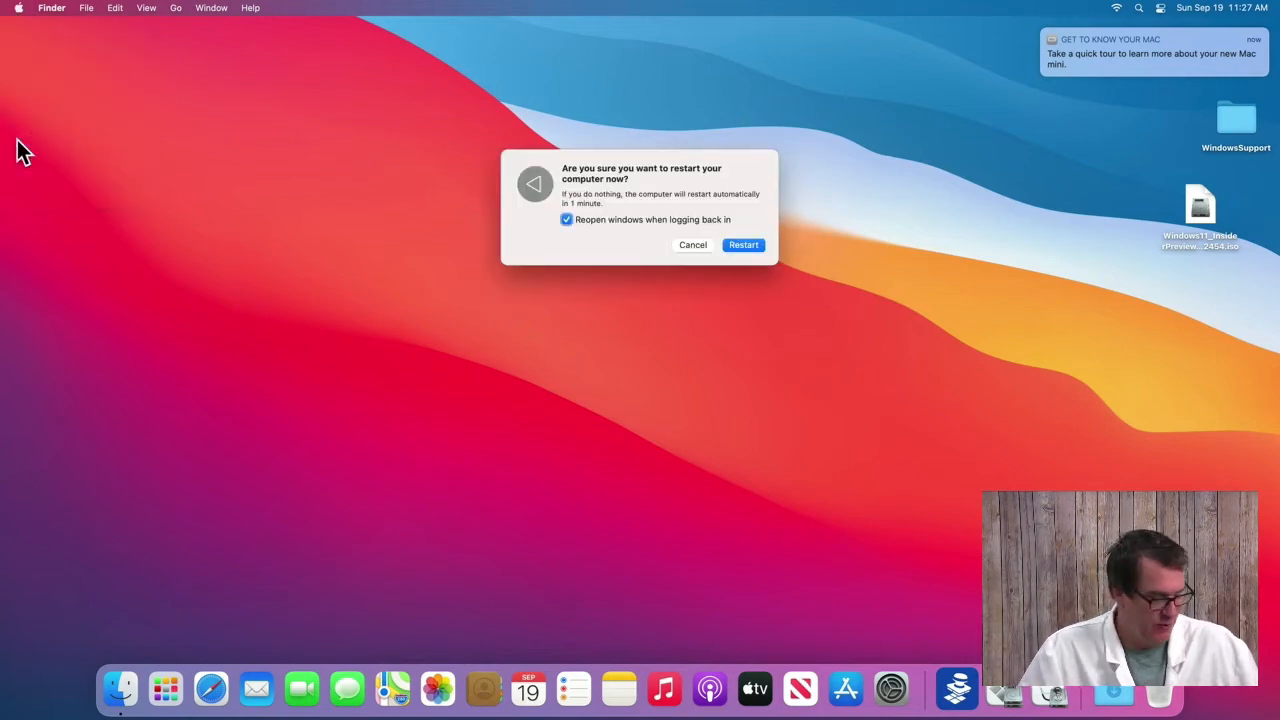
{"action": "left_click", "coordinate": [742, 245]}
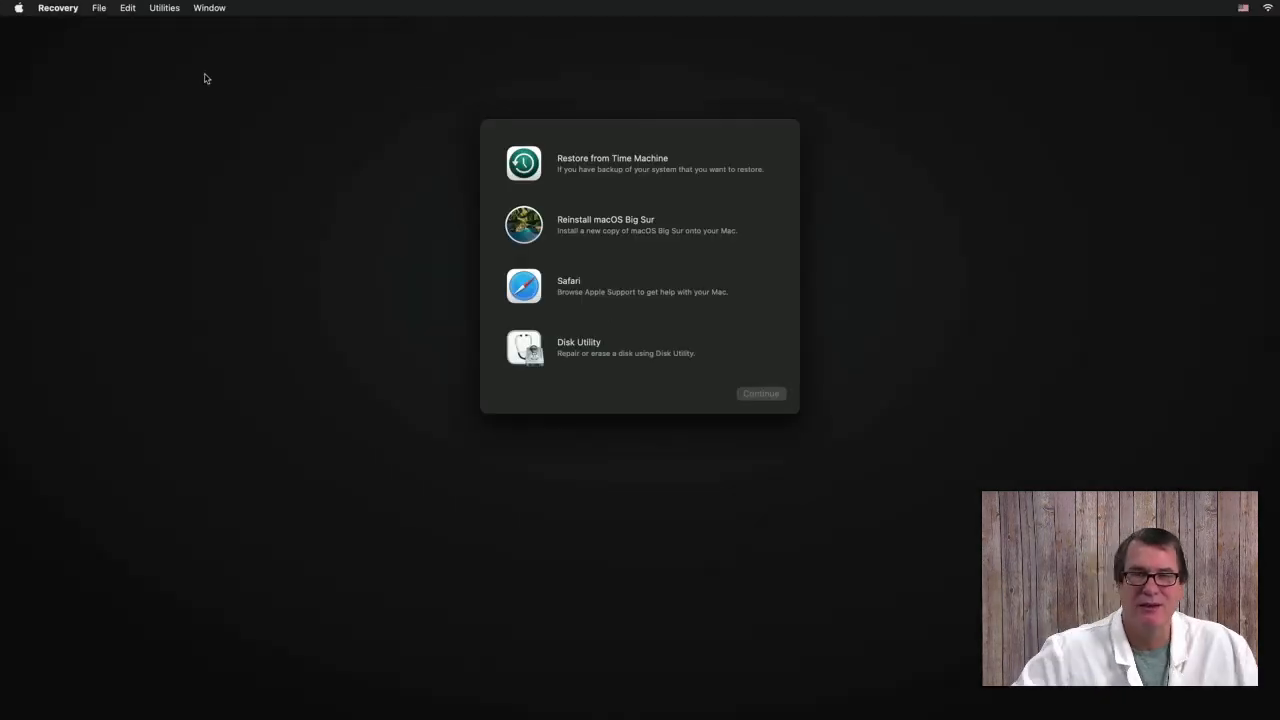
{"action": "mouse_move", "coordinate": [168, 8]}
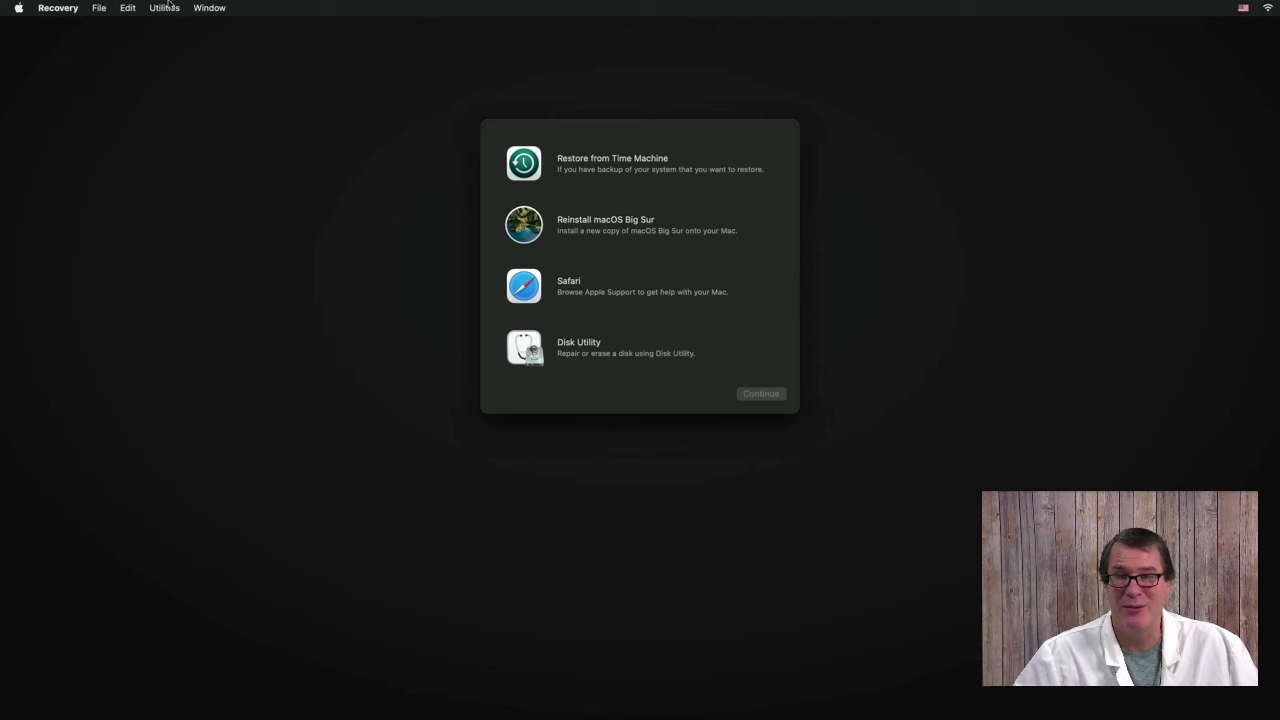
{"action": "mouse_move", "coordinate": [173, 31]}
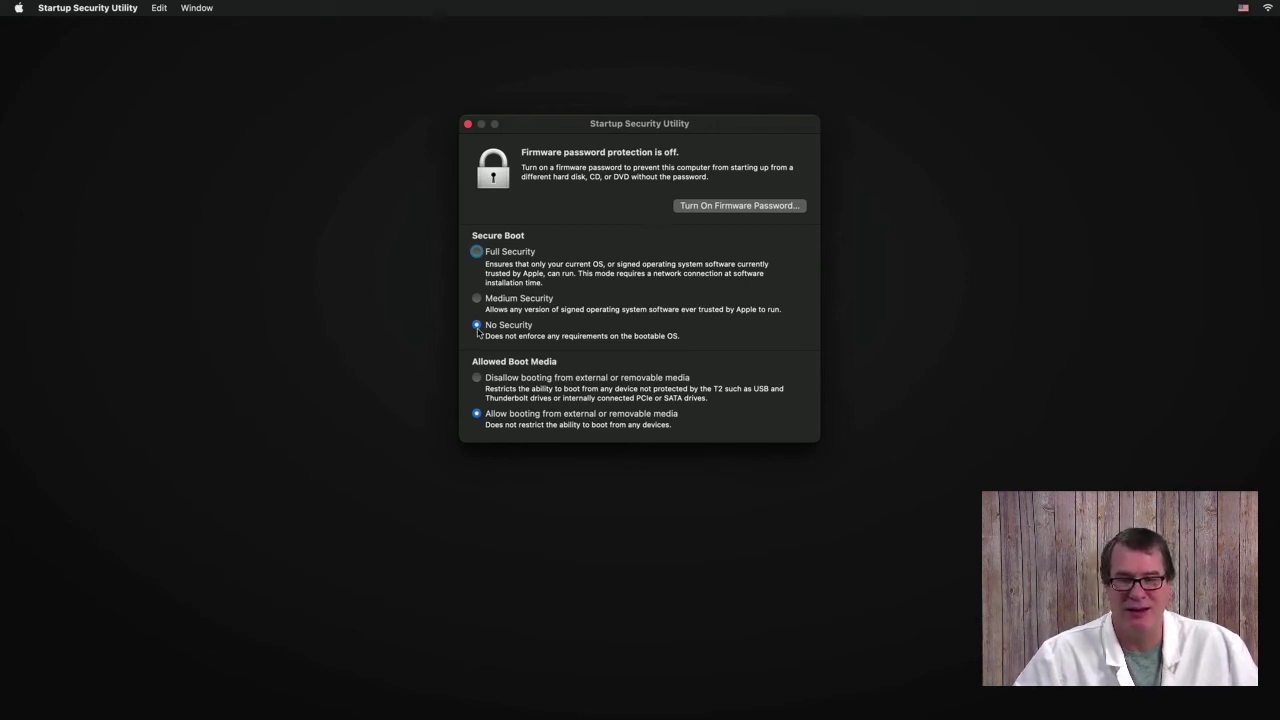
{"action": "mouse_move", "coordinate": [288, 56]}
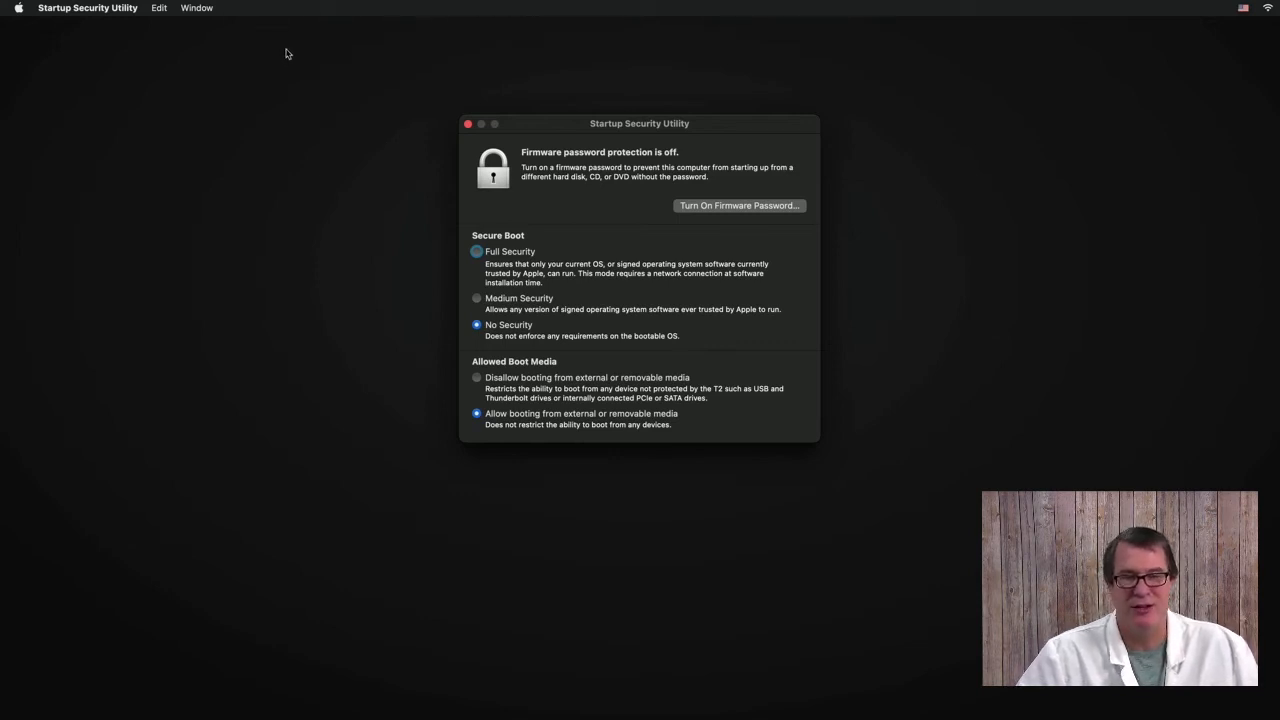
{"action": "mouse_move", "coordinate": [177, 9]}
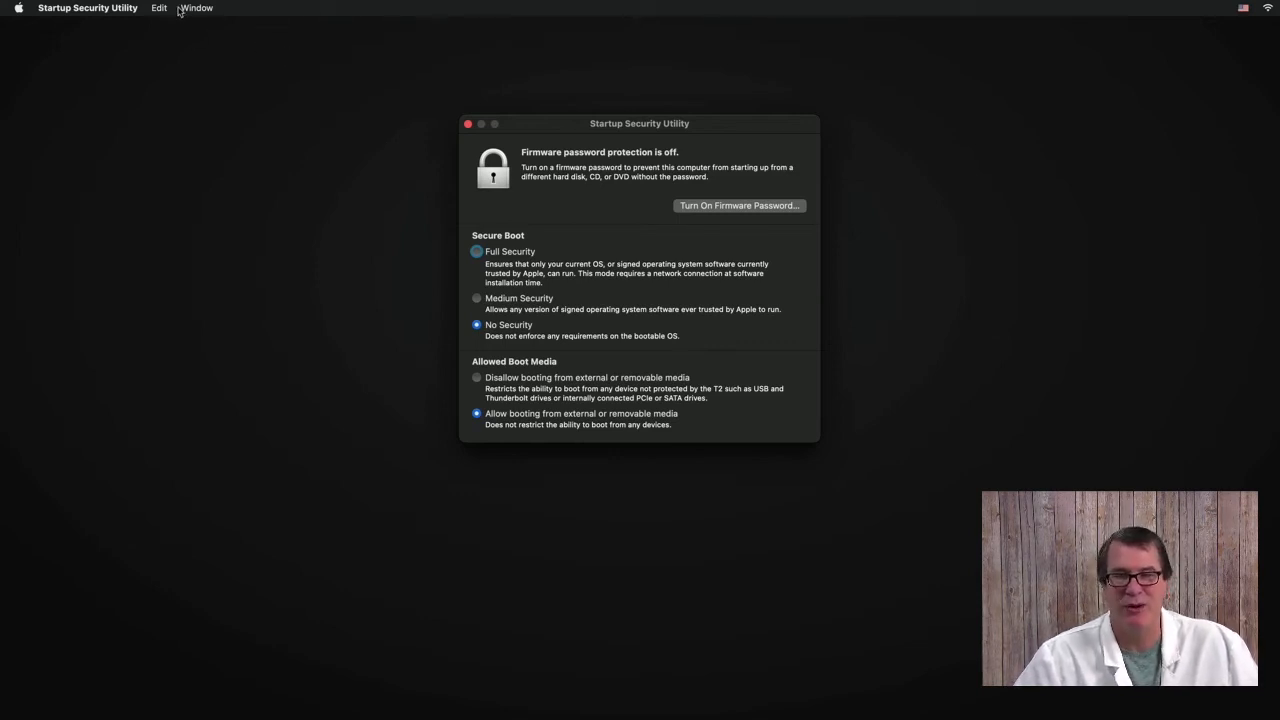
- Quit Startup Security Utility and restart from the Apple menu back into macOS
{"action": "left_click", "coordinate": [88, 8]}
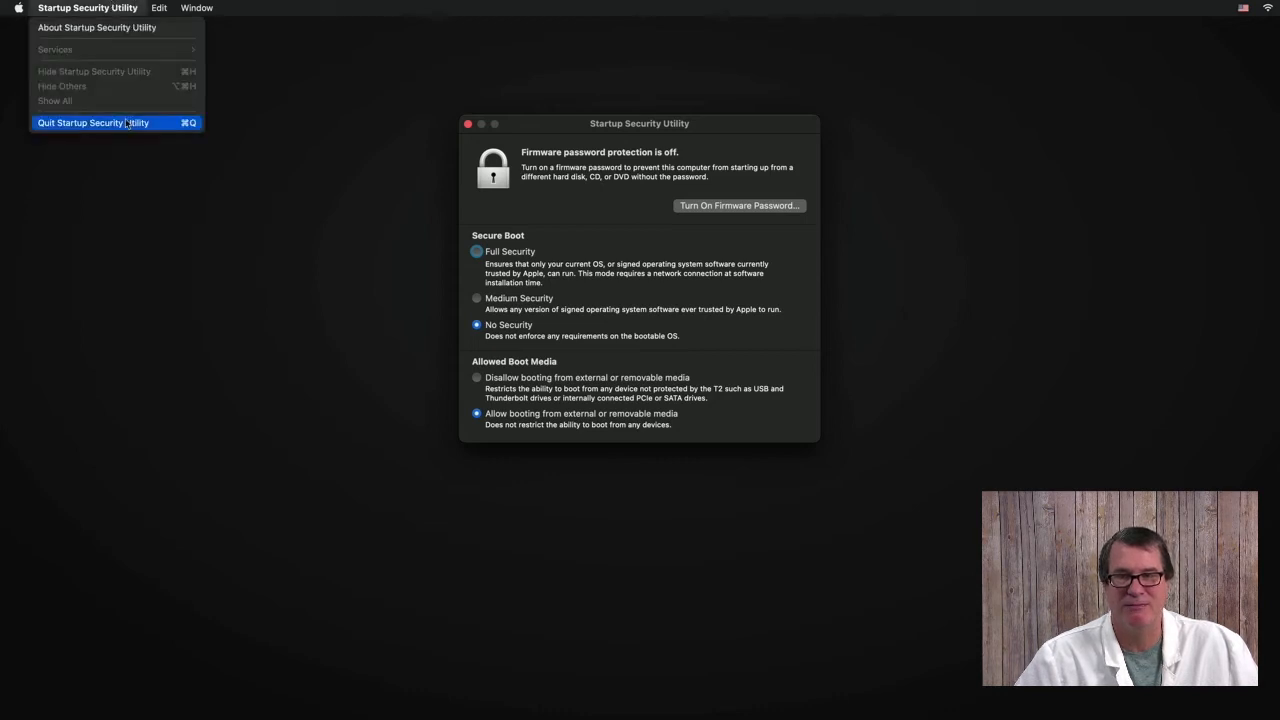
{"action": "left_click", "coordinate": [93, 122]}
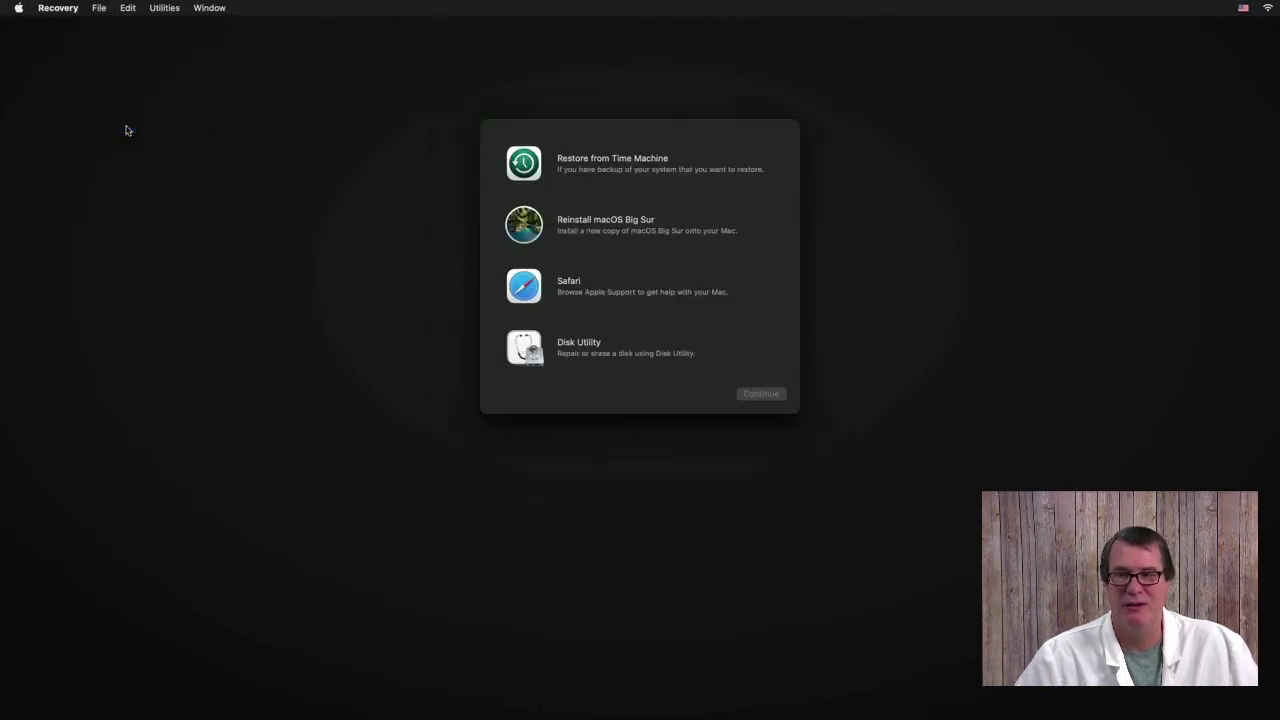
{"action": "left_click", "coordinate": [15, 7]}
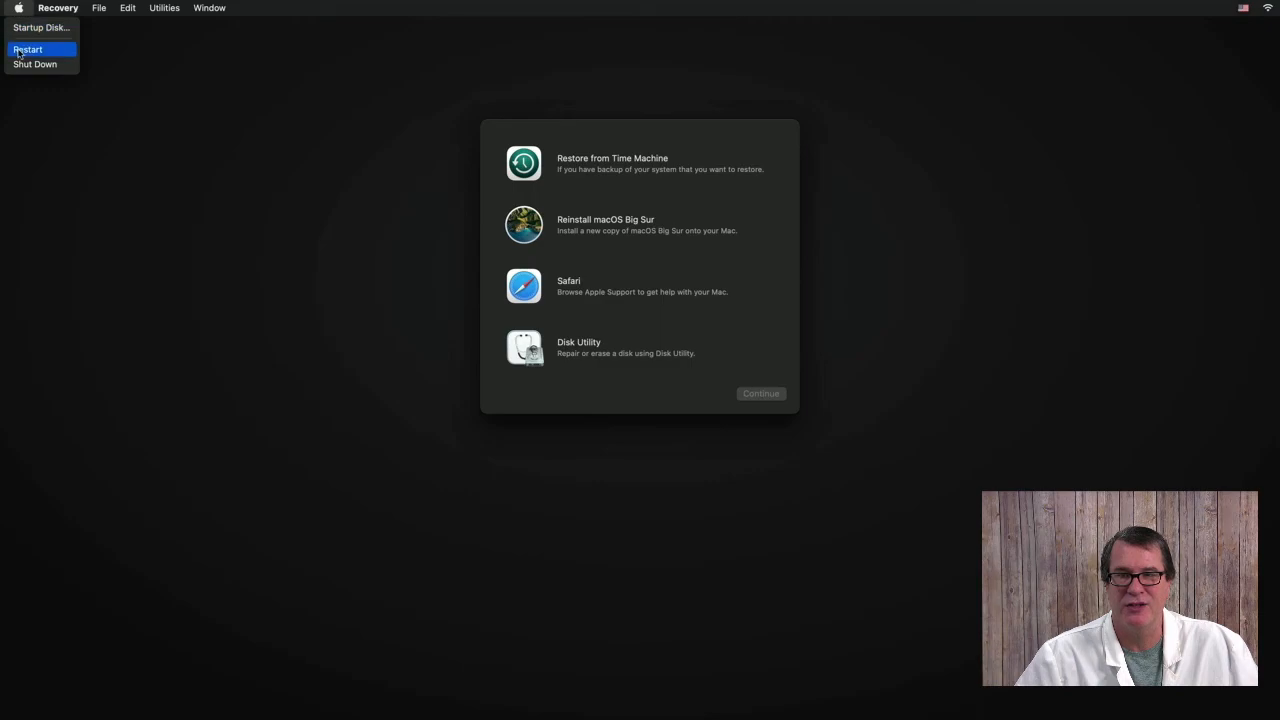
{"action": "left_click", "coordinate": [35, 48]}
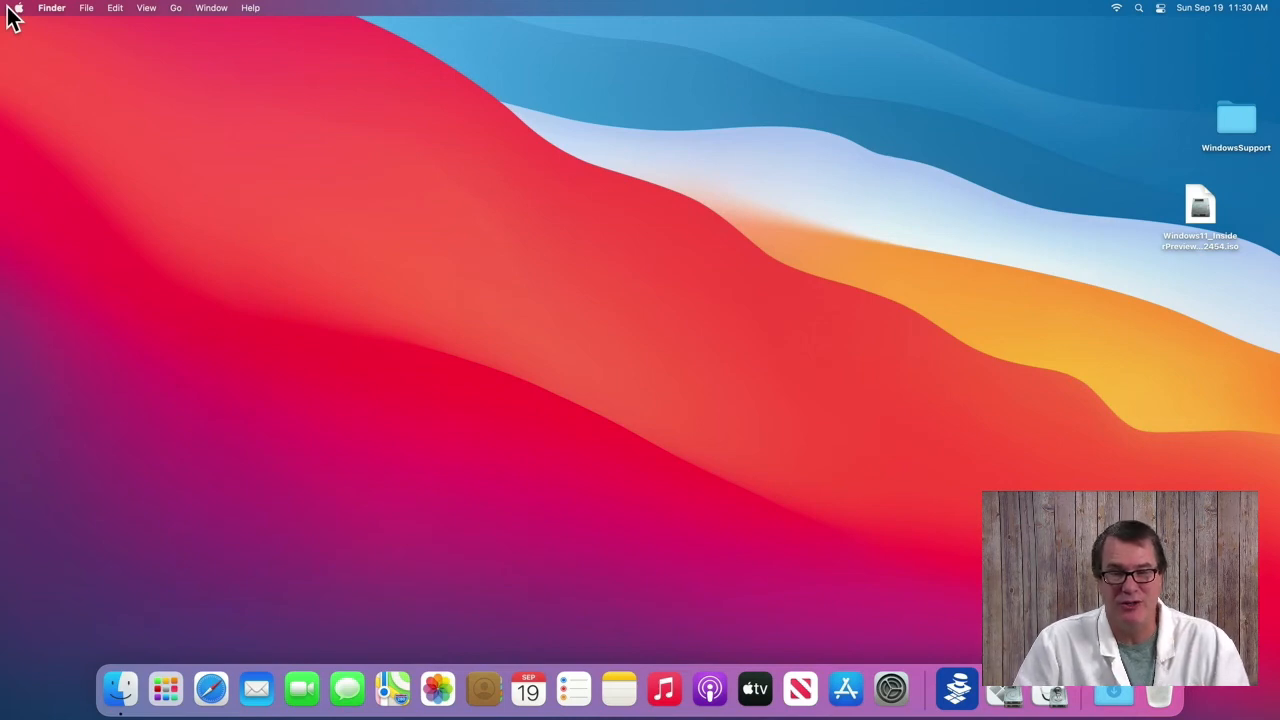
{"action": "mouse_move", "coordinate": [66, 422]}
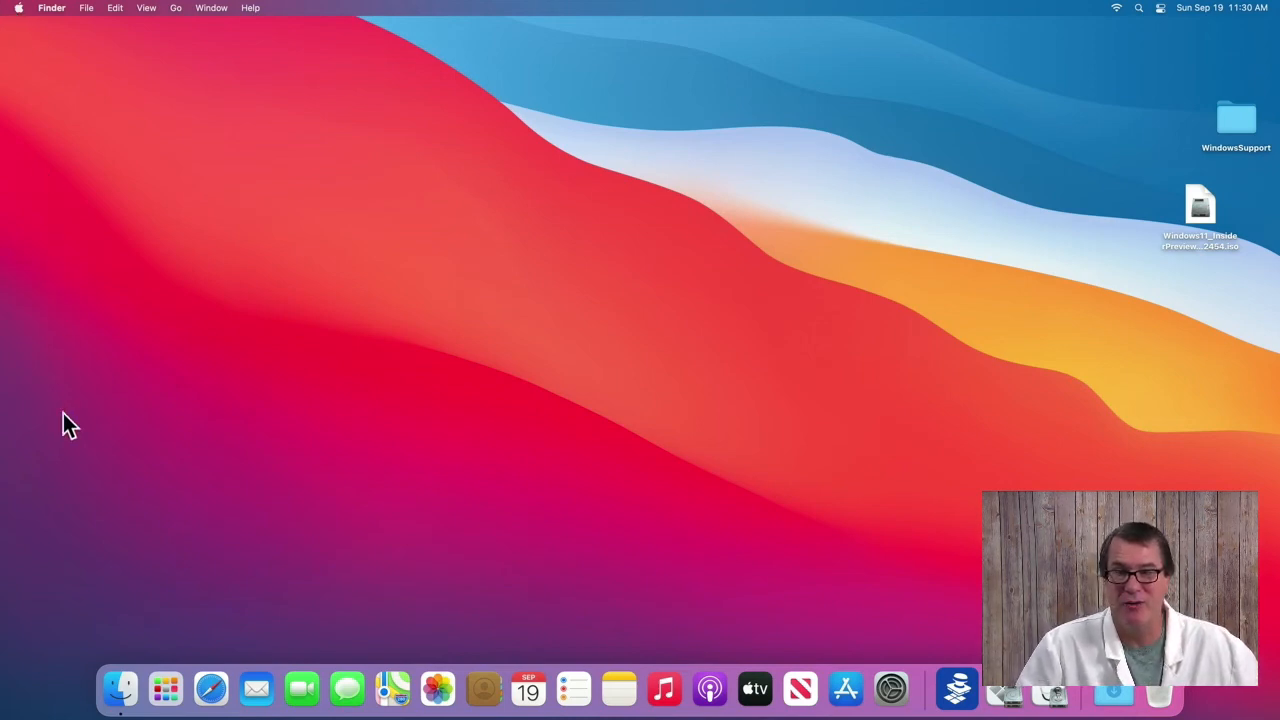
{"action": "mouse_move", "coordinate": [167, 688]}
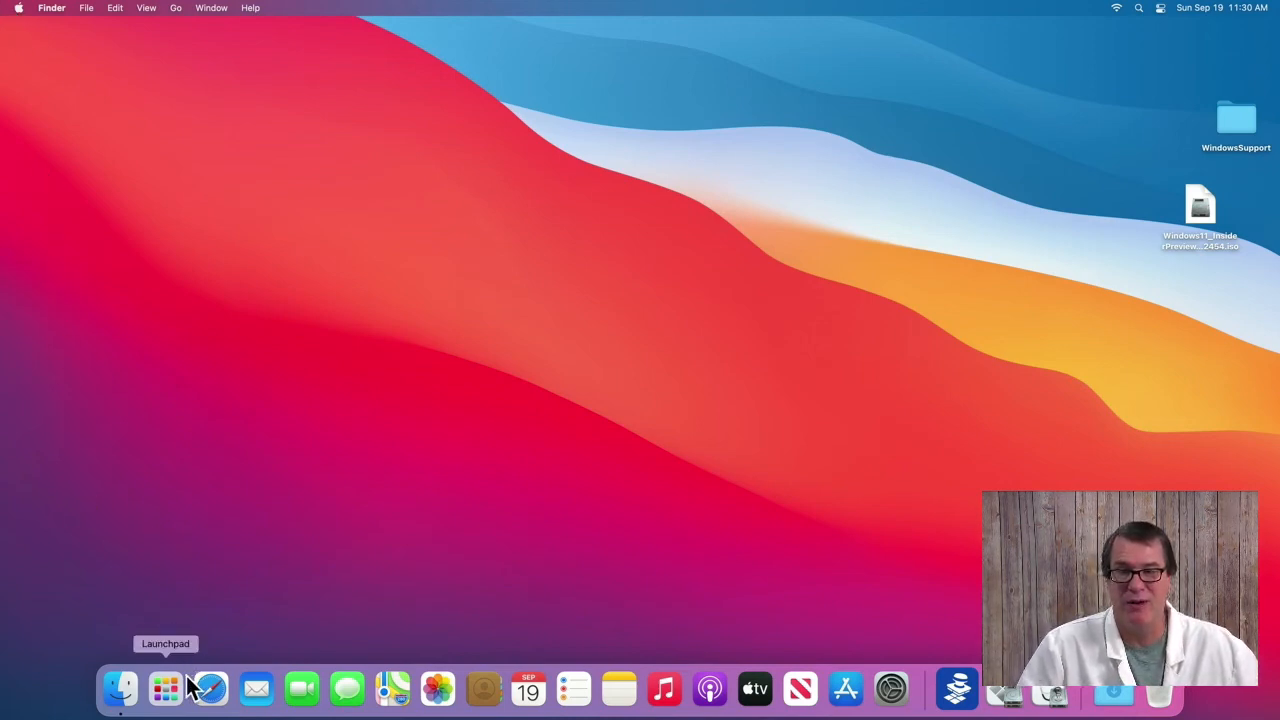
{"action": "left_click", "coordinate": [205, 686]}
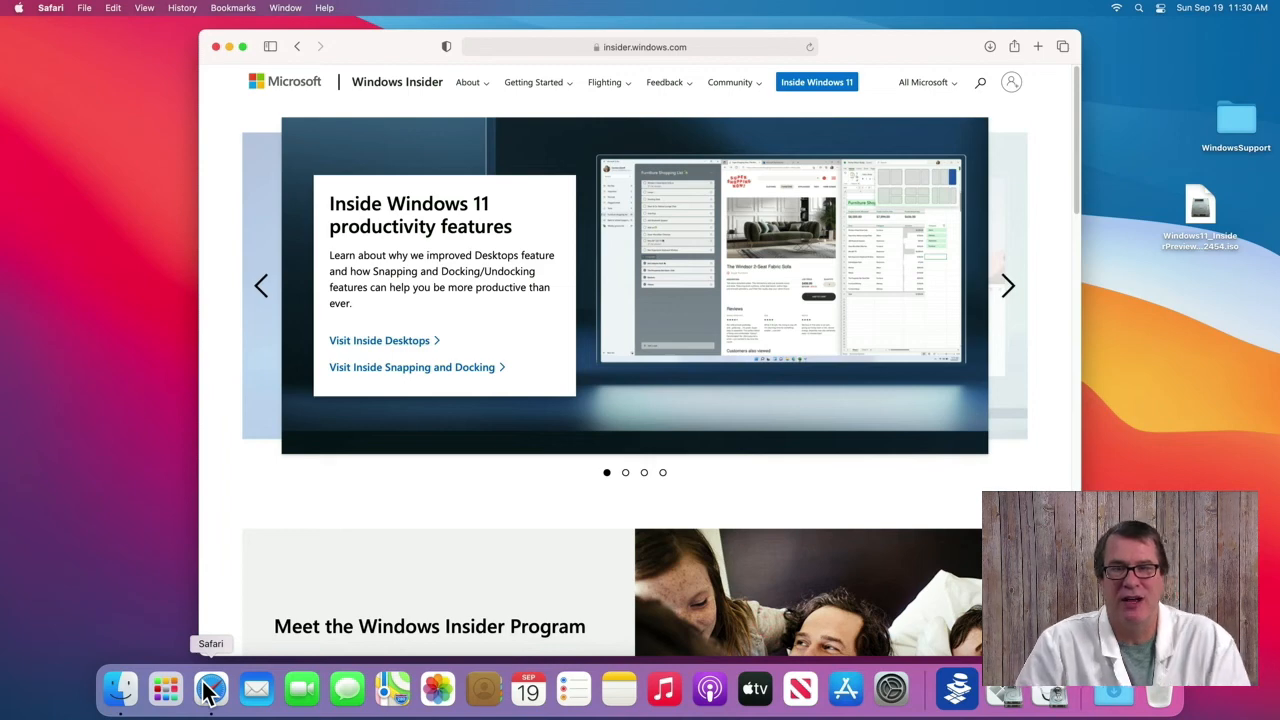
{"action": "mouse_move", "coordinate": [247, 686]}
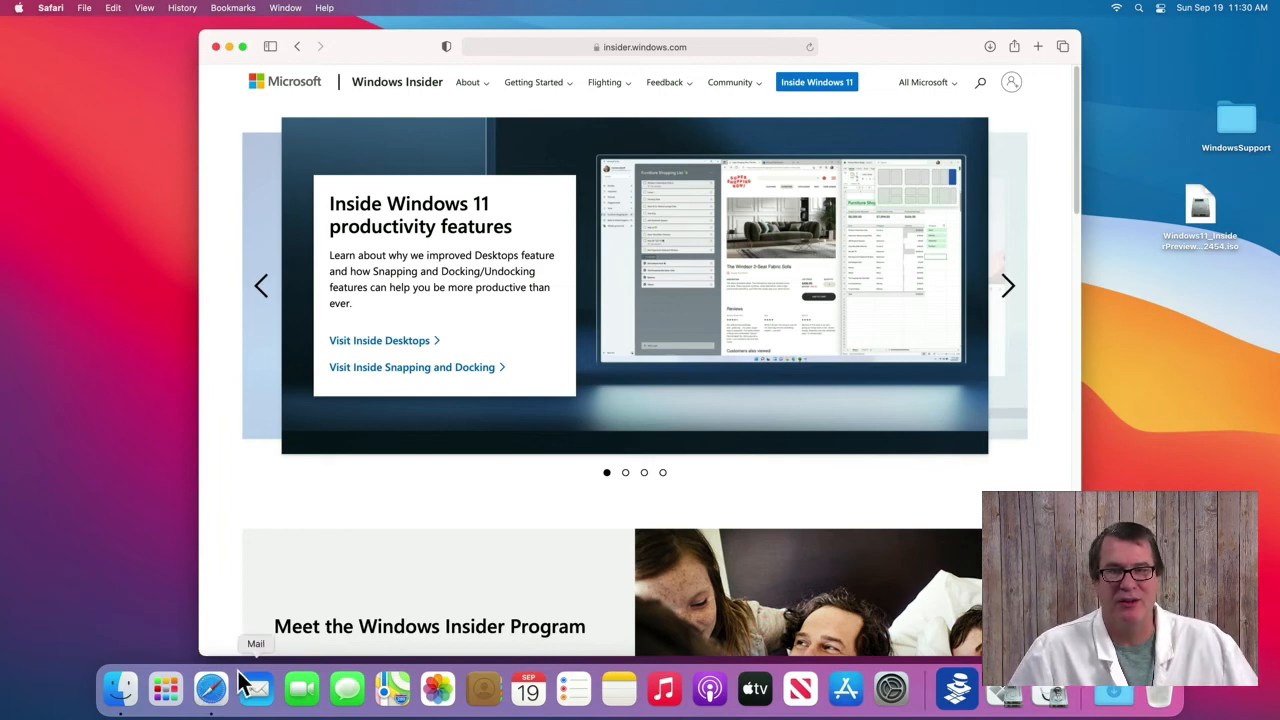
{"action": "mouse_move", "coordinate": [405, 518]}
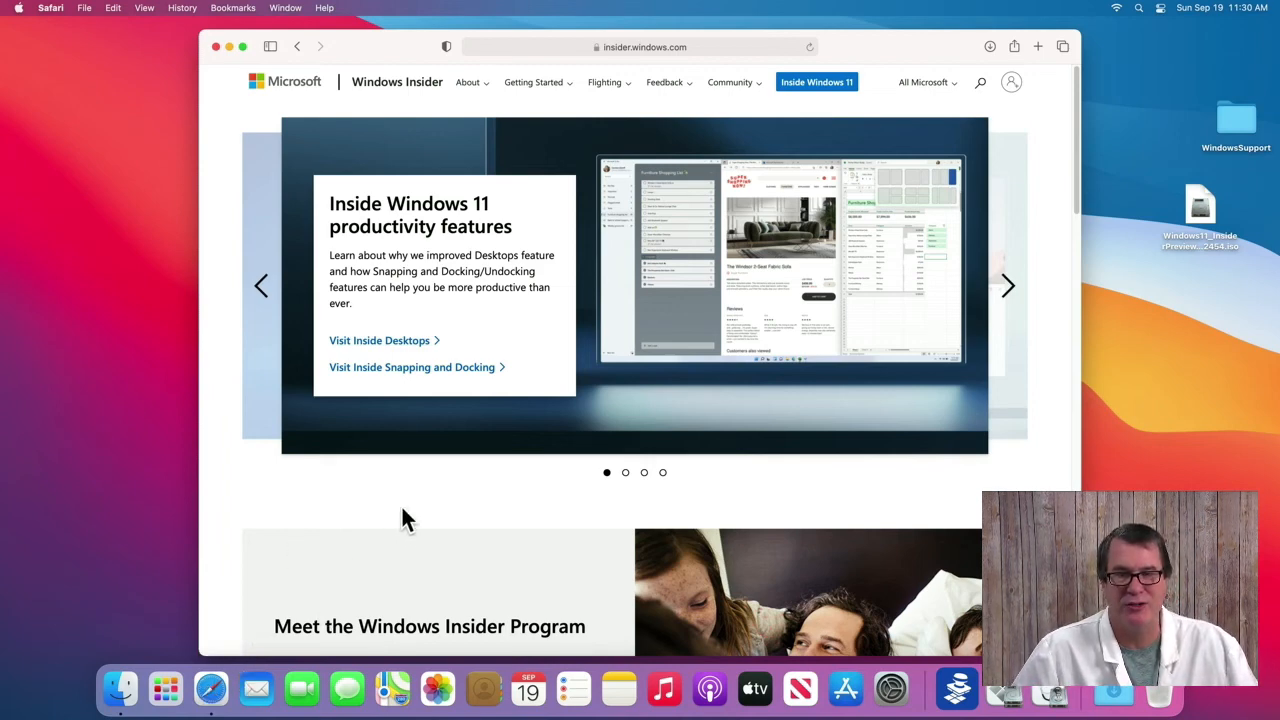
{"action": "mouse_move", "coordinate": [1000, 115]}
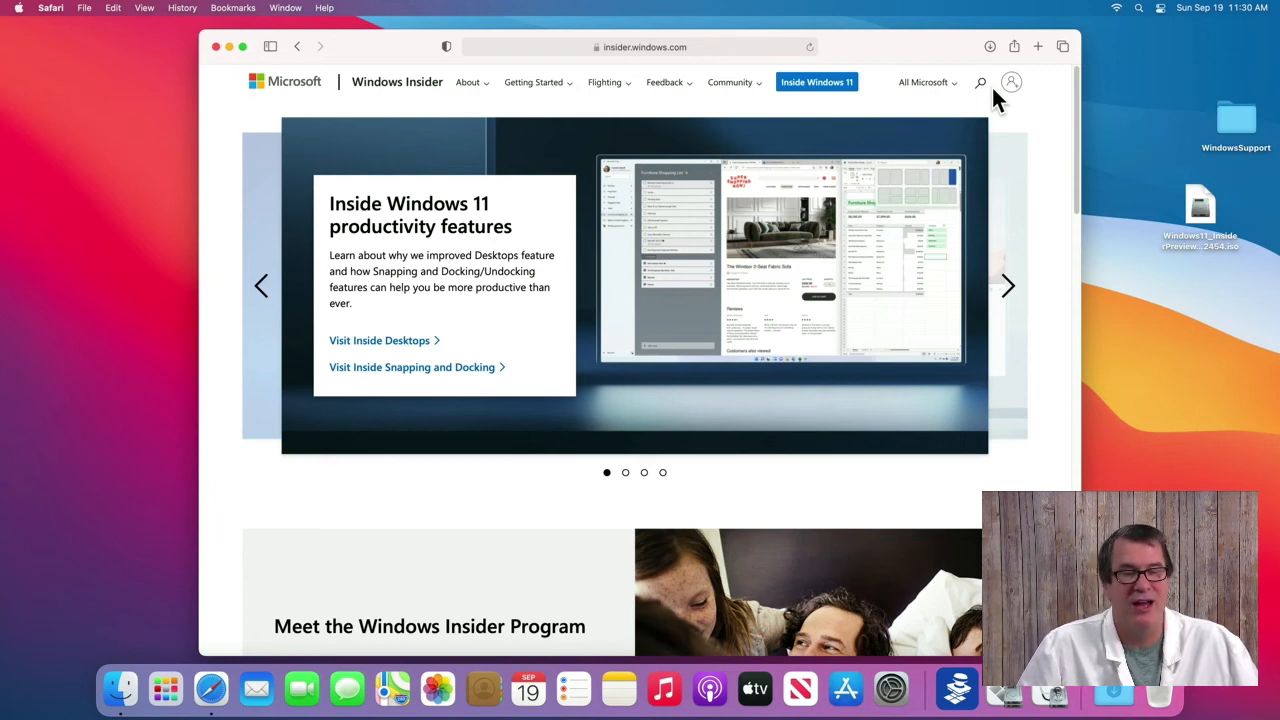
{"action": "mouse_move", "coordinate": [670, 93]}
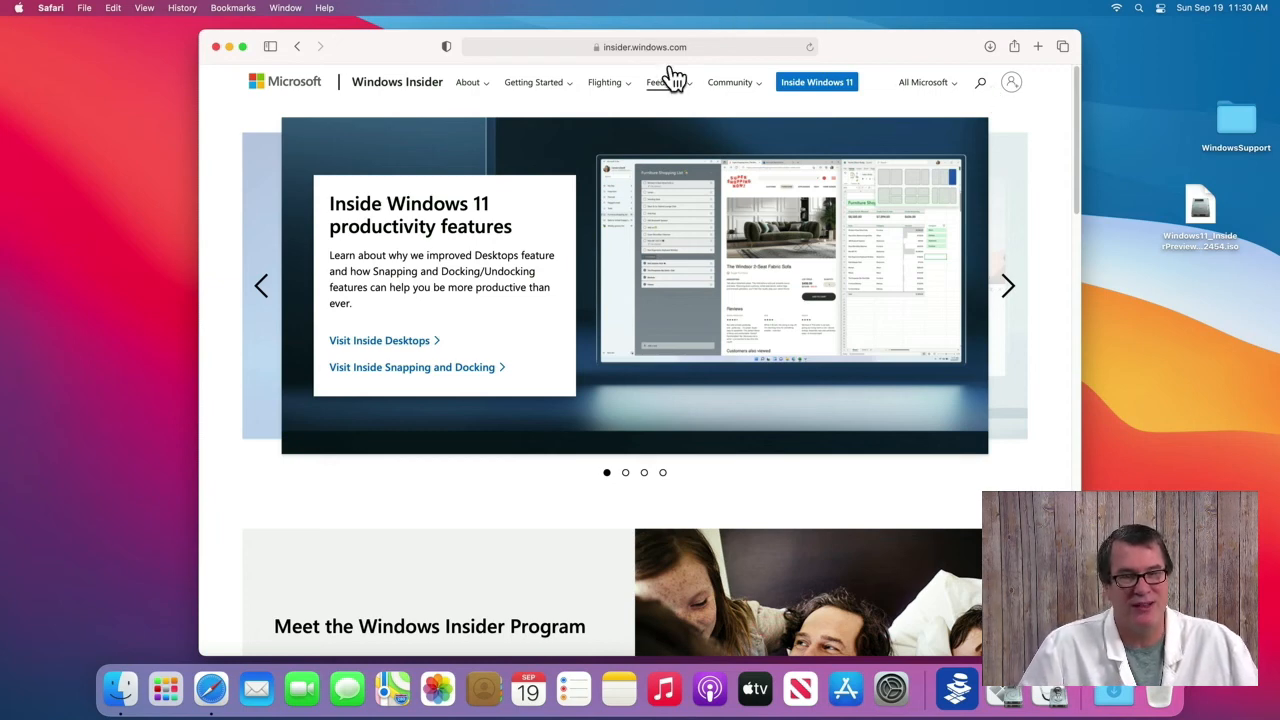
{"action": "mouse_move", "coordinate": [480, 33]}
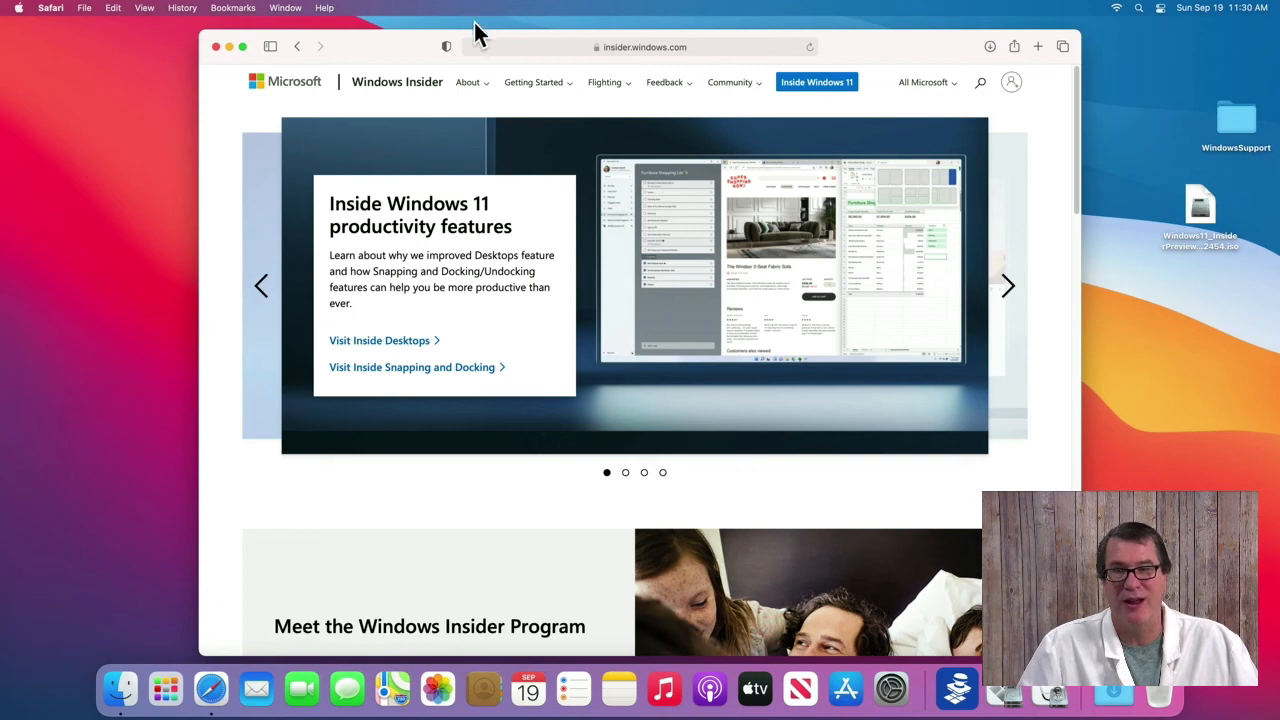
{"action": "mouse_move", "coordinate": [219, 54]}
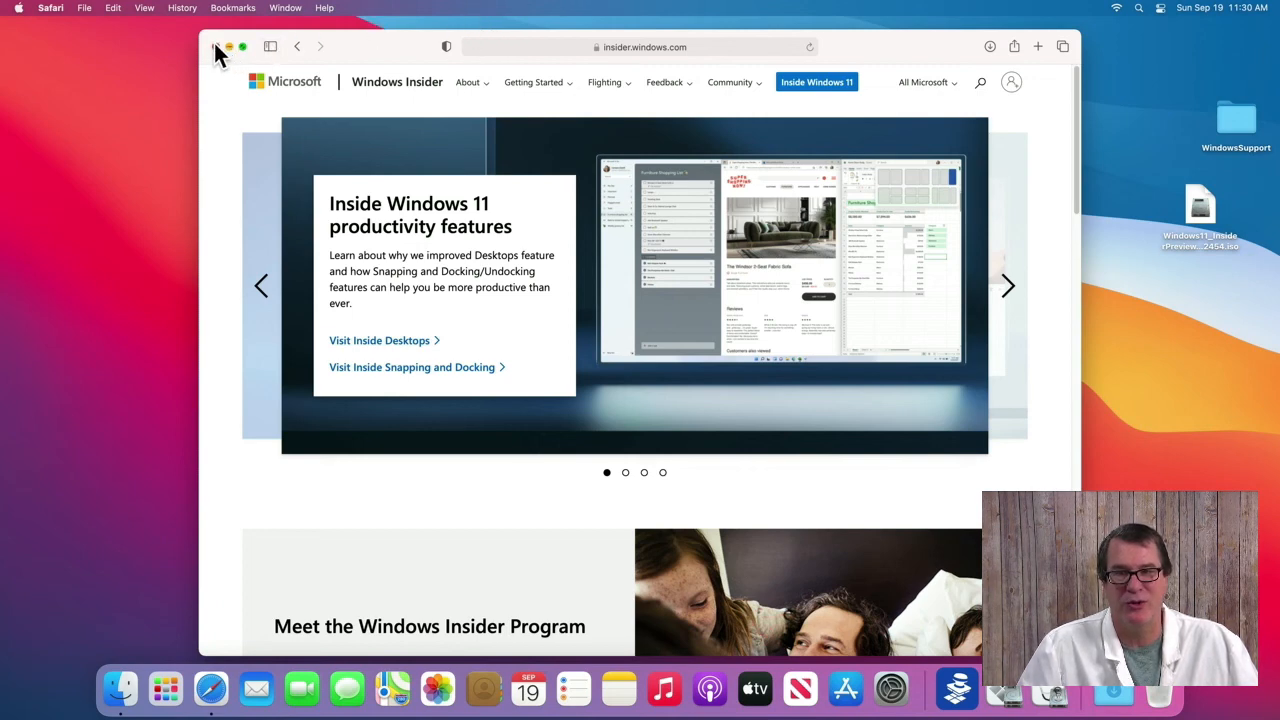
{"action": "left_click", "coordinate": [213, 46]}
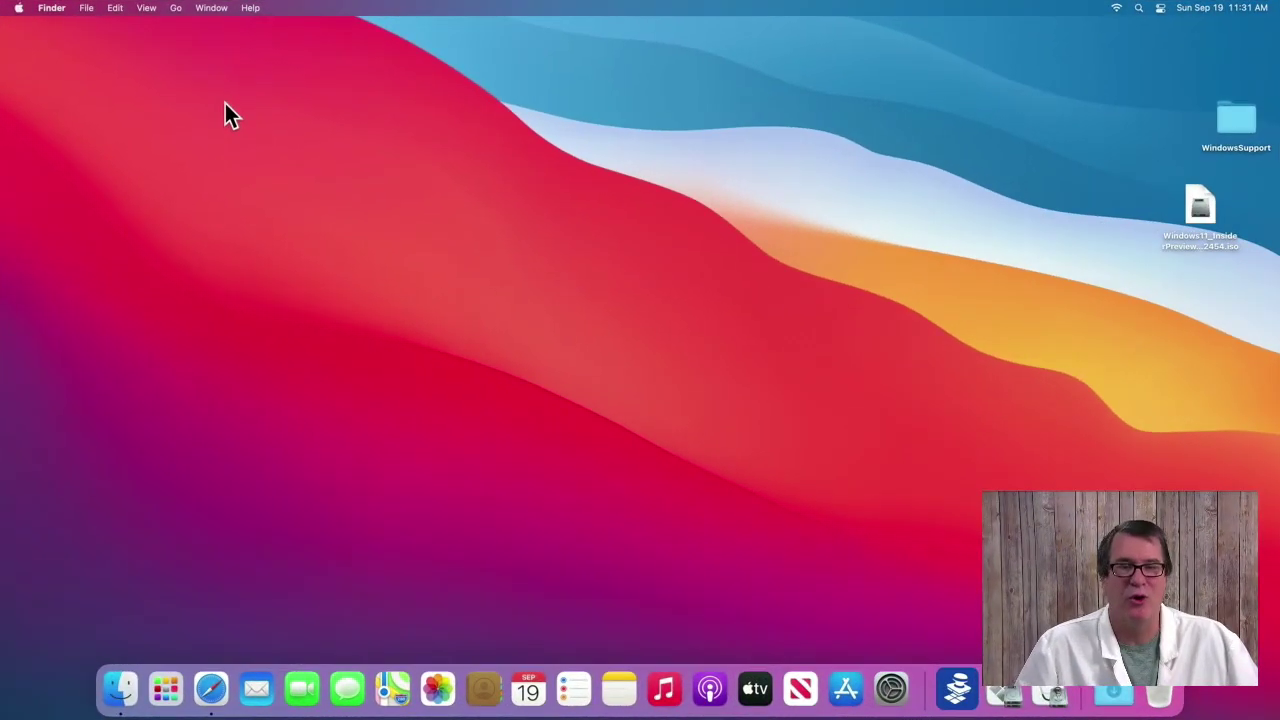
{"action": "mouse_move", "coordinate": [232, 166]}
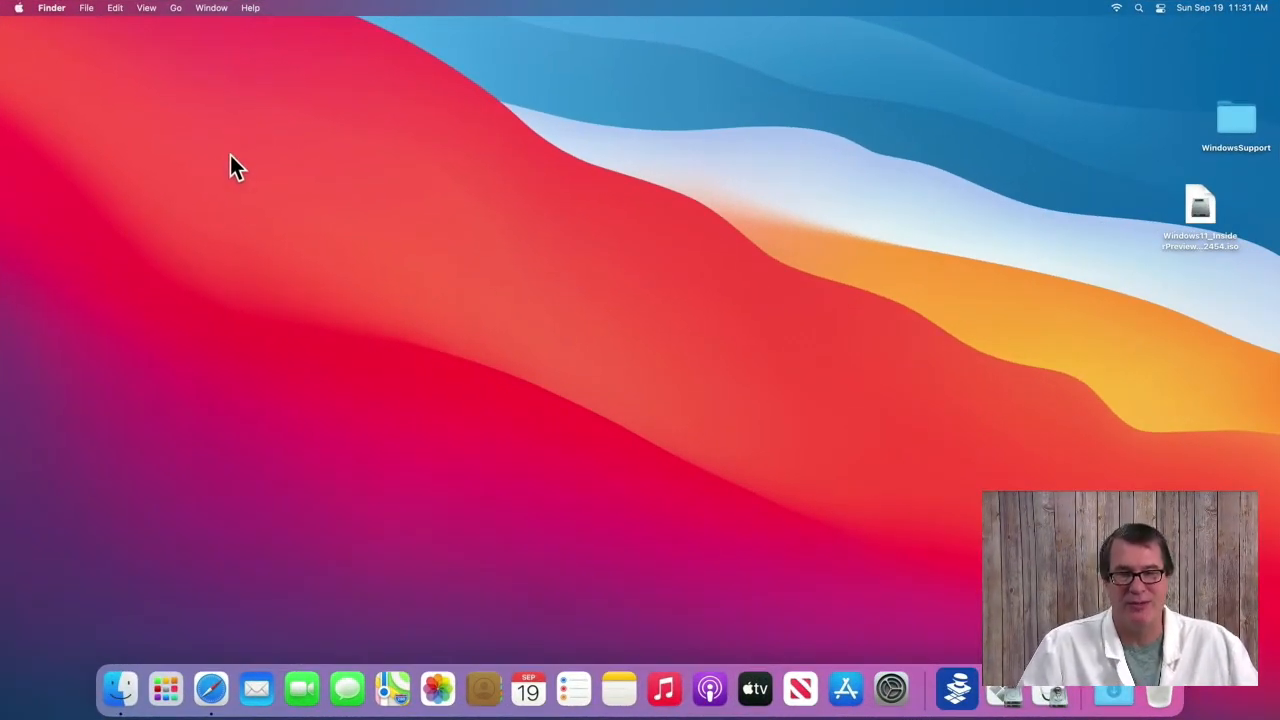
- Launch Boot Camp Assistant with Spotlight and start the Windows Support Software download
{"action": "key", "text": "cmd+space"}
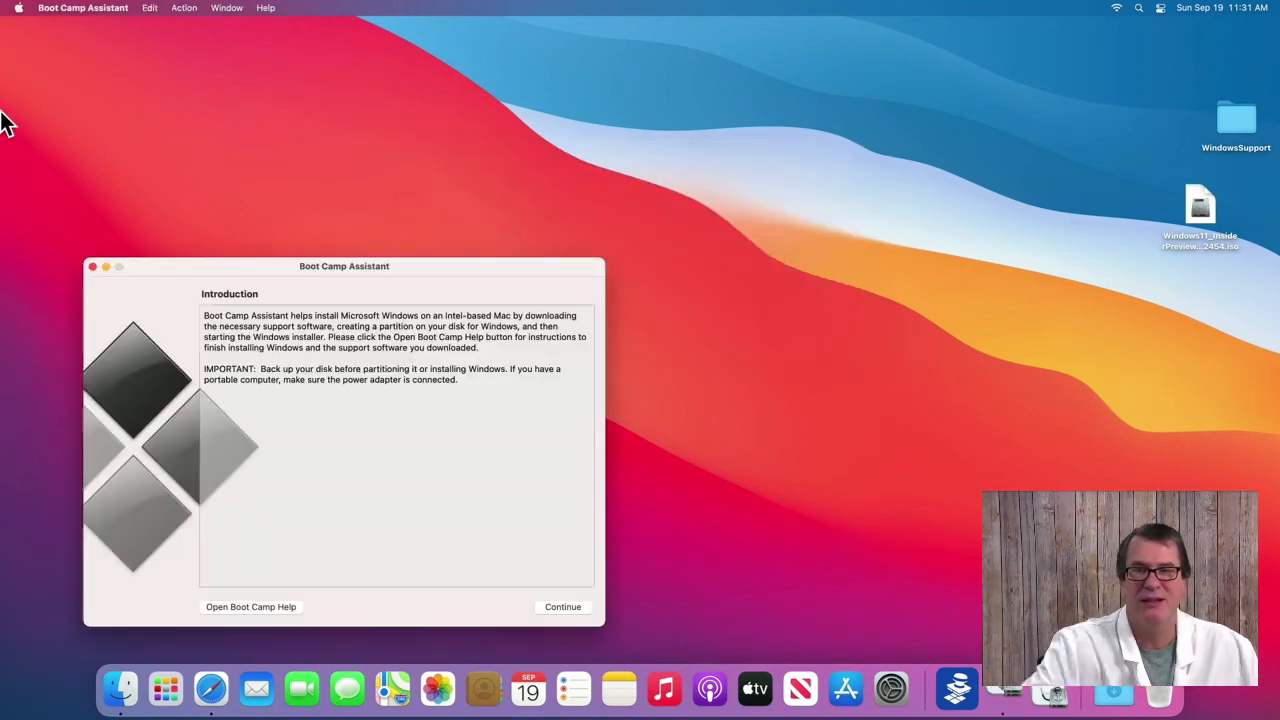
{"action": "mouse_move", "coordinate": [182, 12]}
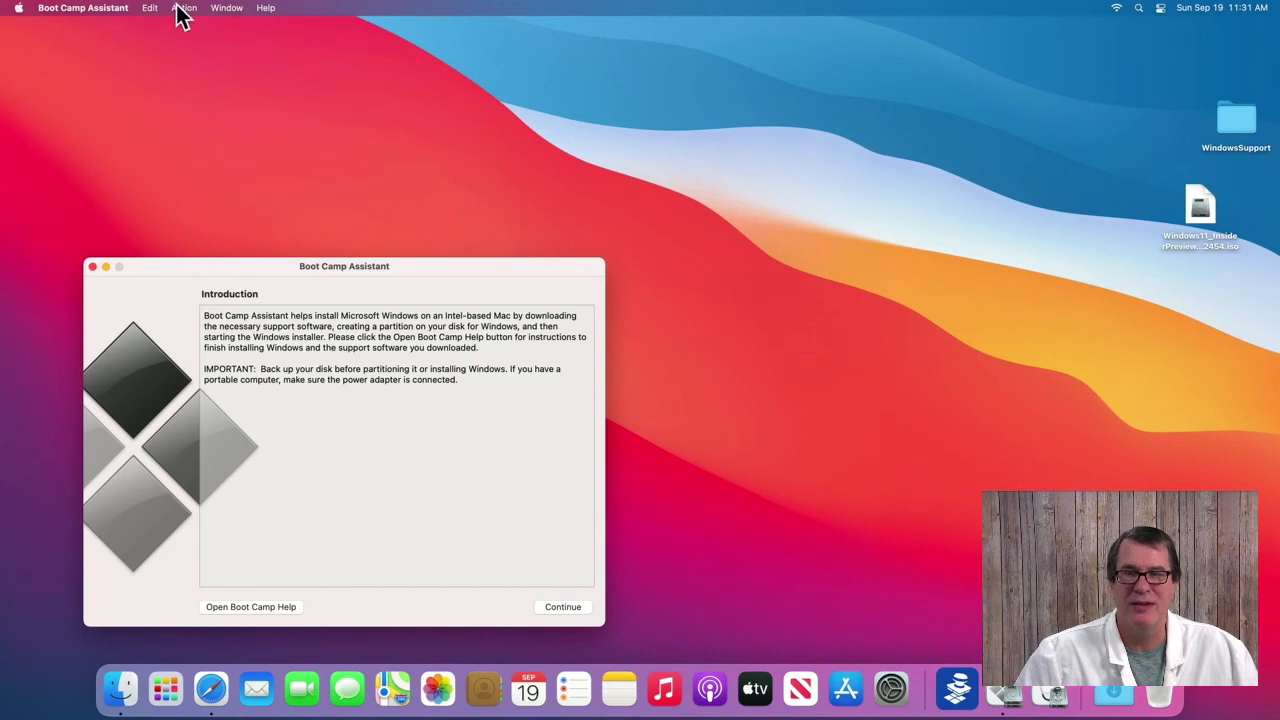
{"action": "left_click", "coordinate": [184, 8]}
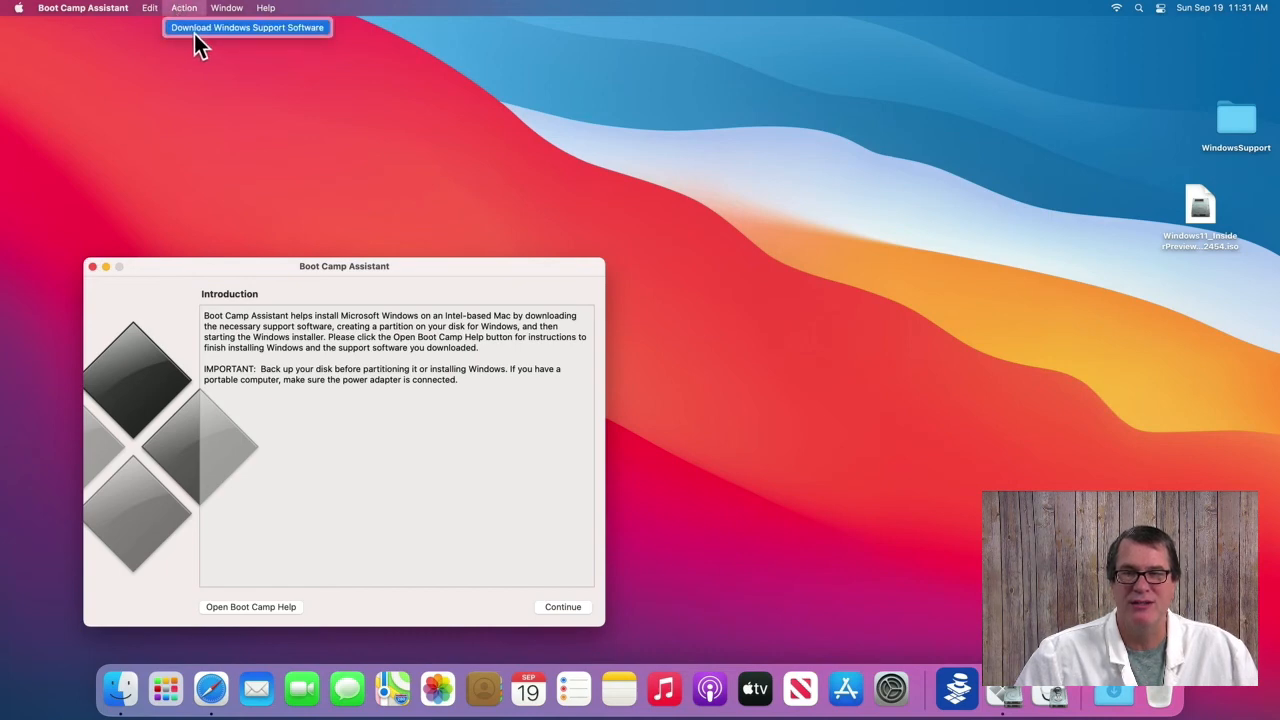
{"action": "left_click", "coordinate": [245, 27]}
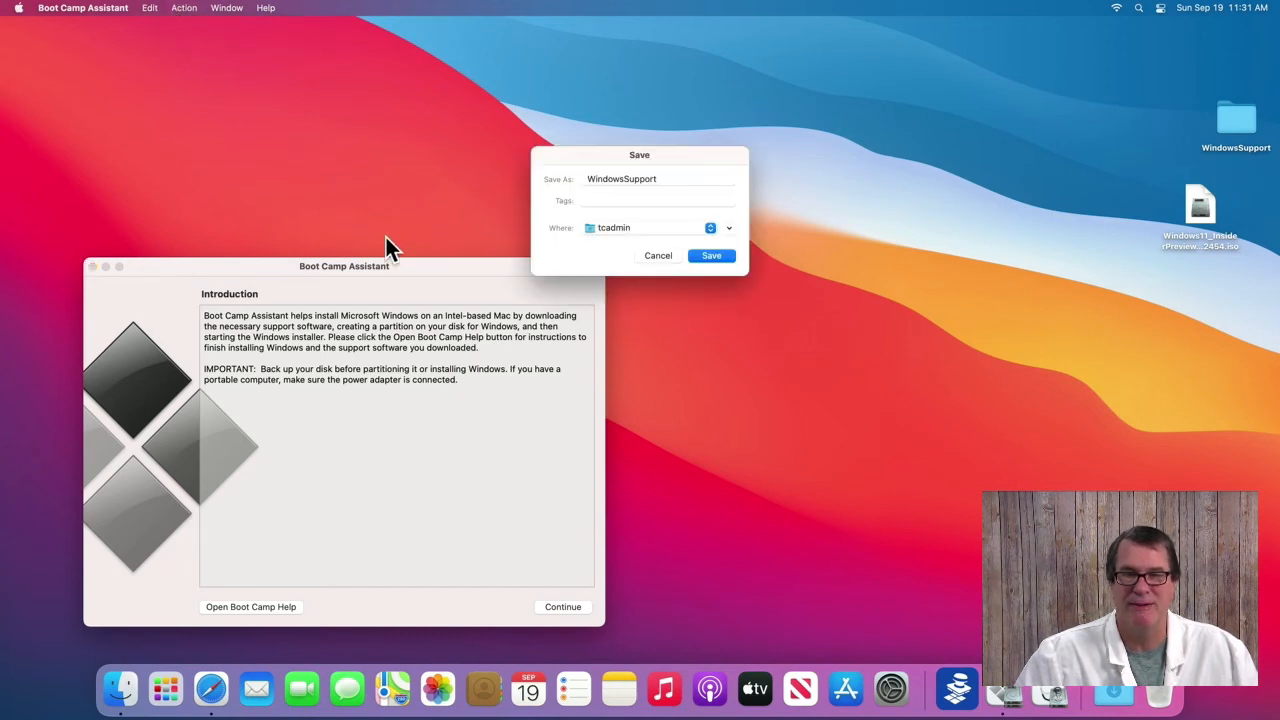
{"action": "mouse_move", "coordinate": [598, 255]}
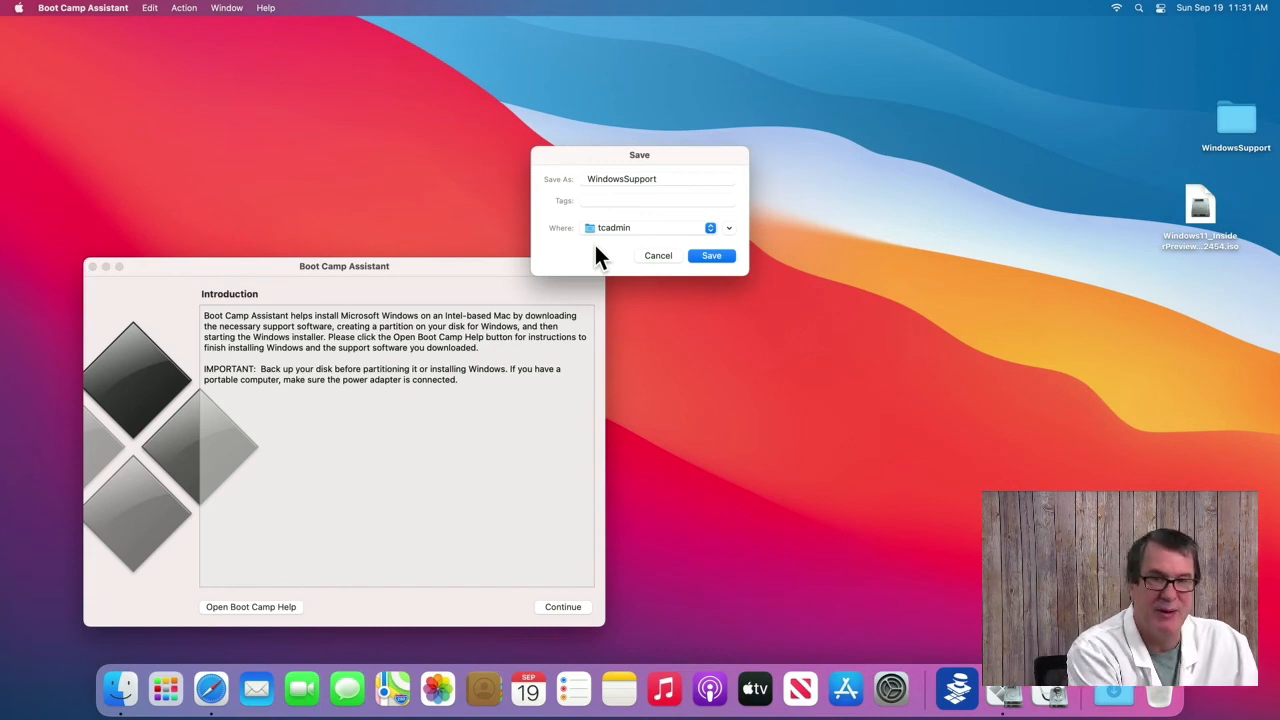
- Set the WindowsSupport save location to the Desktop
{"action": "left_click", "coordinate": [650, 227]}
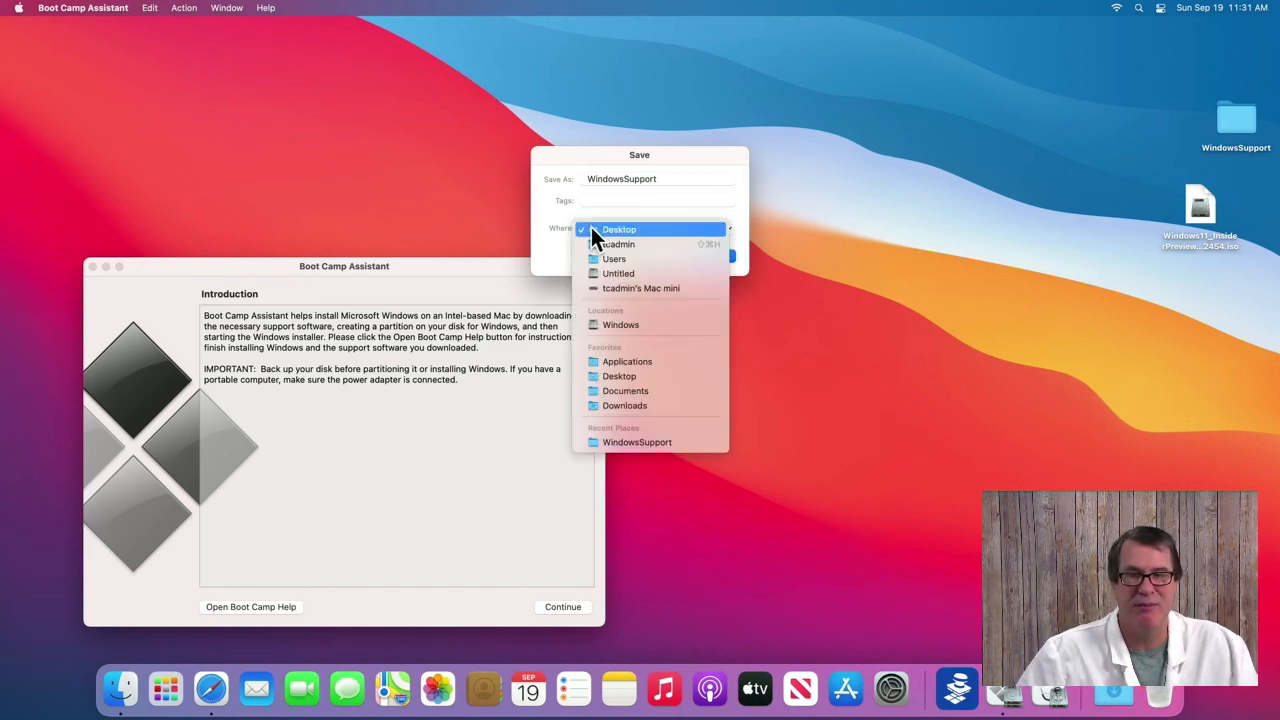
{"action": "left_click", "coordinate": [619, 229]}
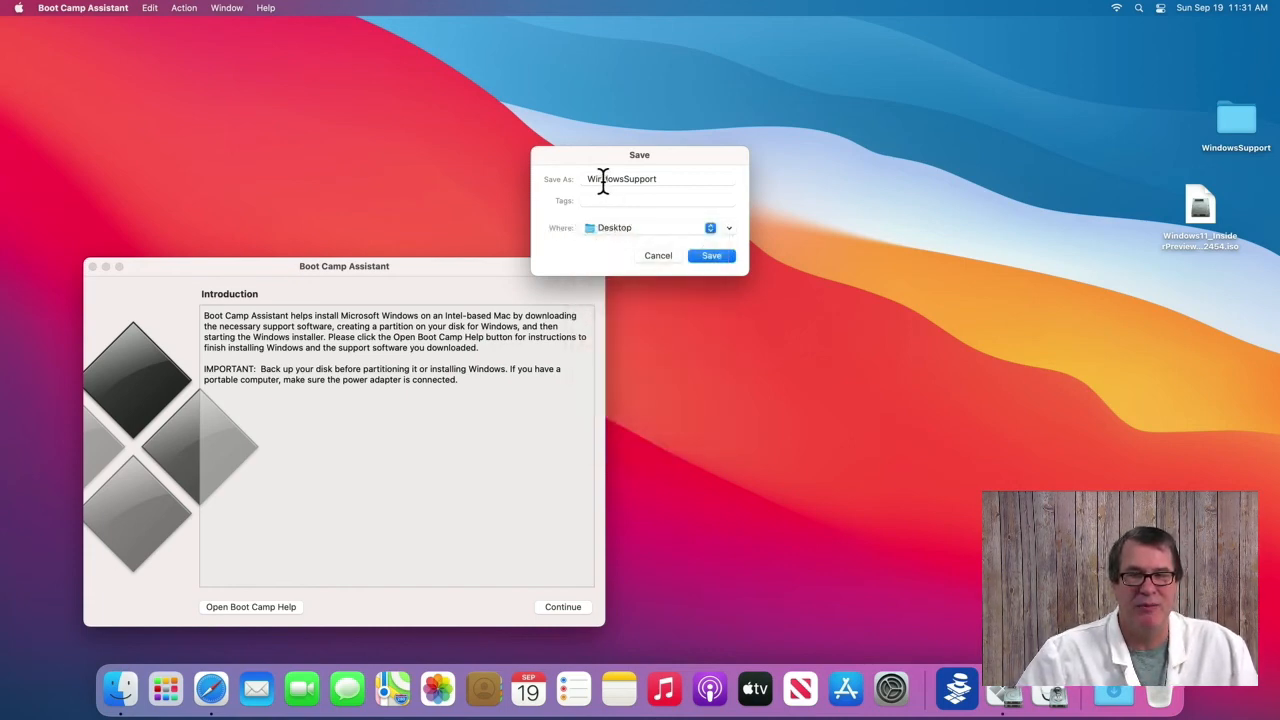
{"action": "left_click", "coordinate": [710, 255]}
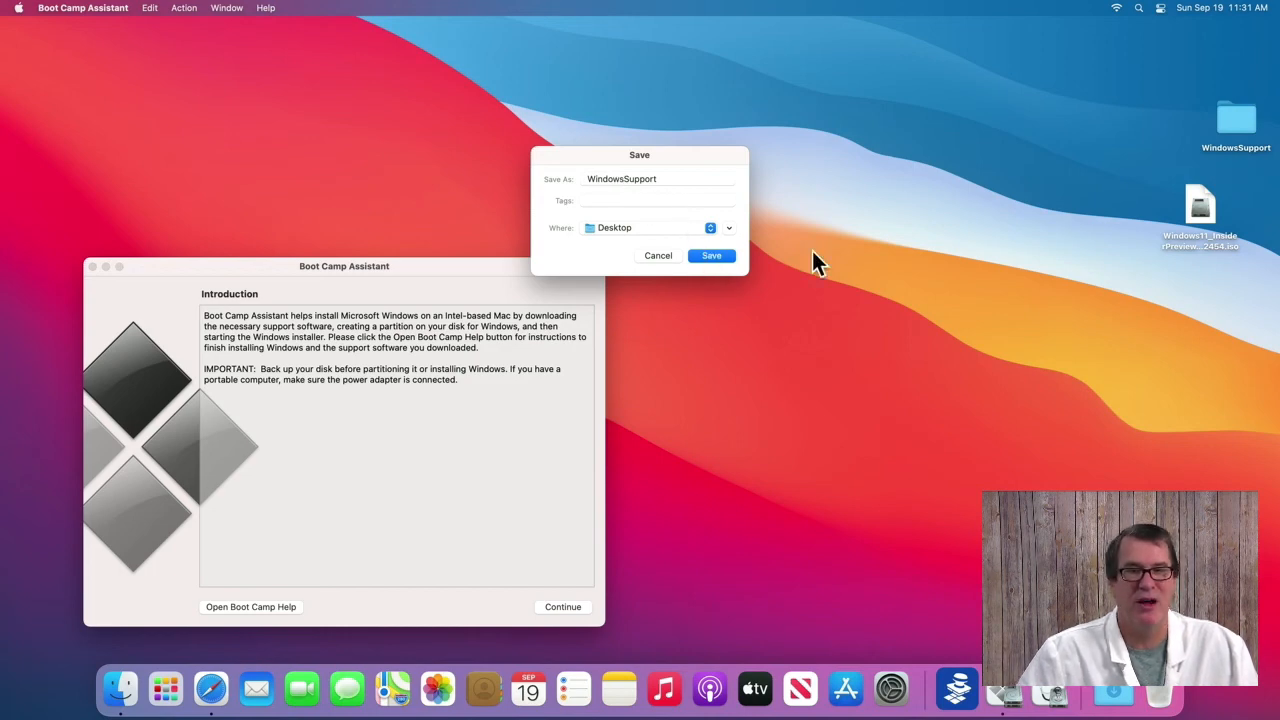
{"action": "mouse_move", "coordinate": [1123, 123]}
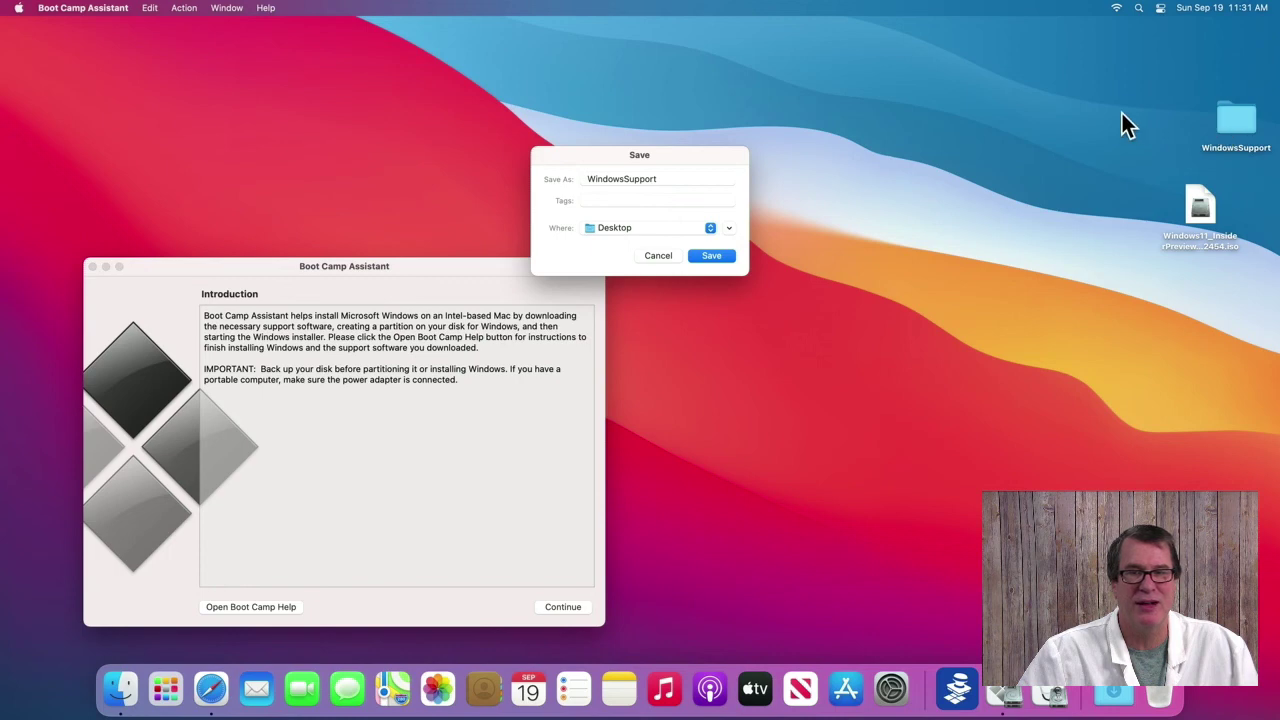
{"action": "mouse_move", "coordinate": [626, 210]}
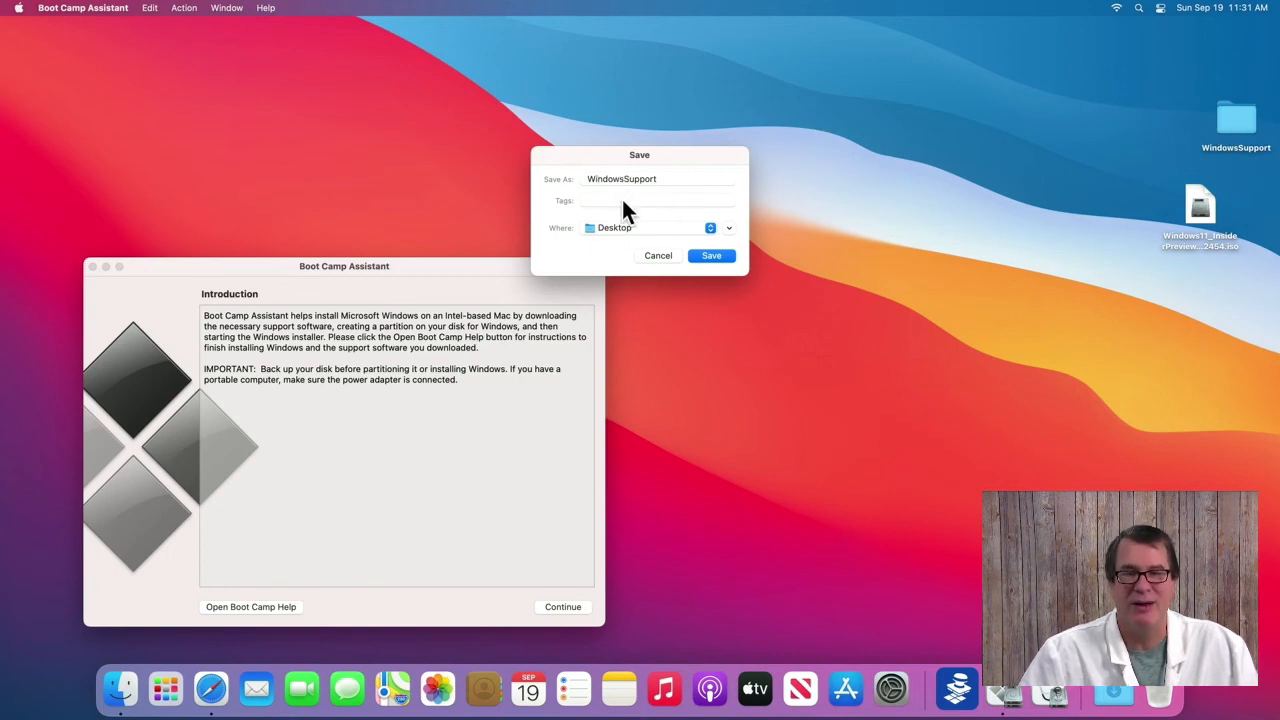